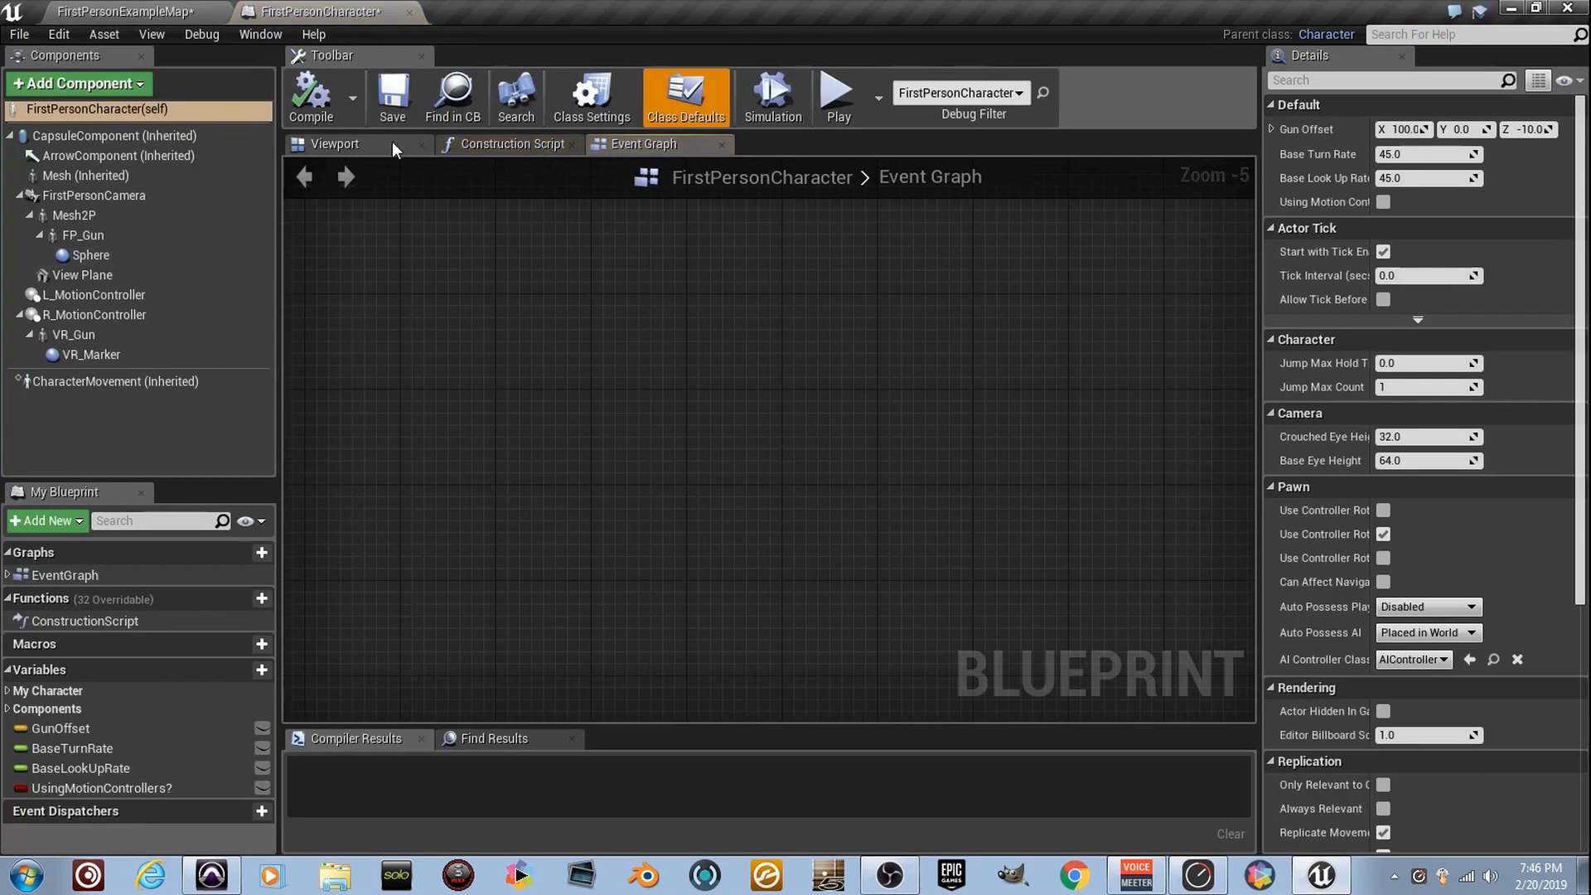
# Step: Inspect the character's View Plane component and its material, and create the new Plane_M material asset
pyautogui.click(334, 143)
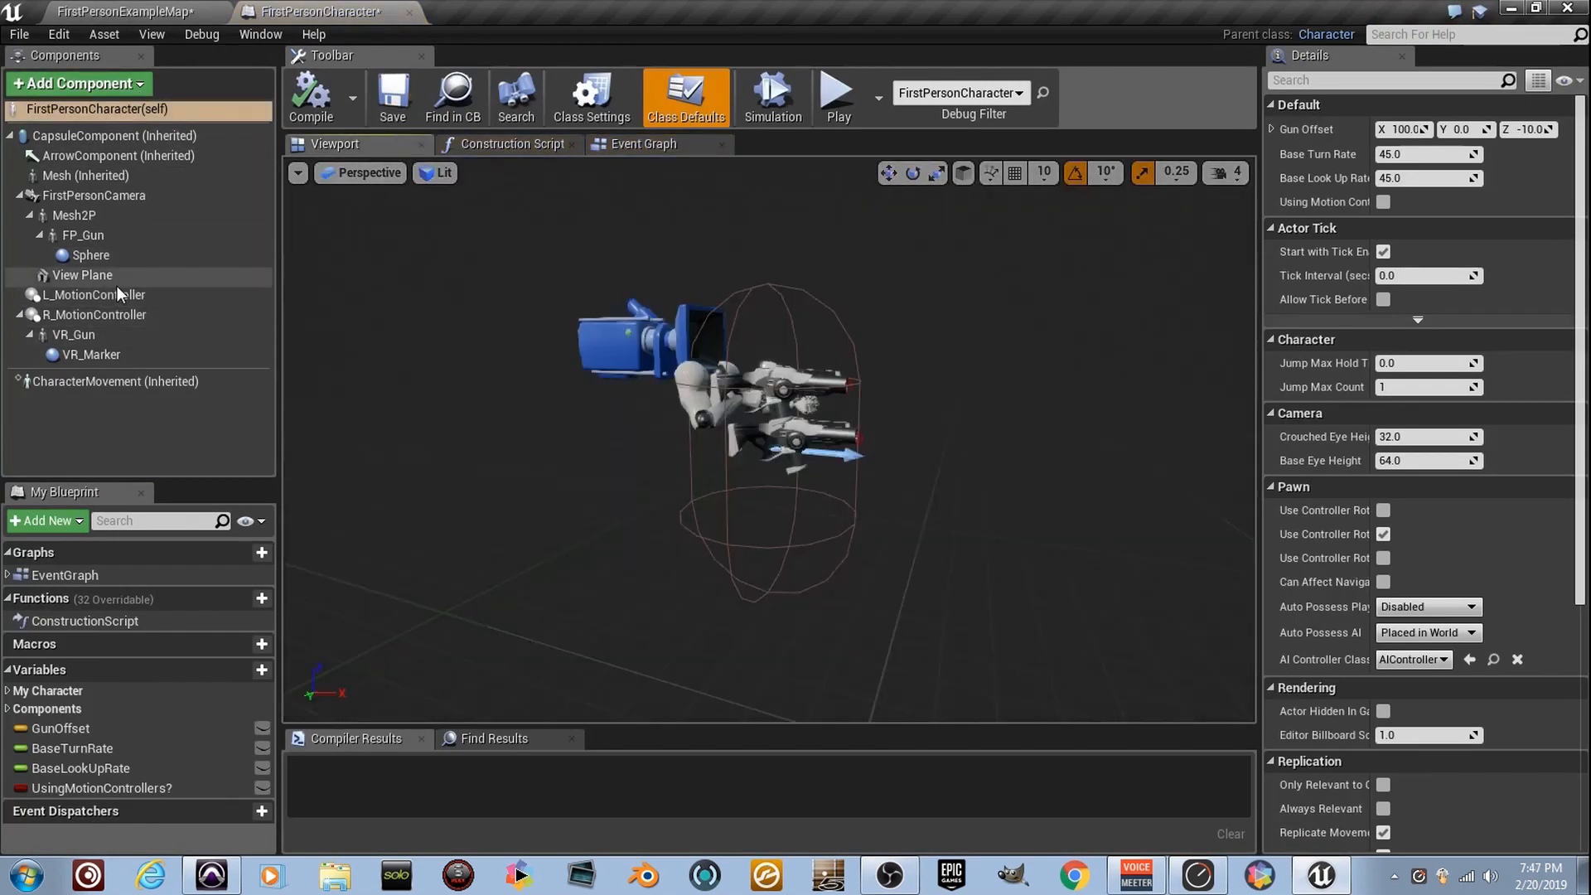
pyautogui.click(82, 276)
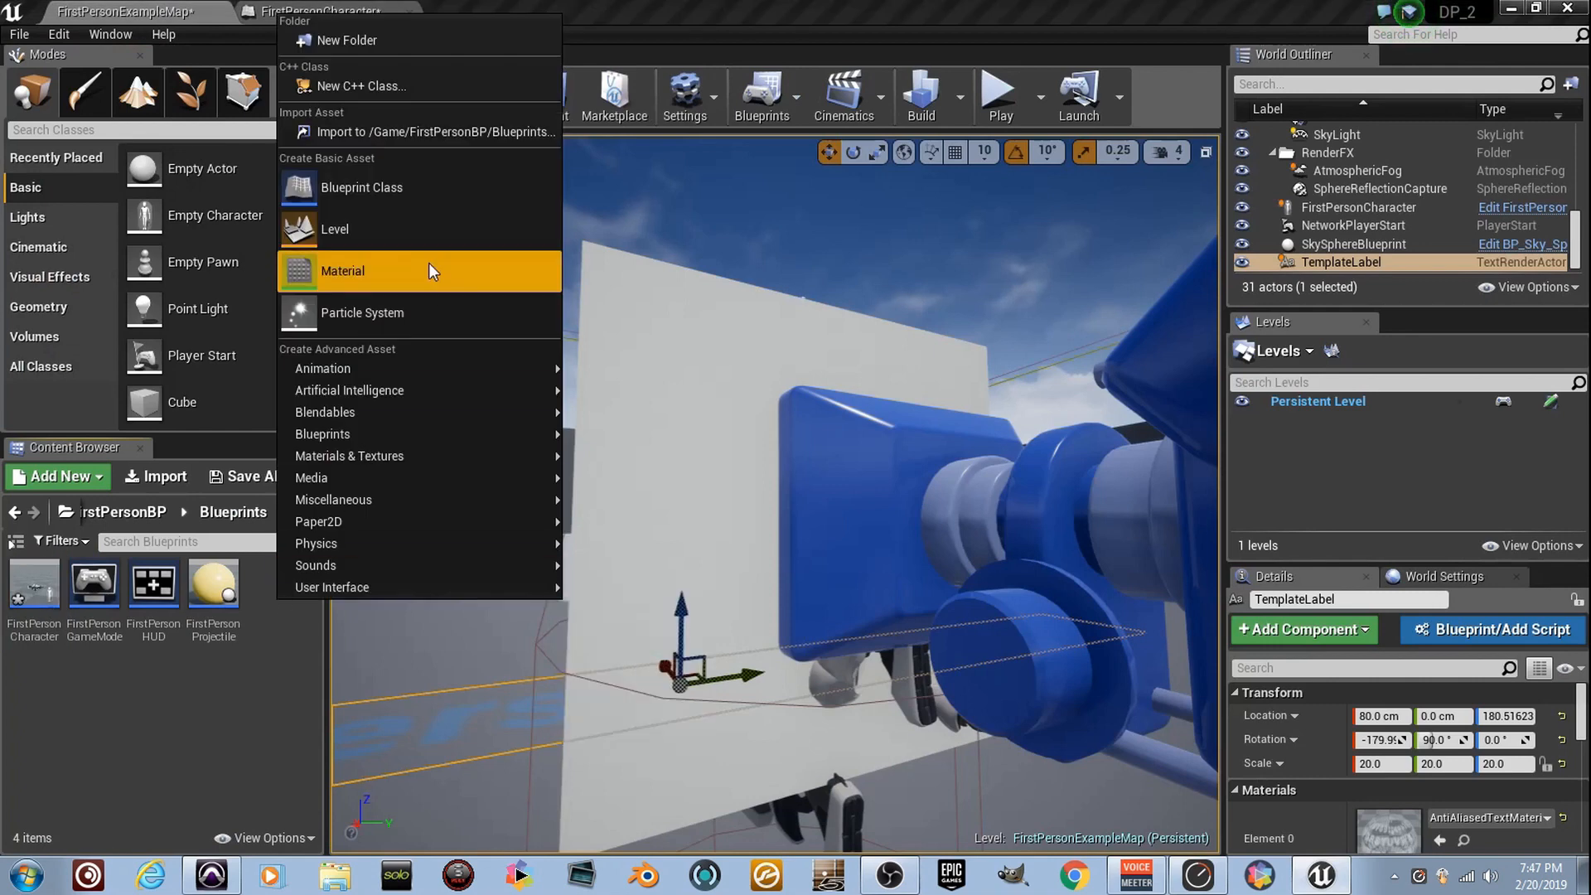
pyautogui.click(343, 271)
pyautogui.write('Plane_M')
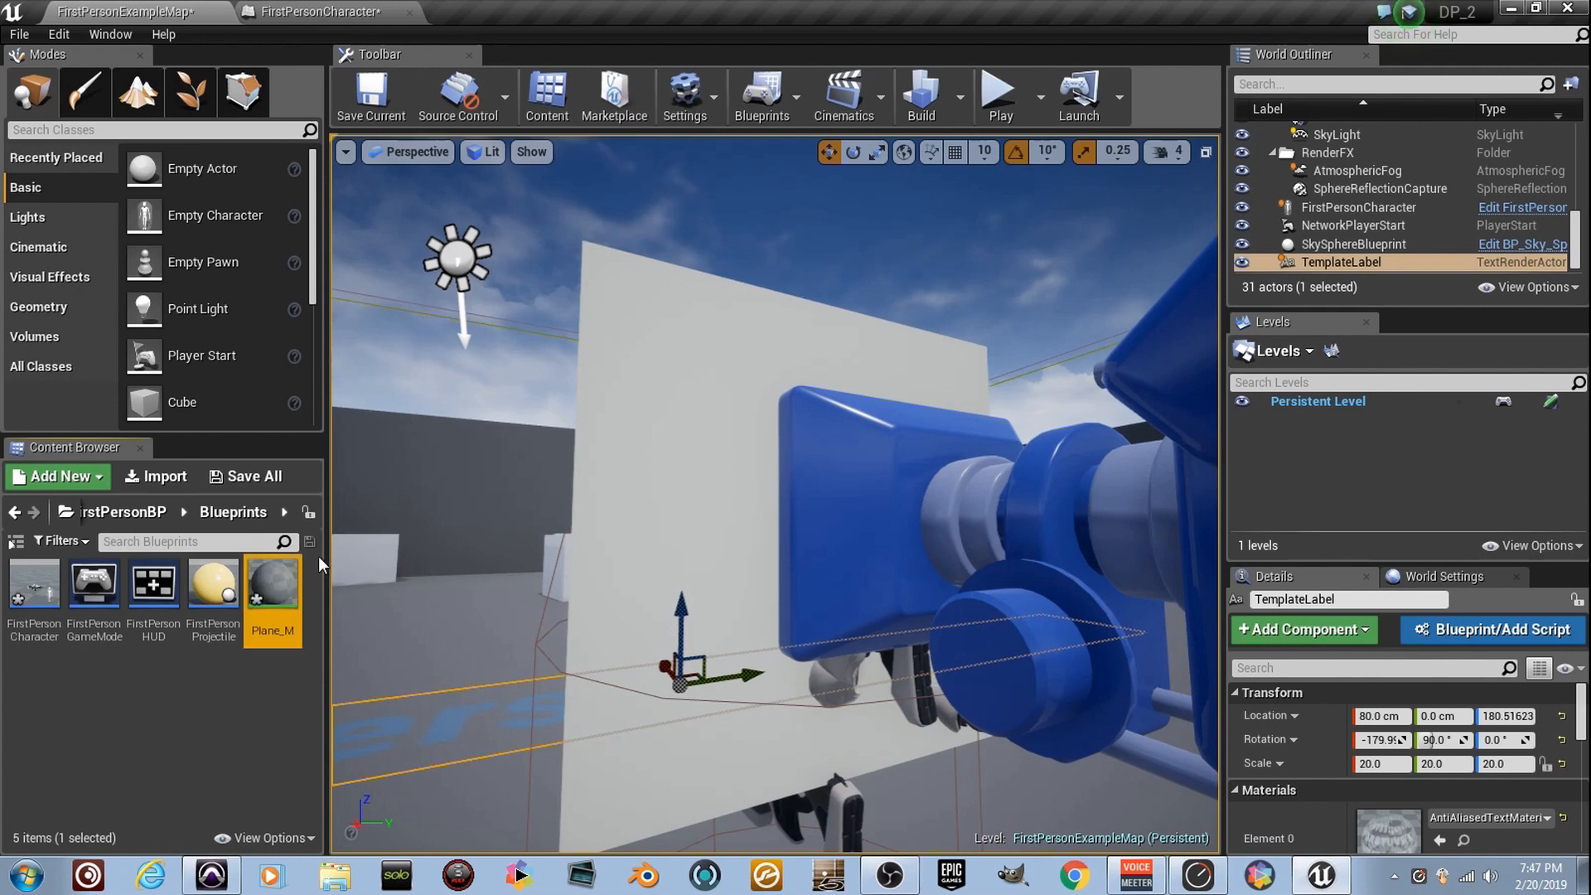
pyautogui.click(325, 10)
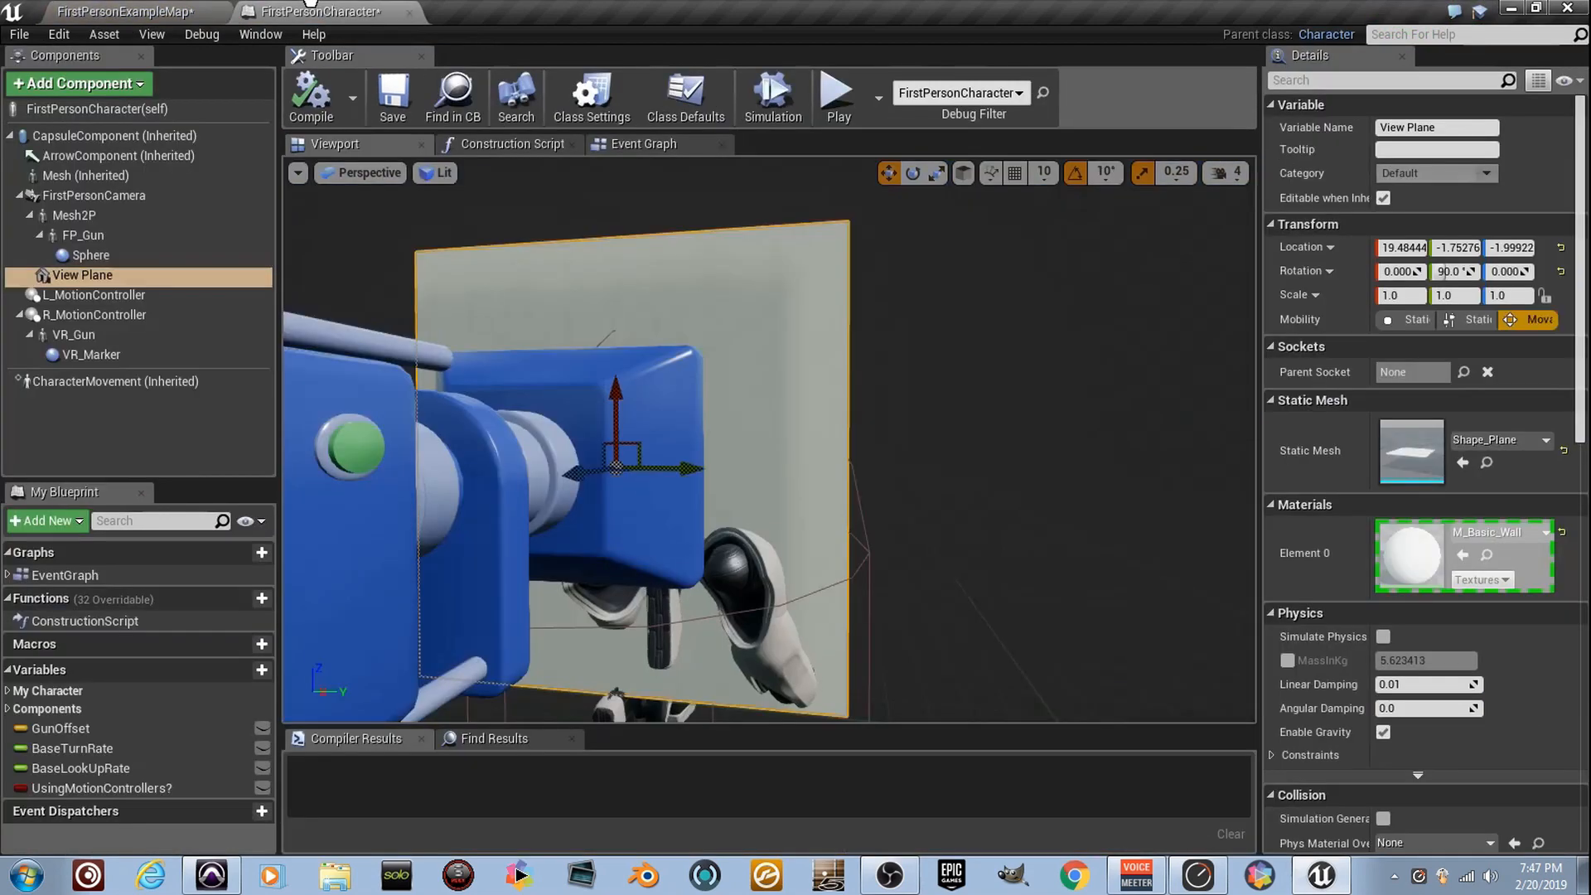
pyautogui.click(311, 96)
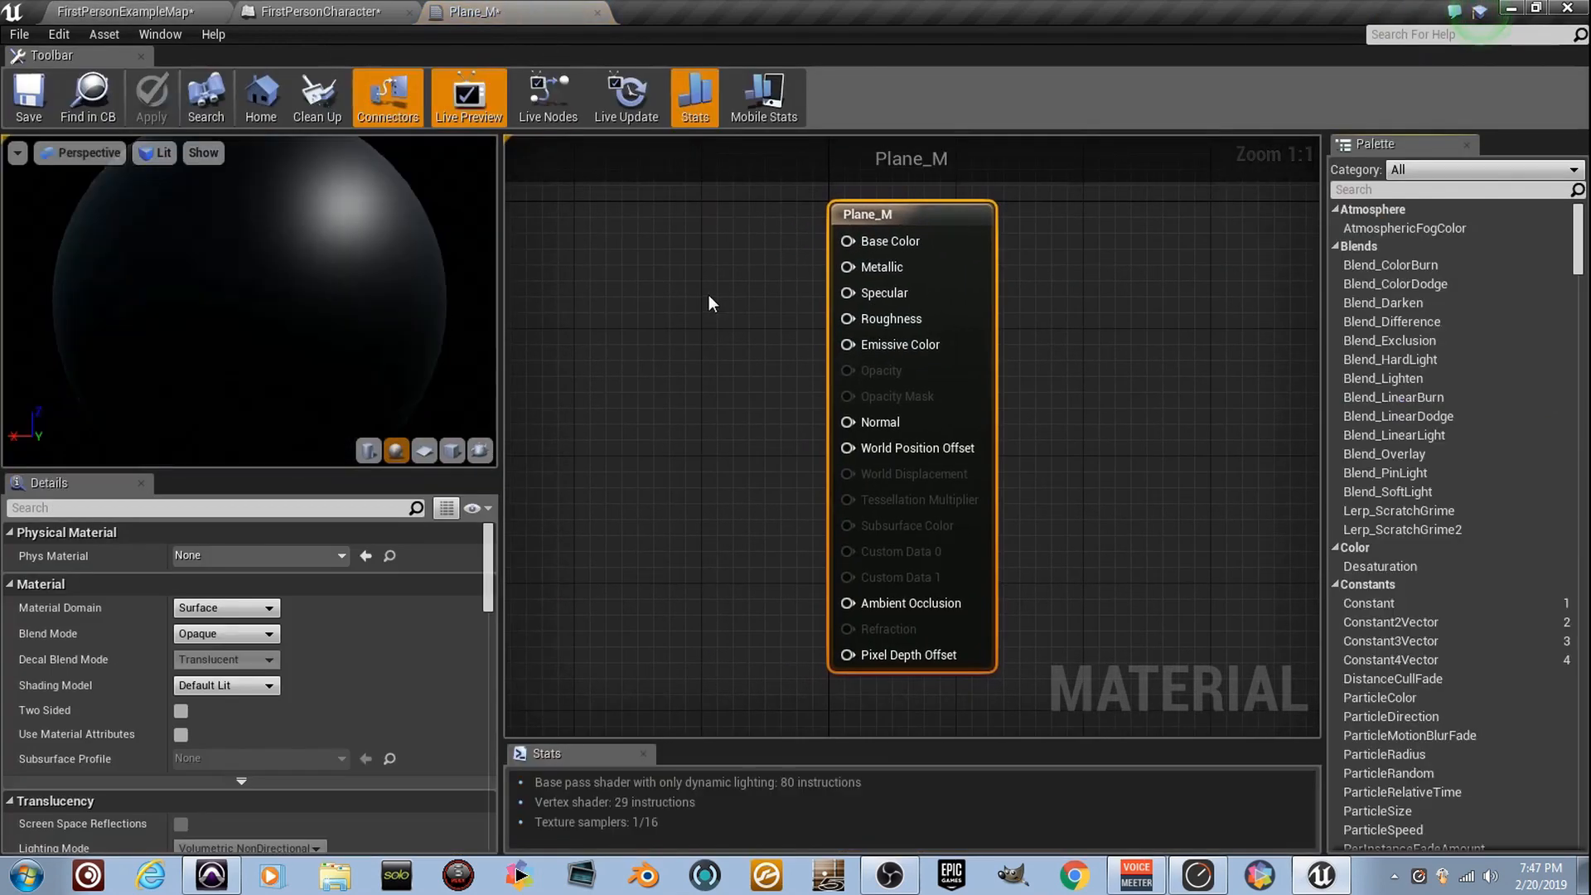
# Step: Set Plane_M's Blend Mode to Translucent and wire black and dark purple colours into Lerp A and B
pyautogui.click(225, 633)
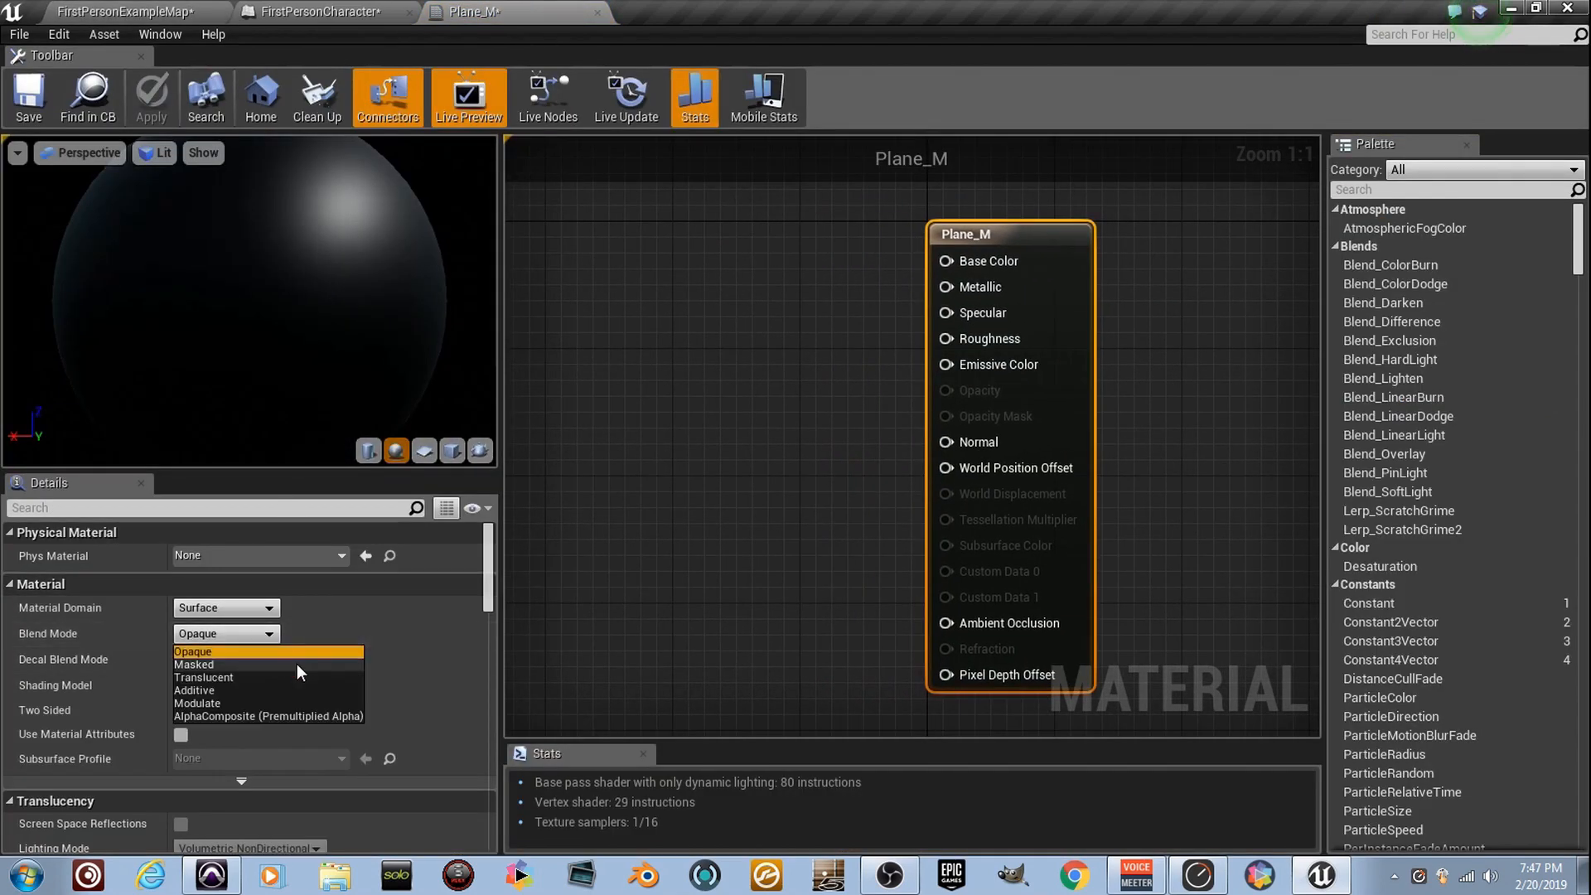
pyautogui.click(203, 677)
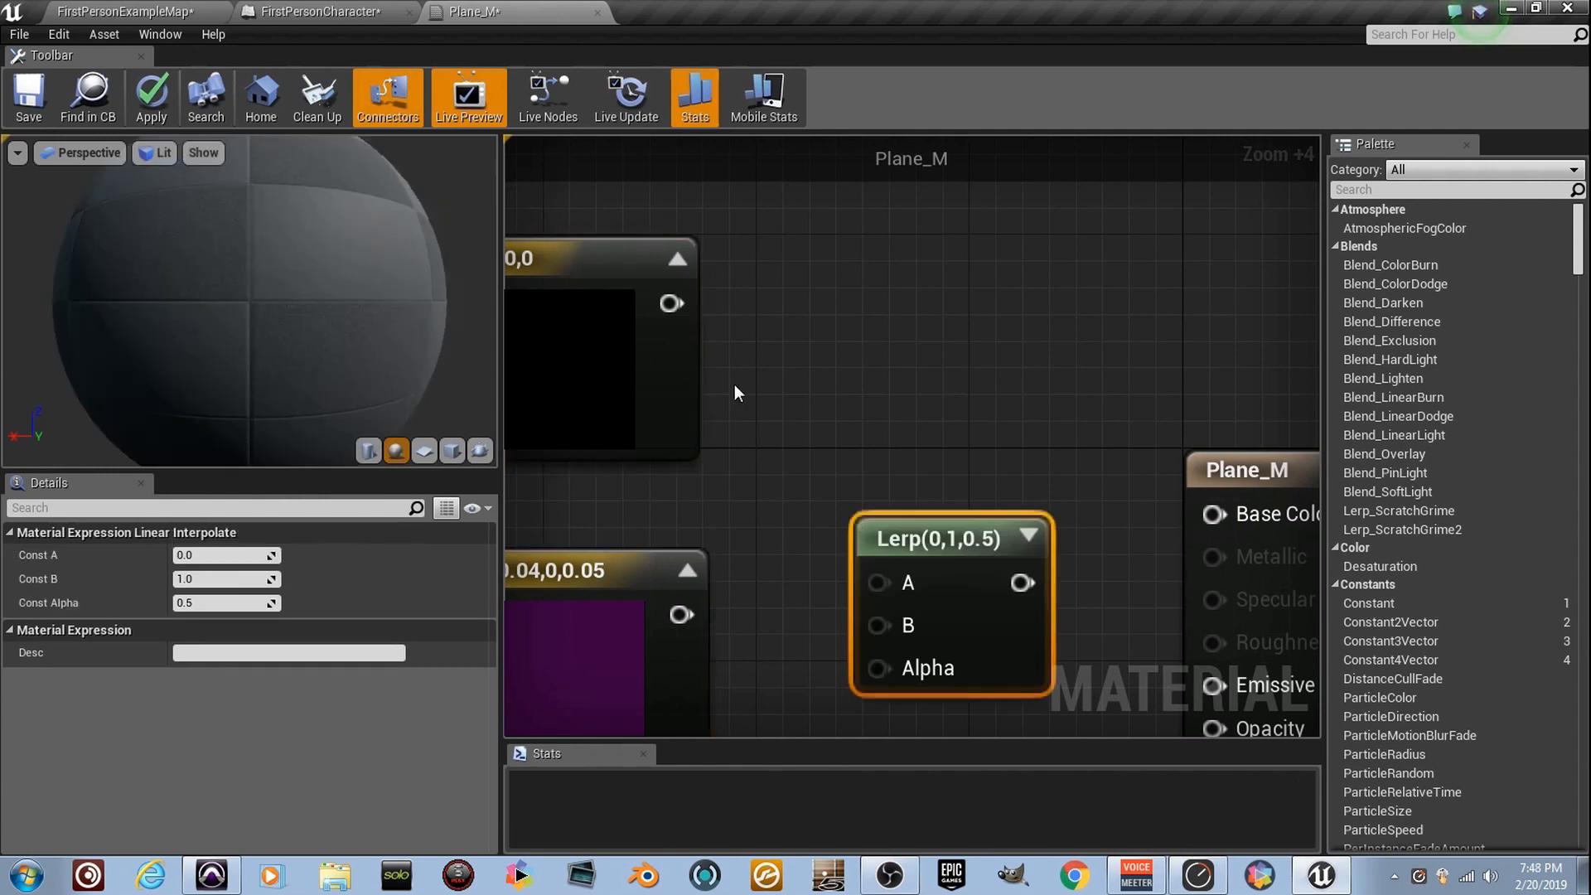
pyautogui.moveTo(668, 303); pyautogui.dragTo(878, 582)
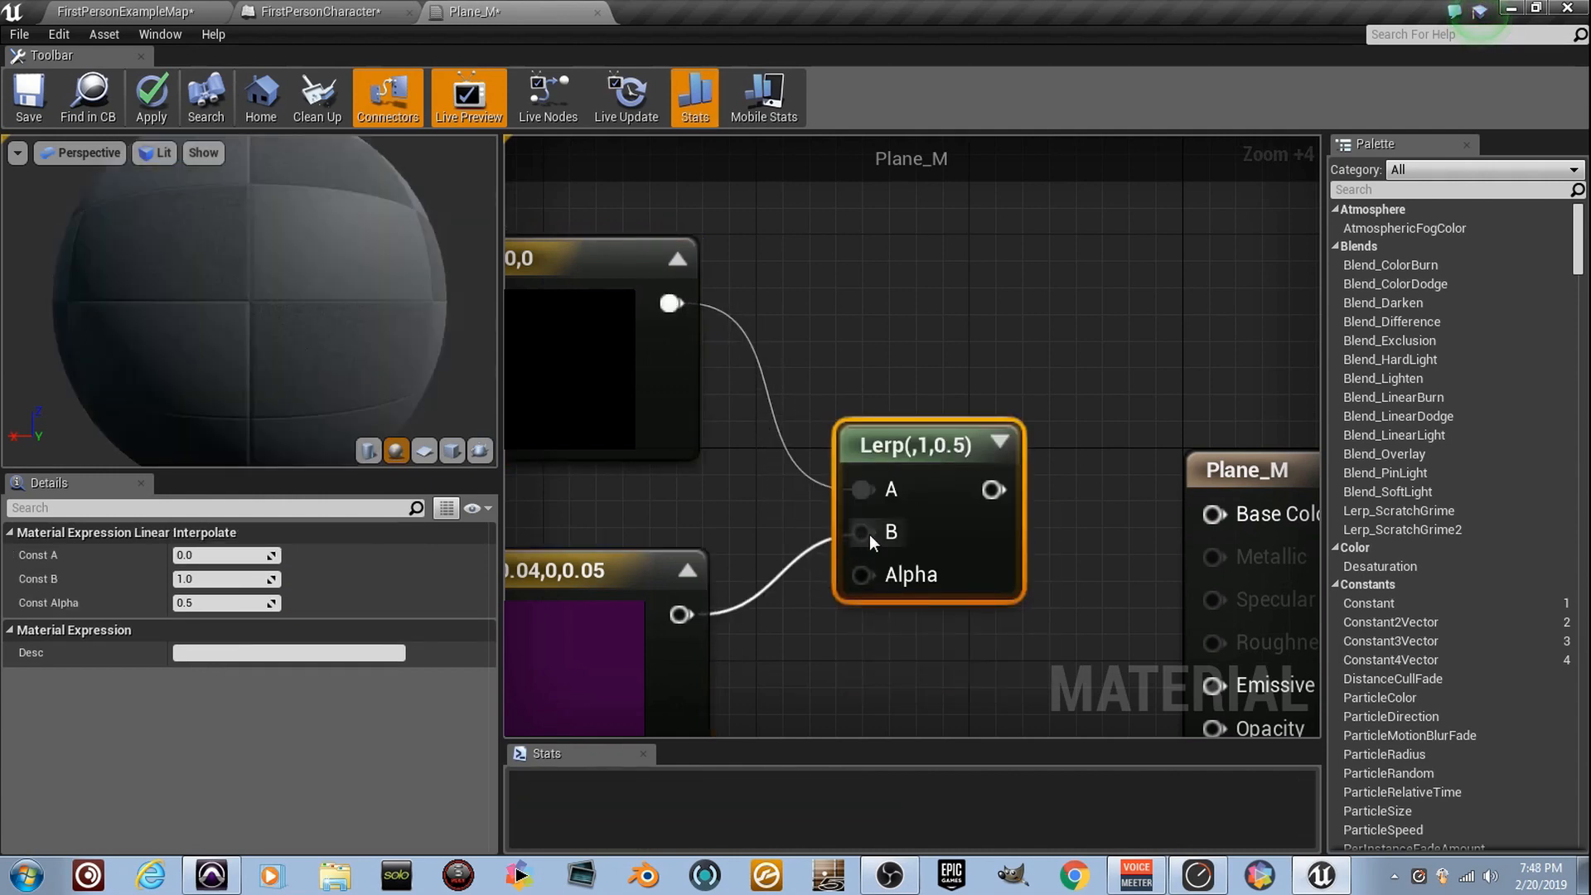
pyautogui.moveTo(993, 490); pyautogui.dragTo(1213, 514)
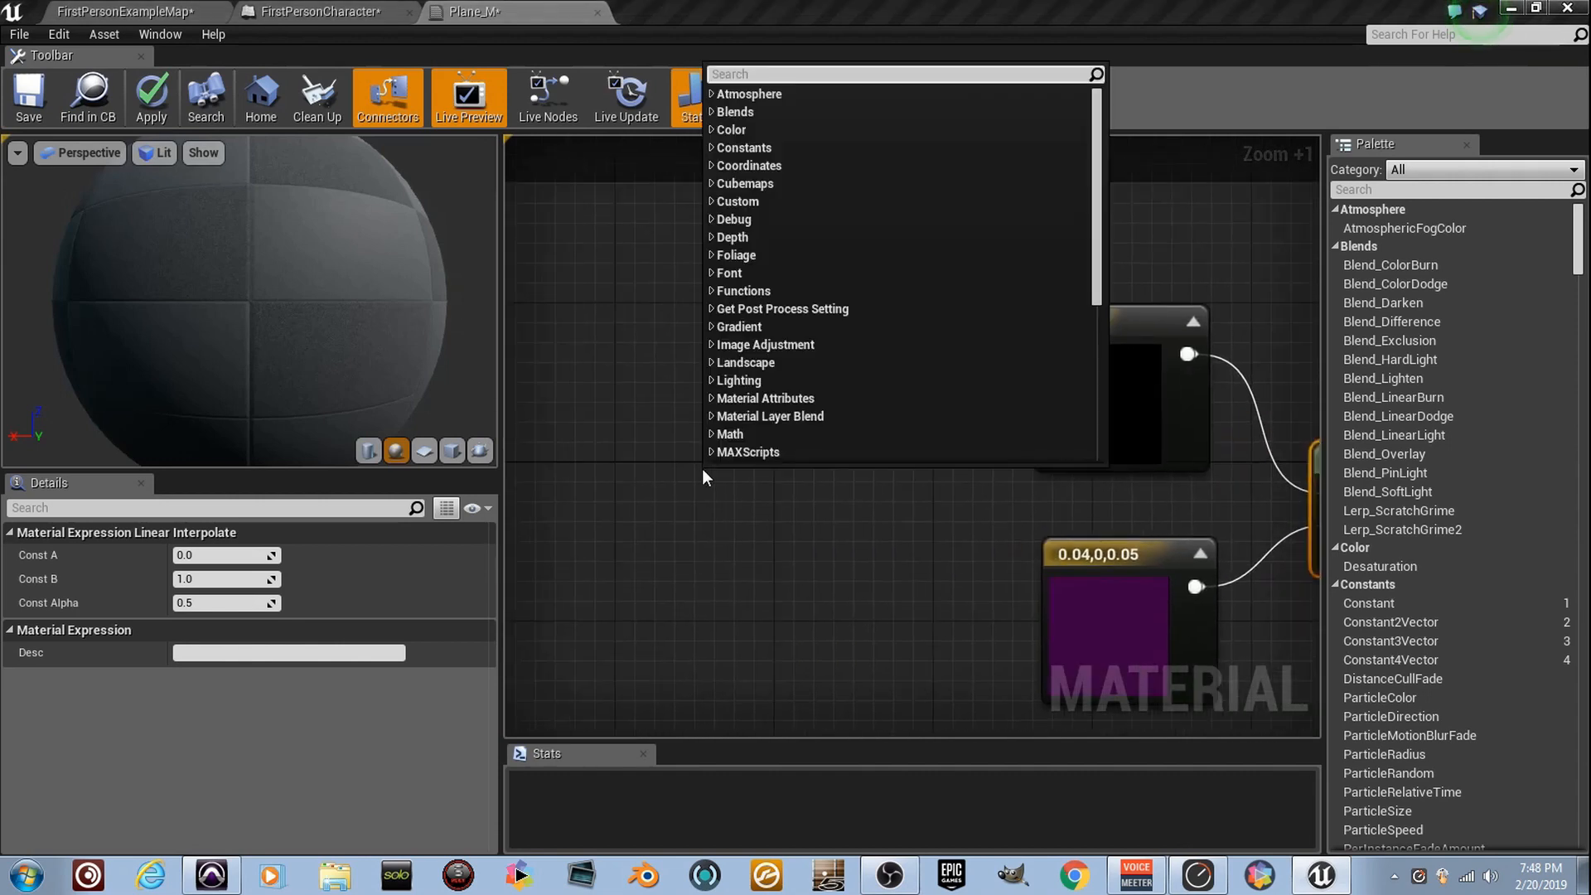
# Step: Add a RadialGradientExponential node for Lerp Alpha, with constants Radius 0.8 and Density 1.2
pyautogui.write('radial')
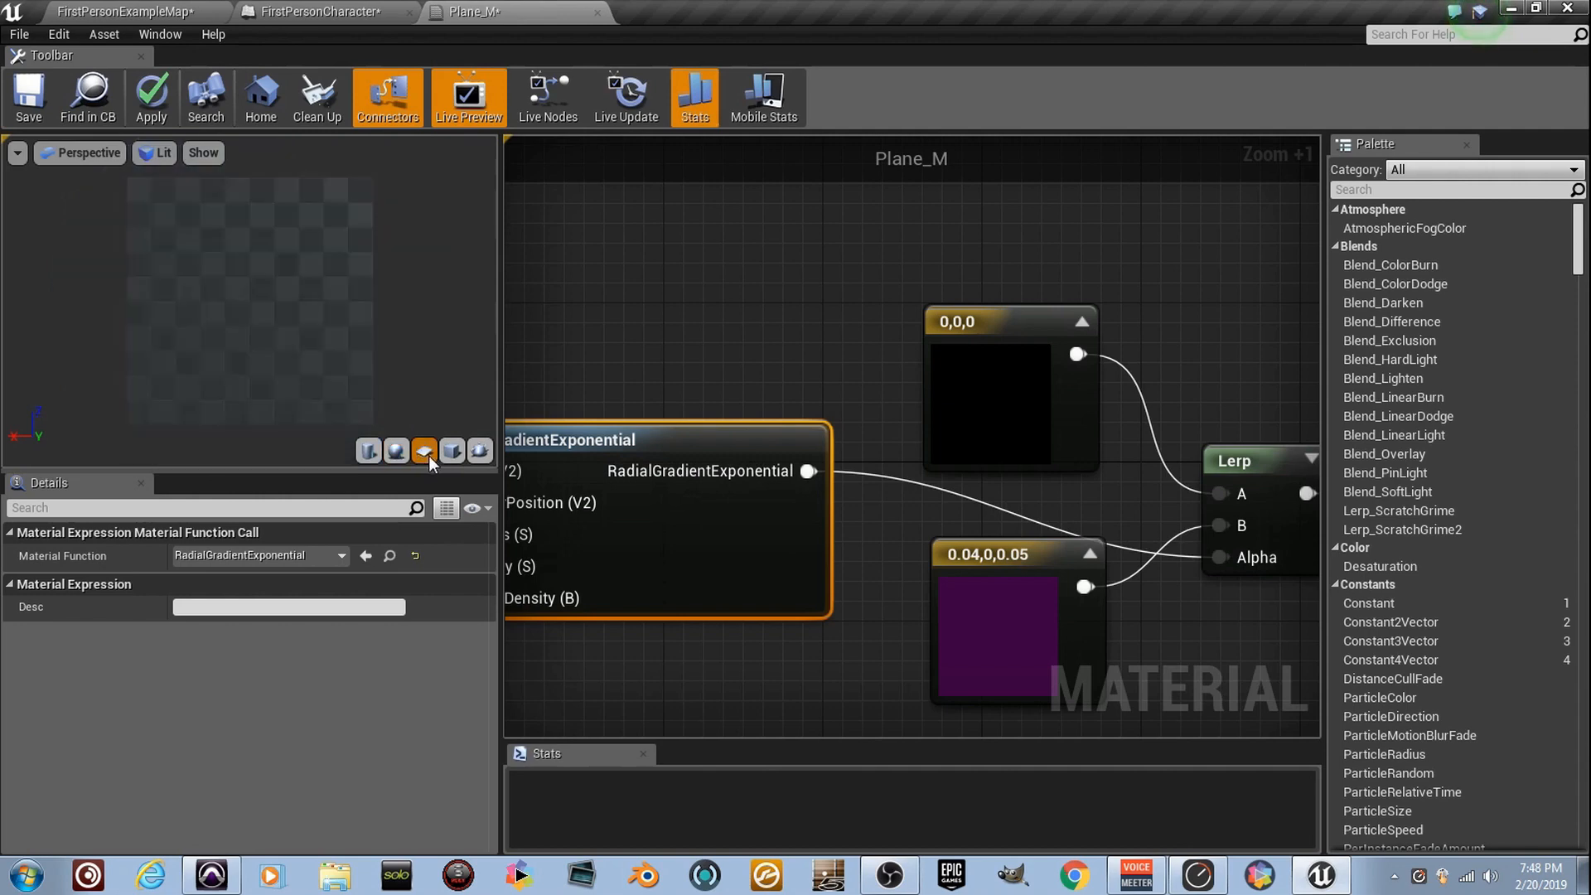
pyautogui.click(424, 451)
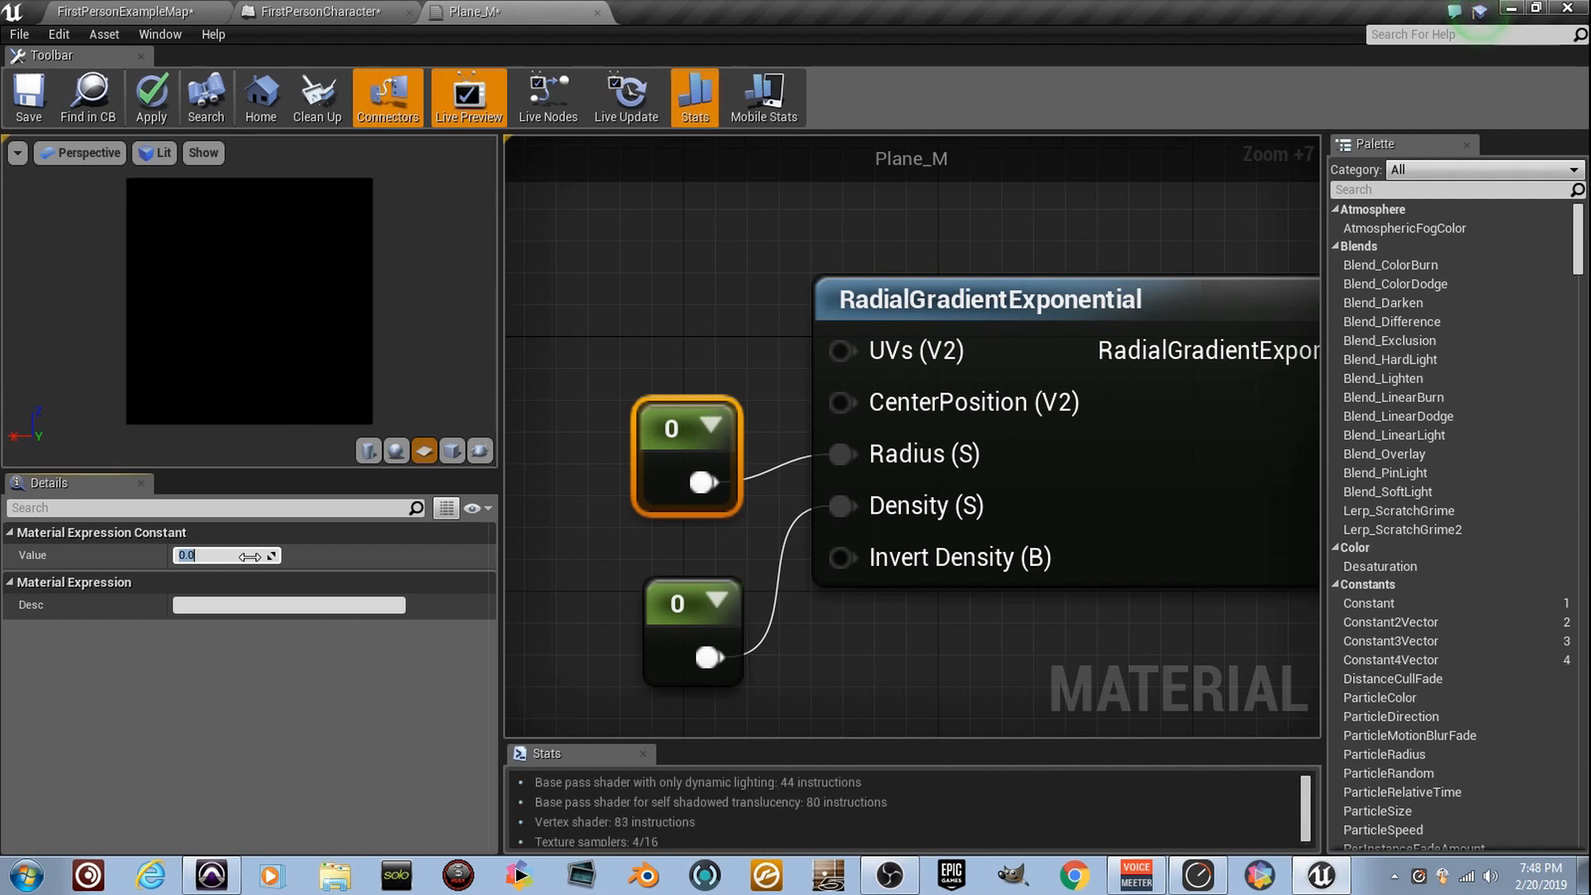
pyautogui.write('0.8')
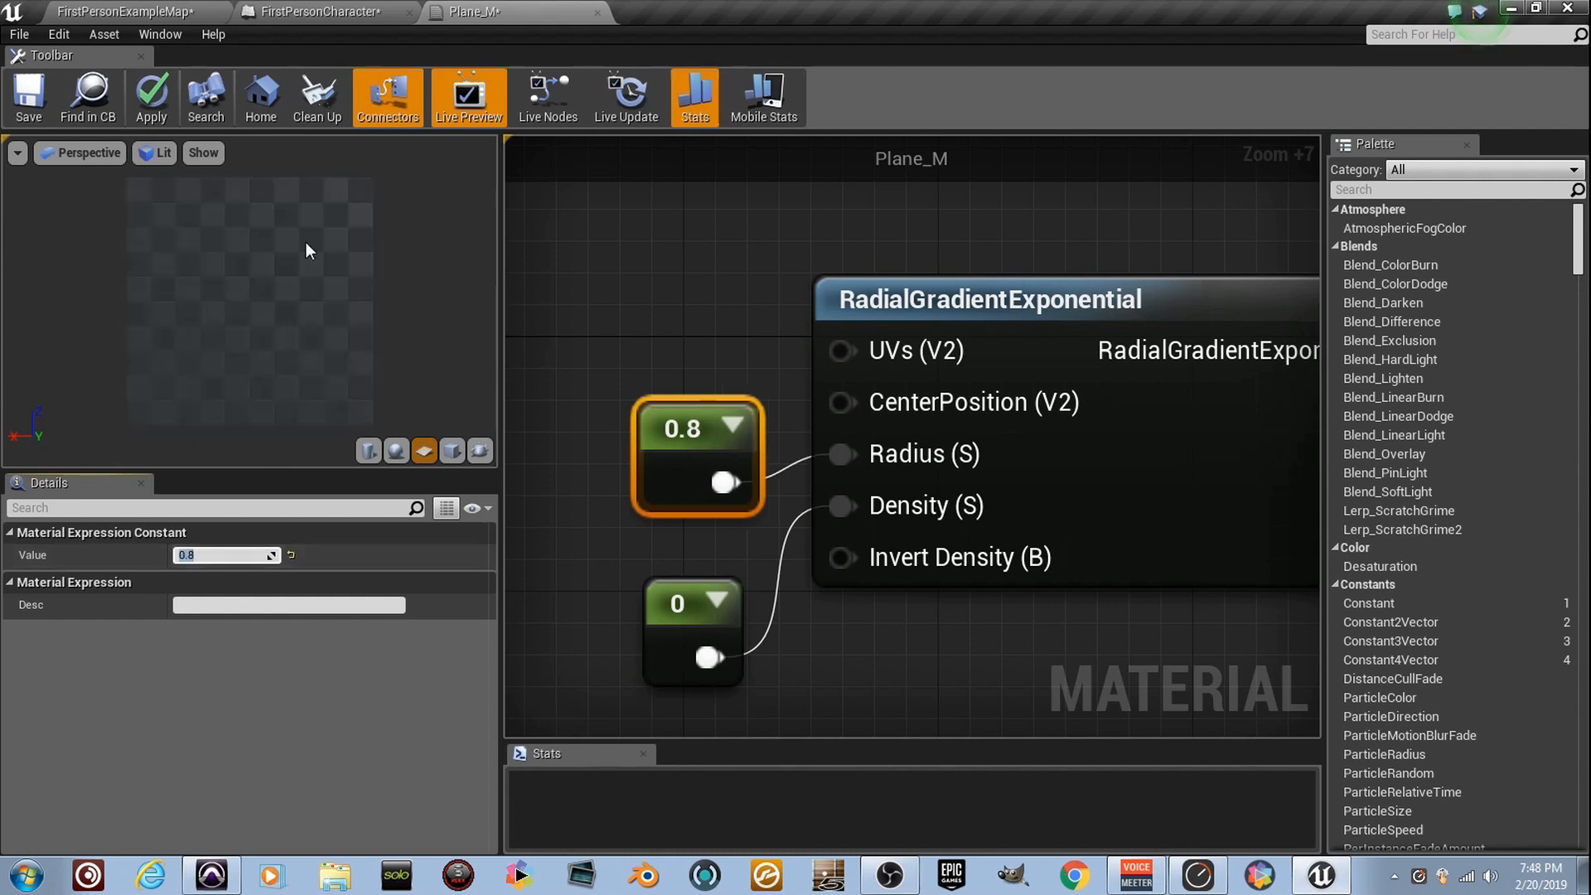
pyautogui.click(677, 604)
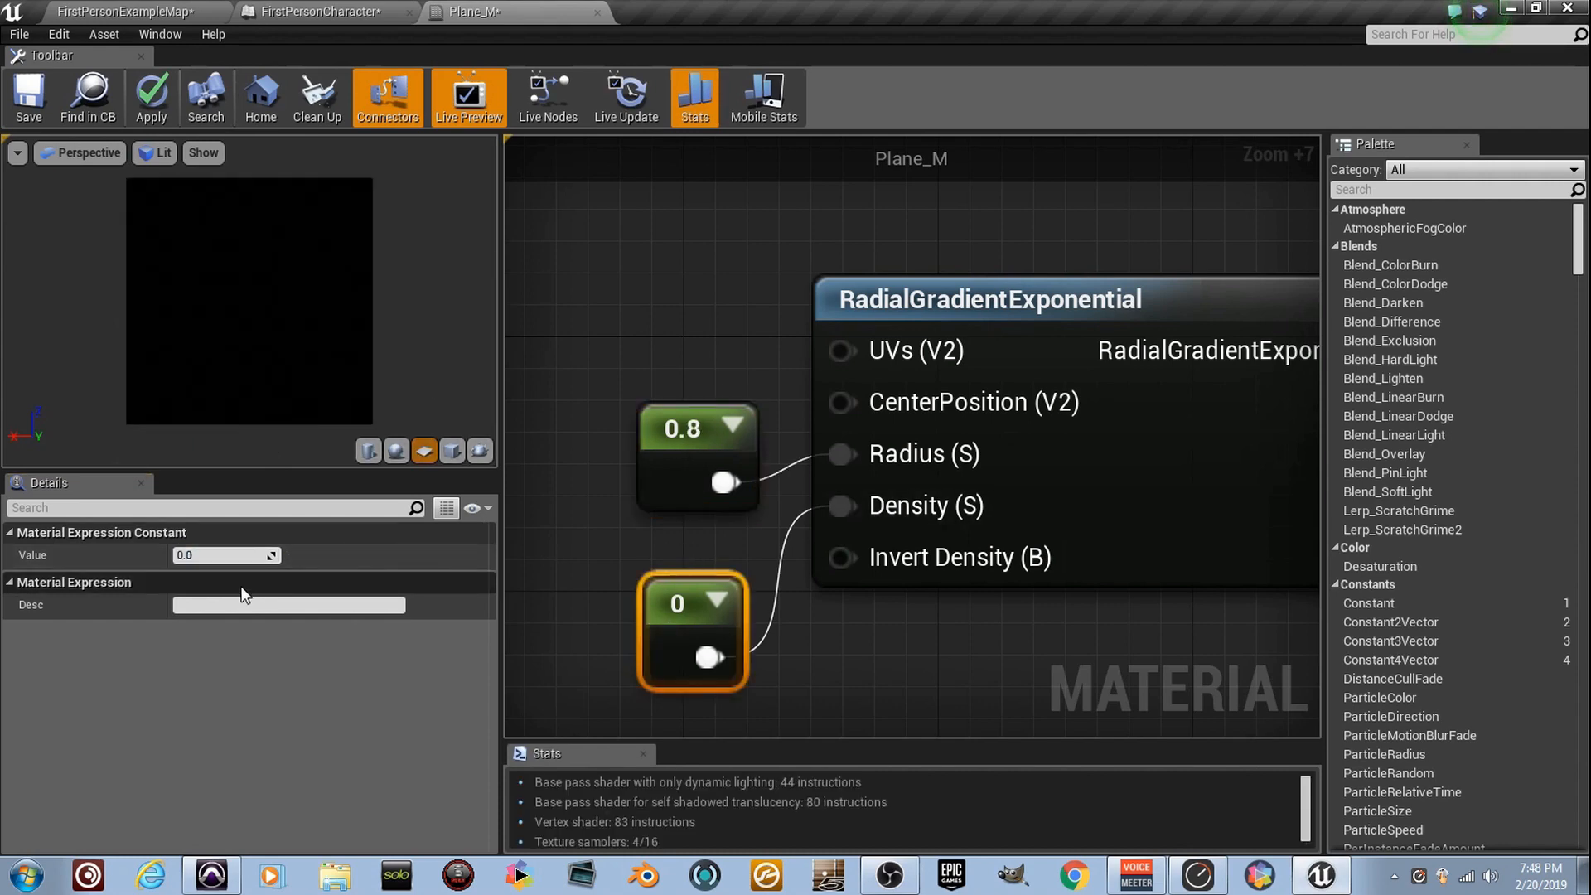
pyautogui.write('1.2')
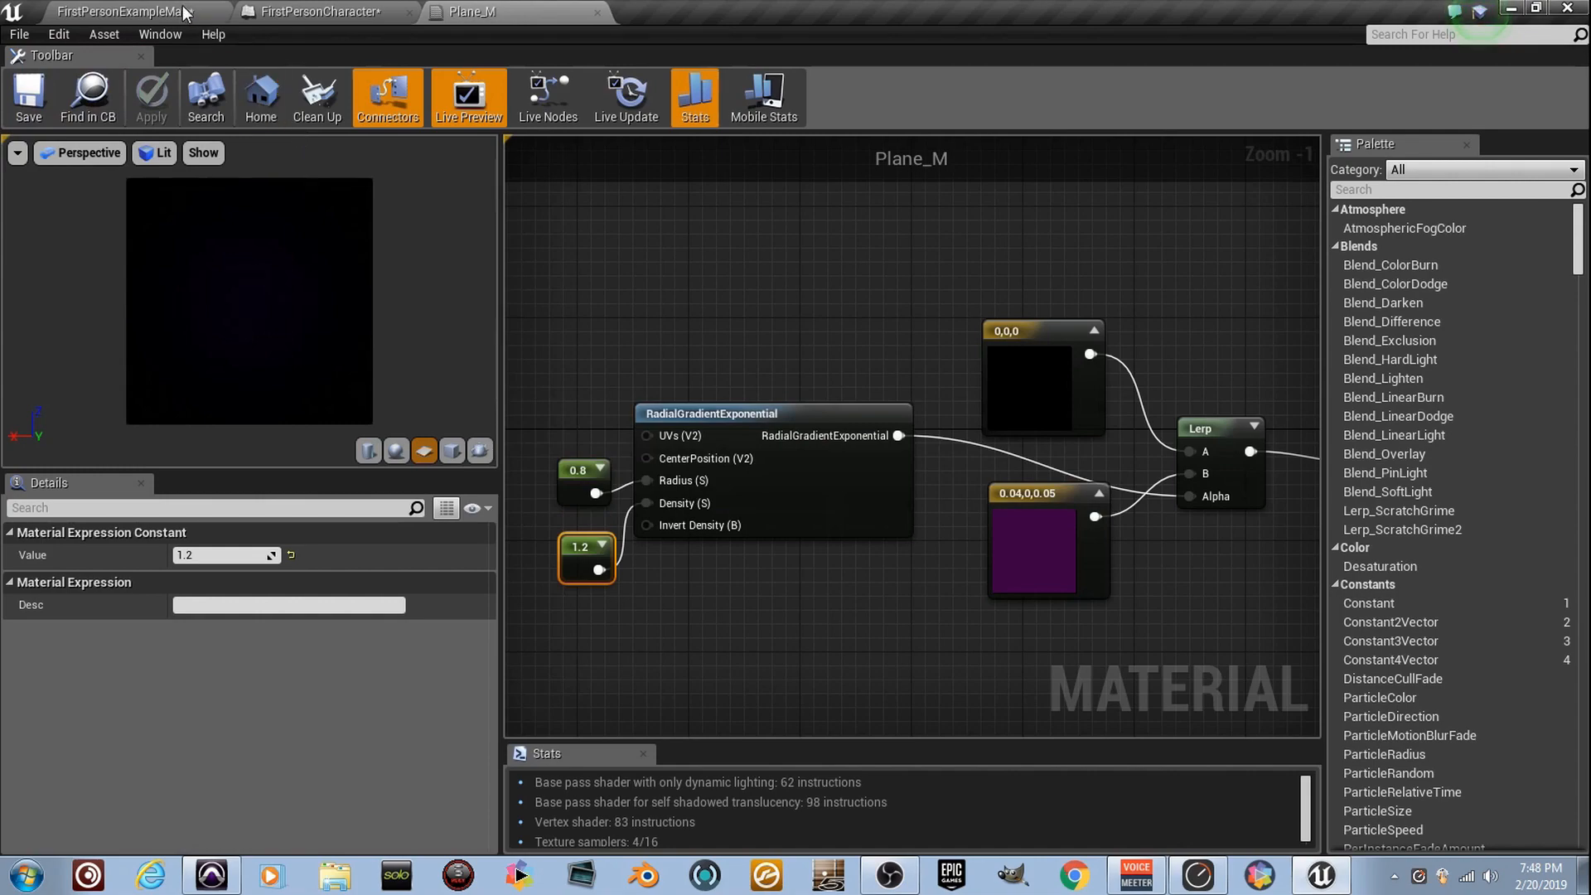
pyautogui.click(119, 11)
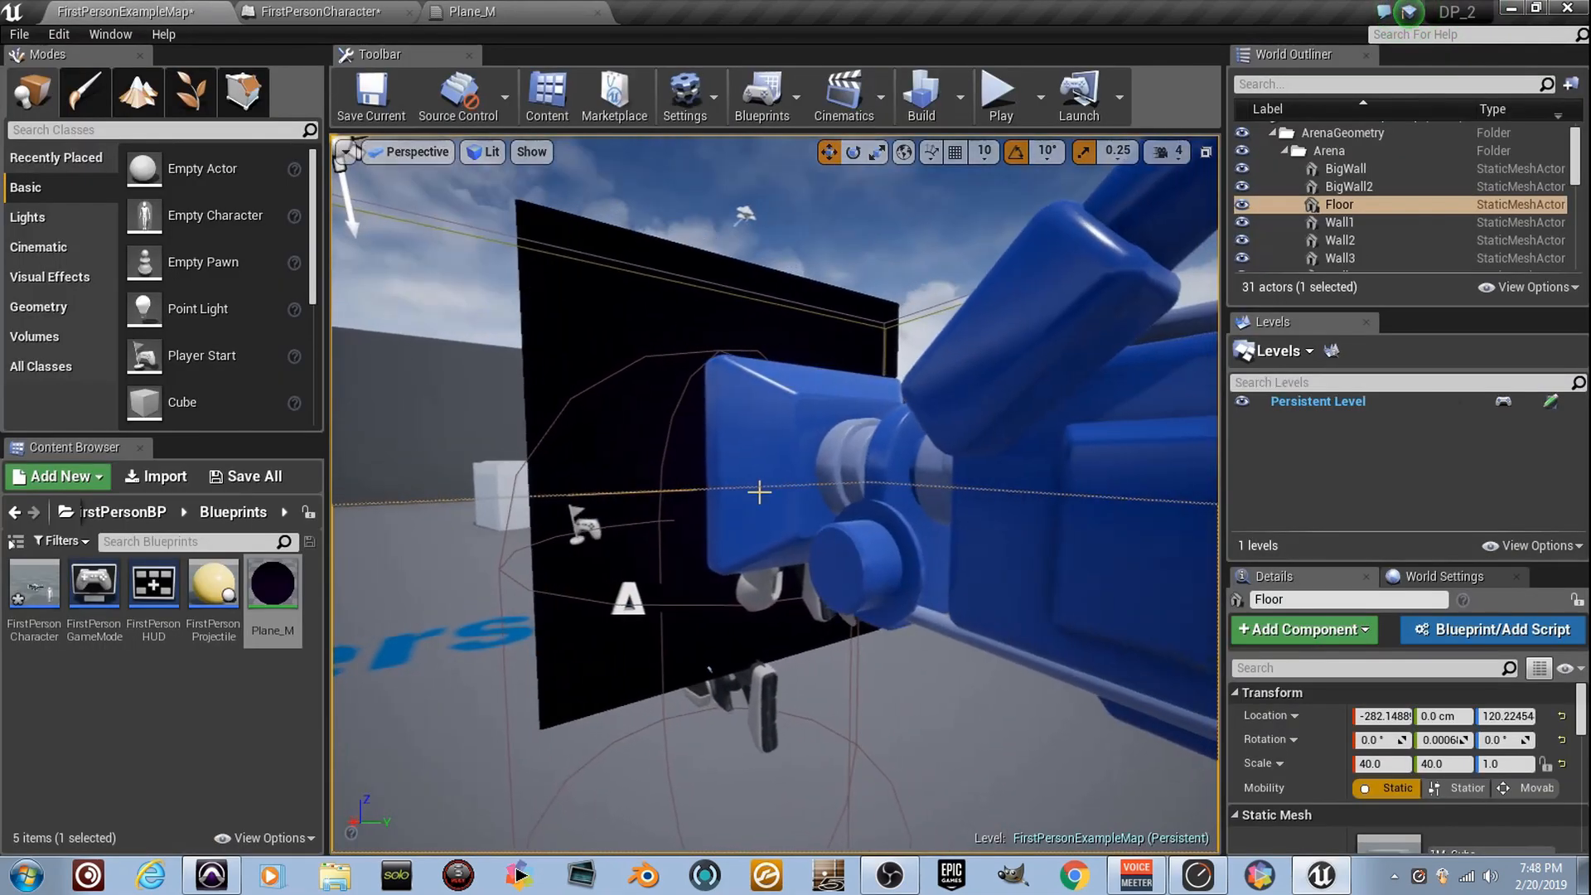
pyautogui.click(1000, 96)
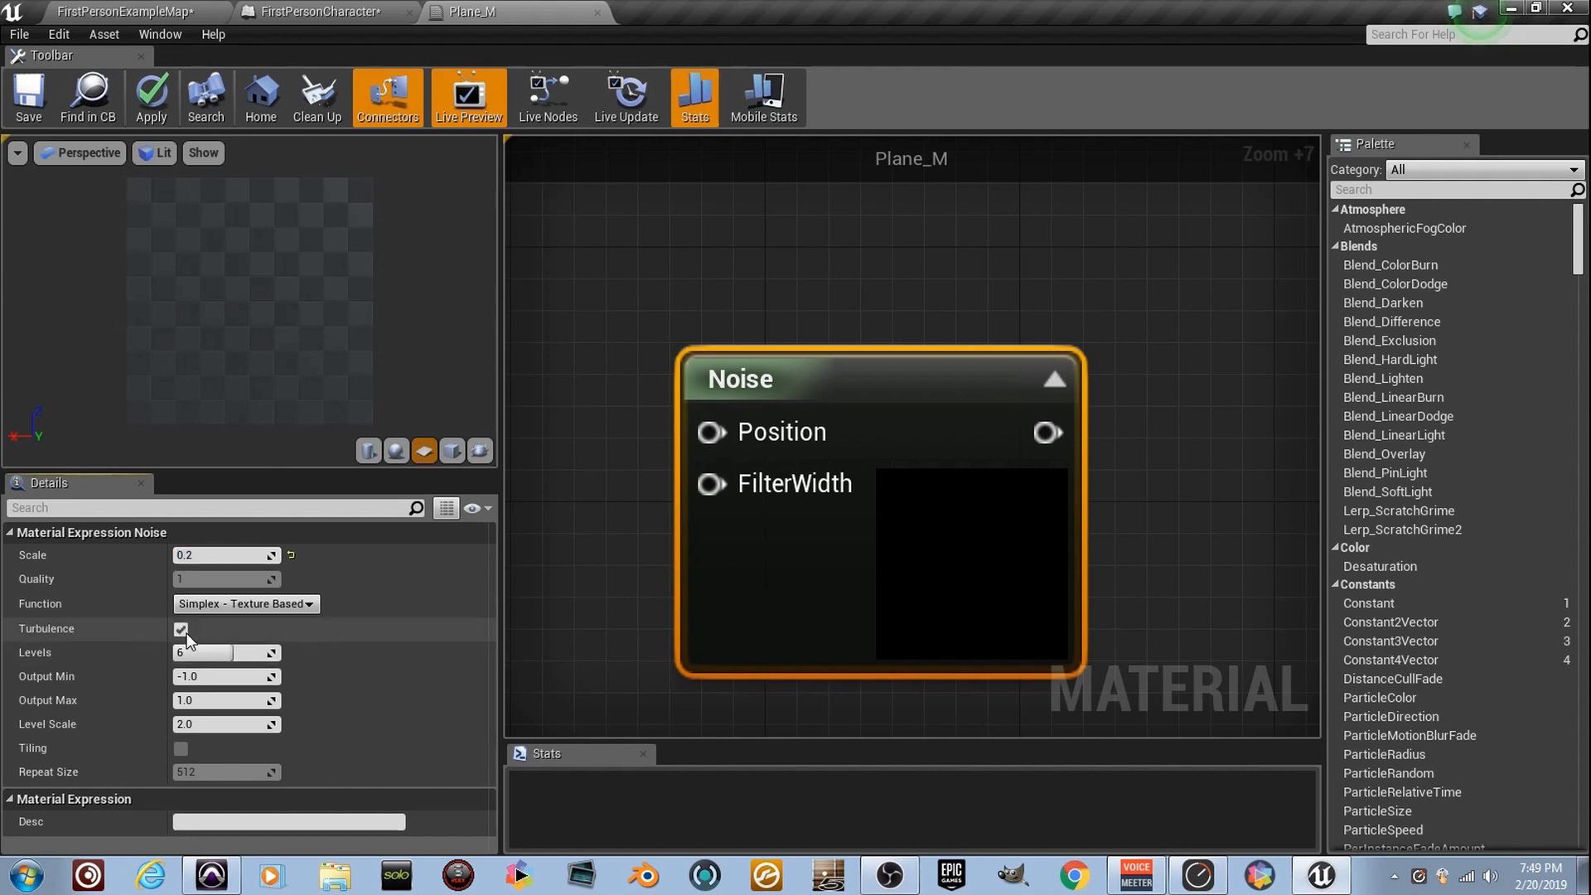
# Step: Set the Noise node to turbulence off and output -0.3 to 1.3, fed by LocalPosition
pyautogui.click(181, 629)
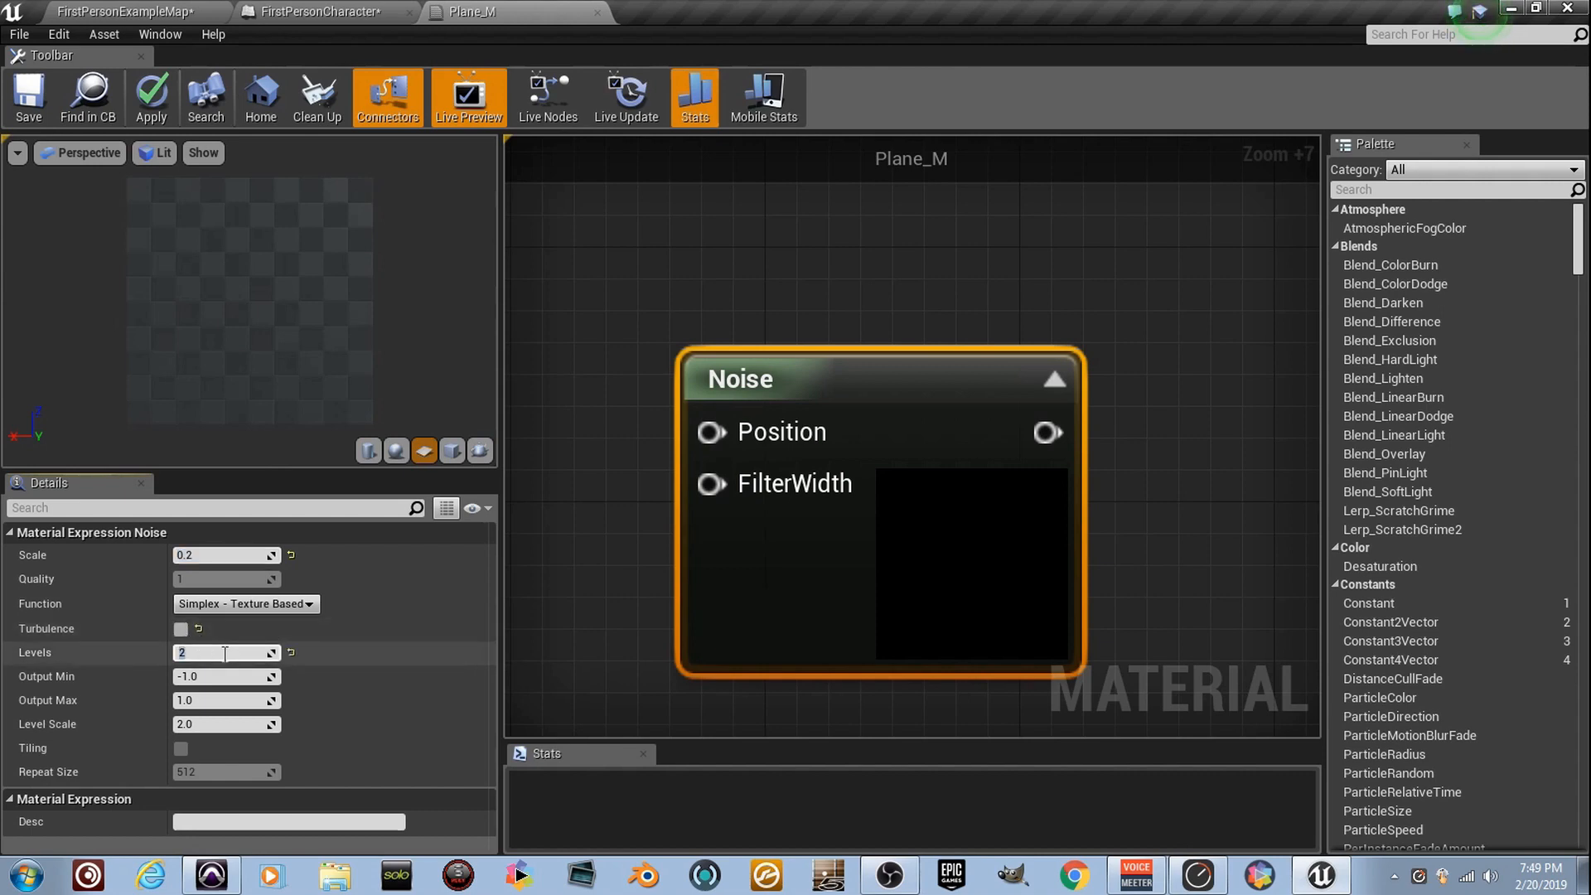
pyautogui.click(224, 676)
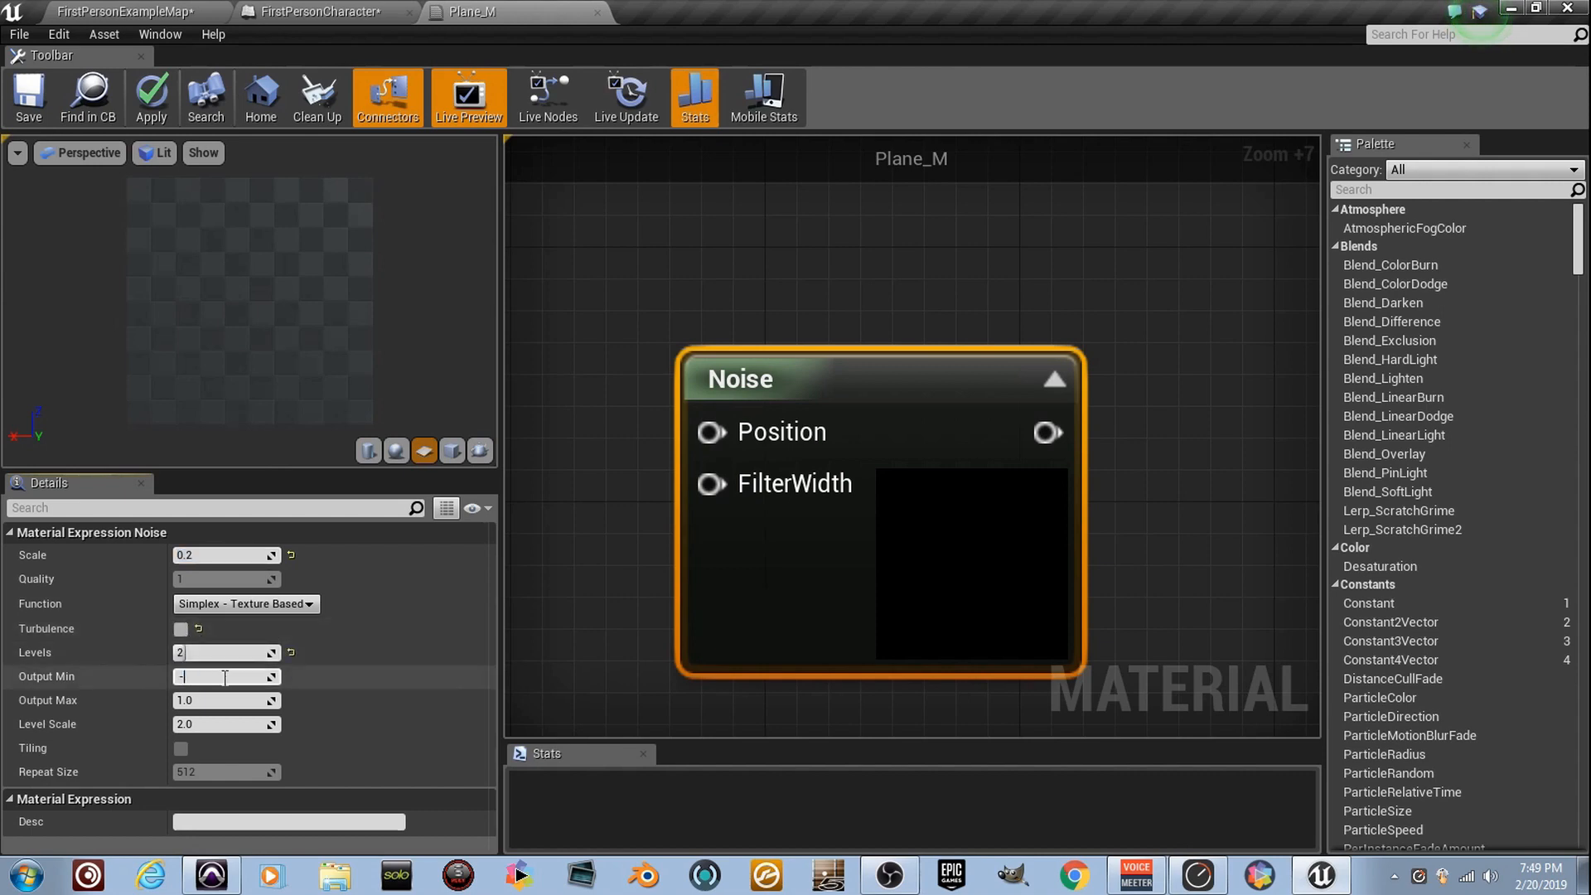
pyautogui.write('-0.3')
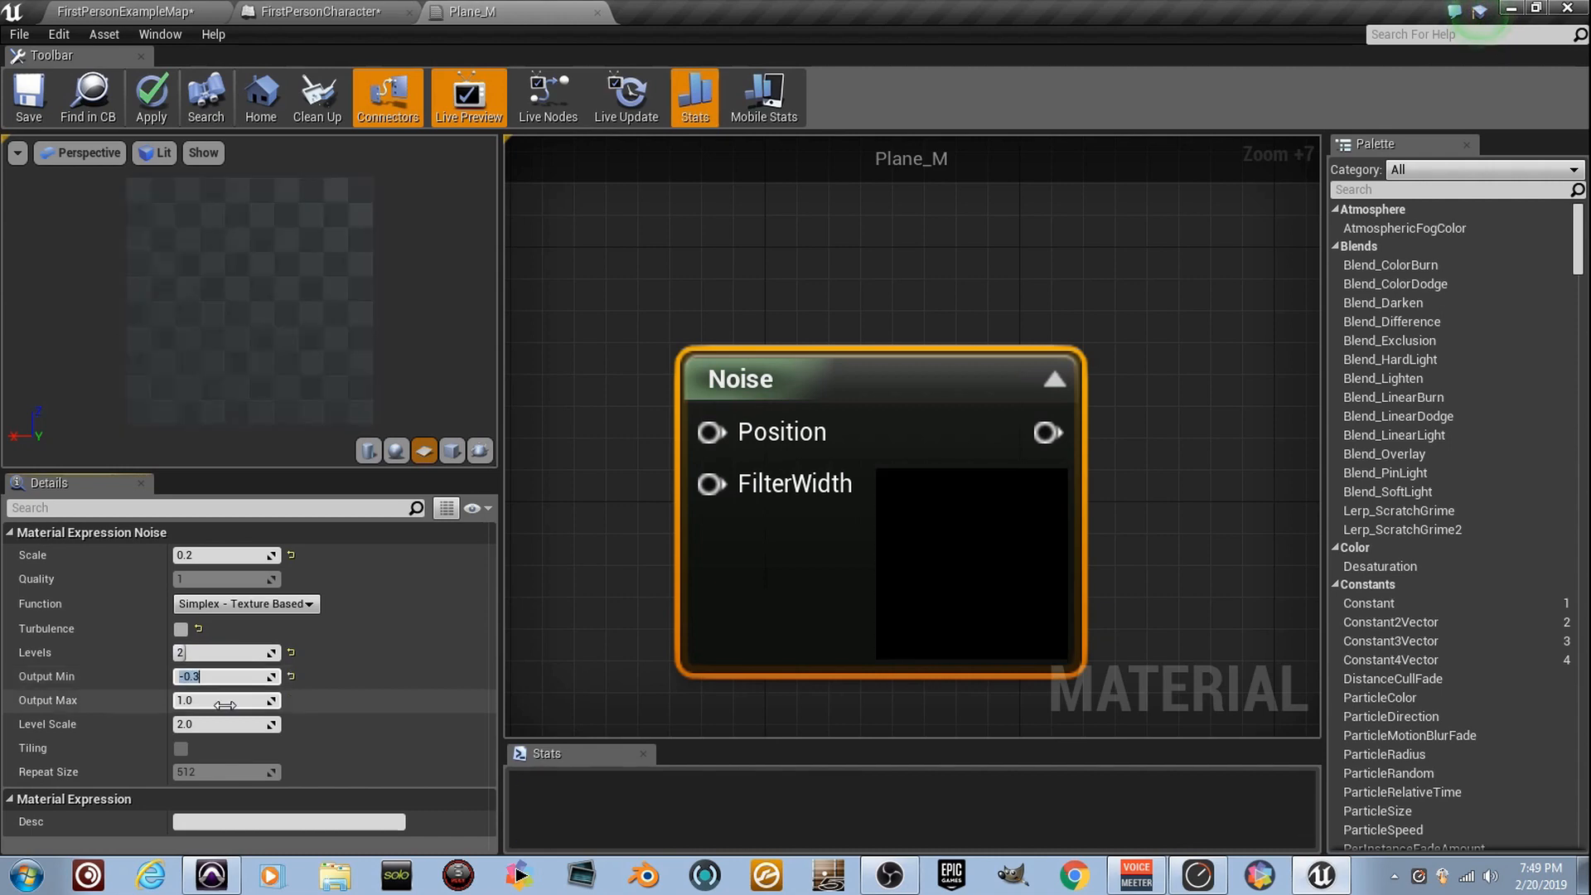
pyautogui.write('1.3')
pyautogui.write('loca')
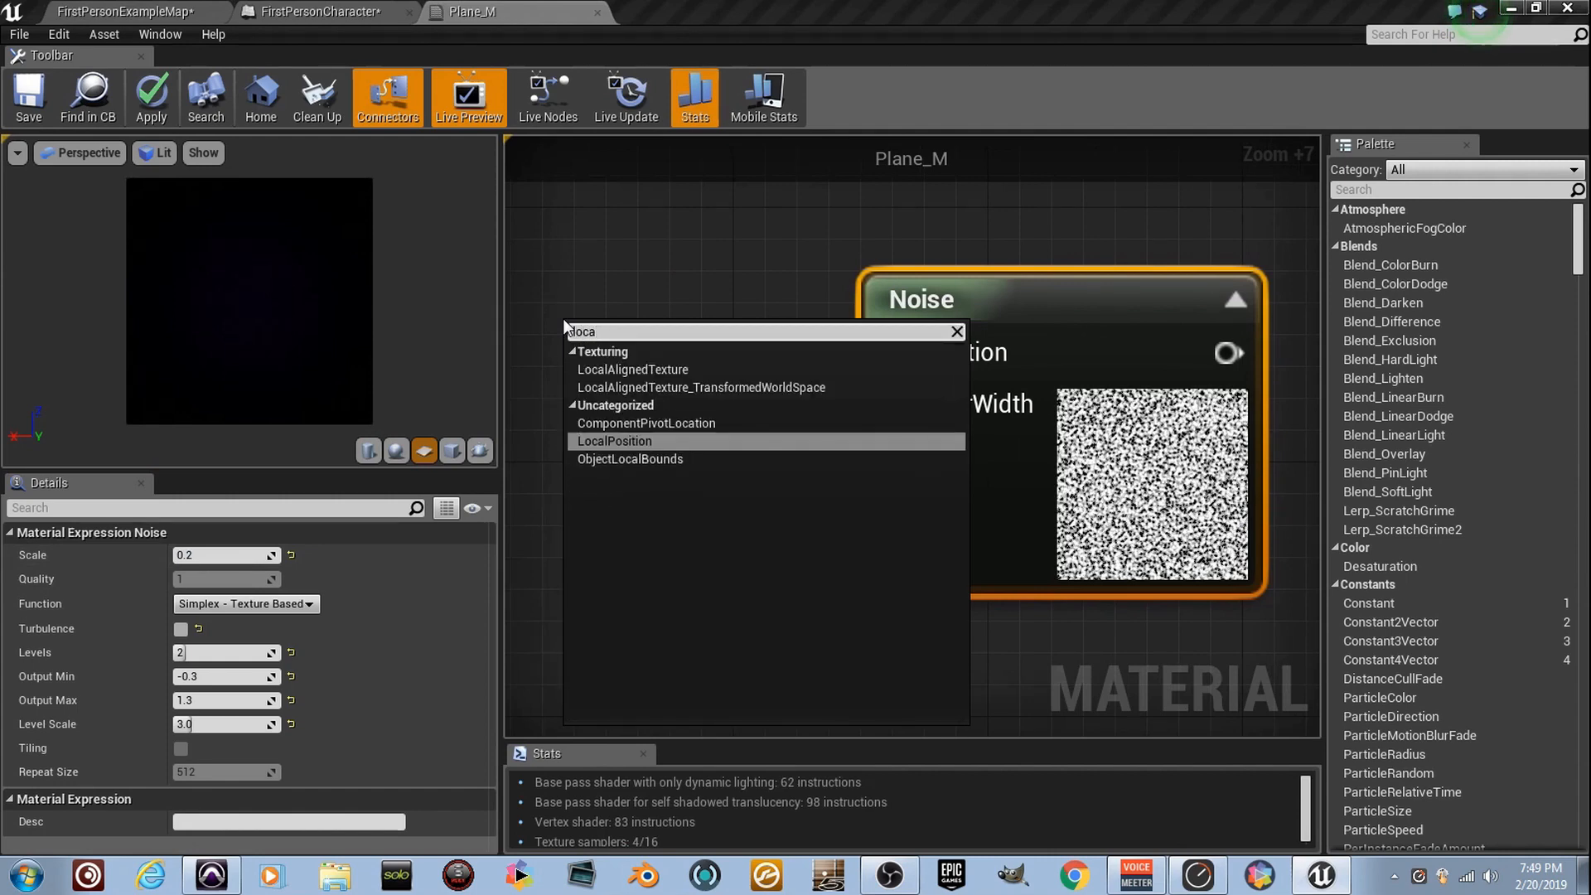
pyautogui.click(614, 440)
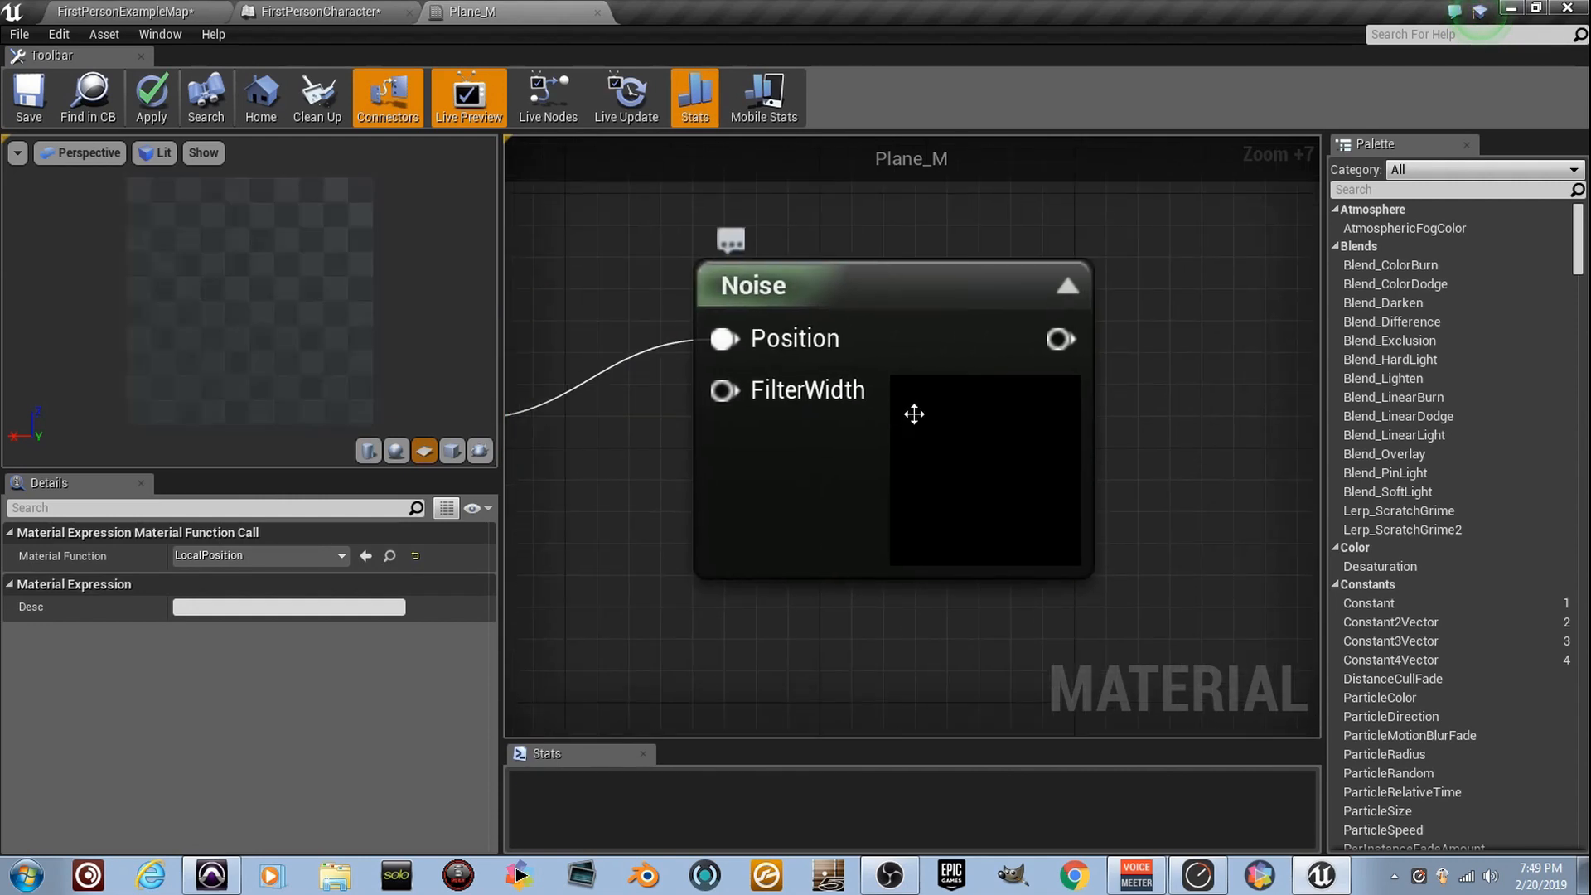
pyautogui.click(893, 285)
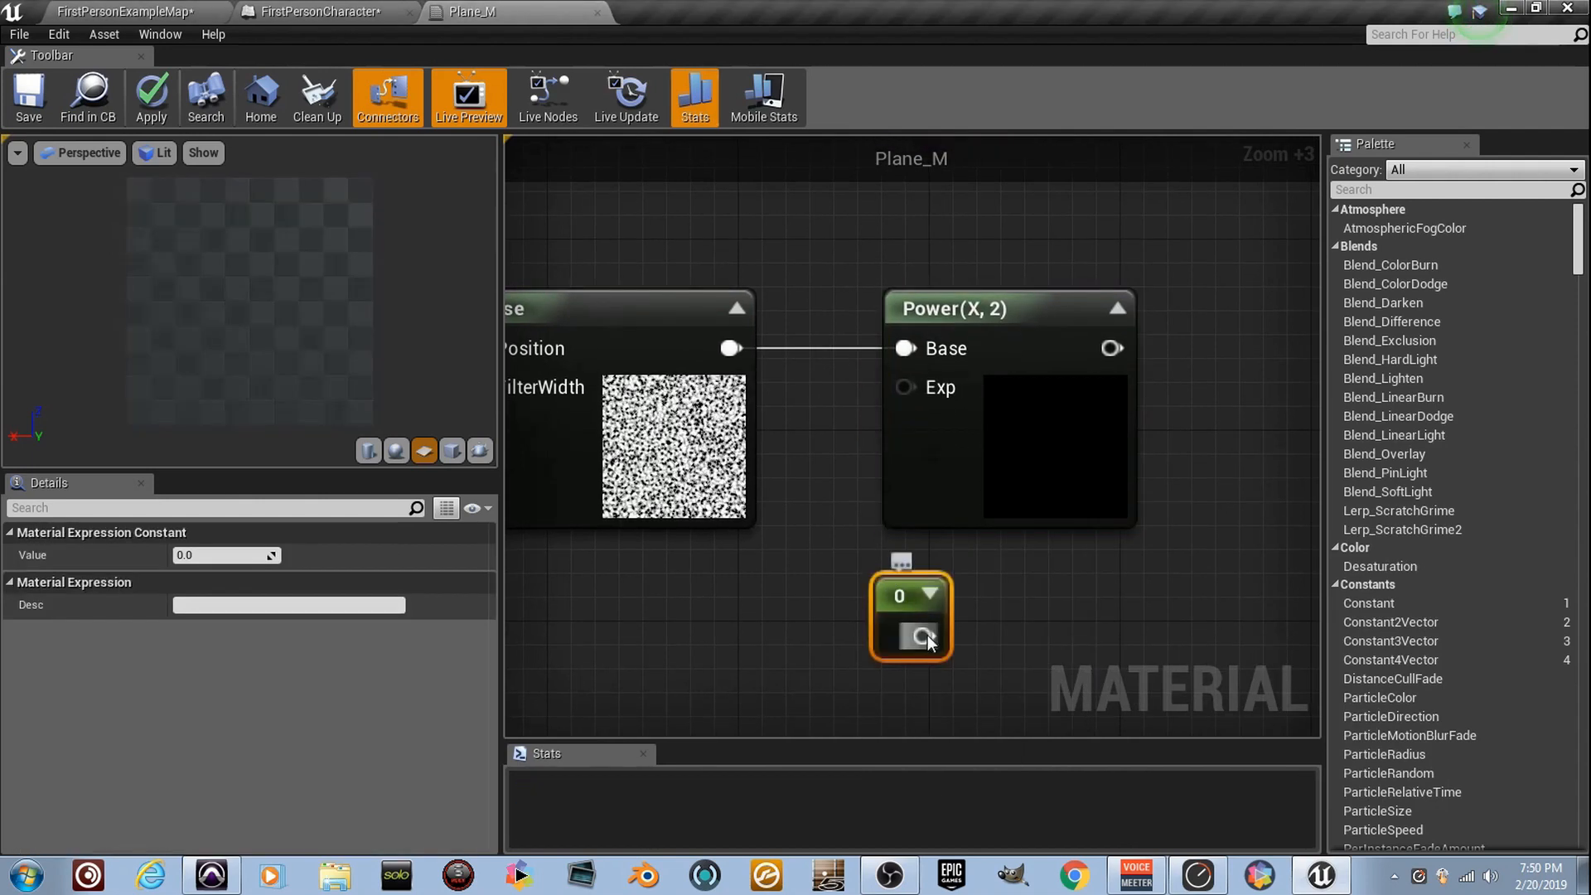
# Step: Wire a constant into the Power node's Exp input and set it to 1.0
pyautogui.moveTo(921, 637); pyautogui.dragTo(903, 387)
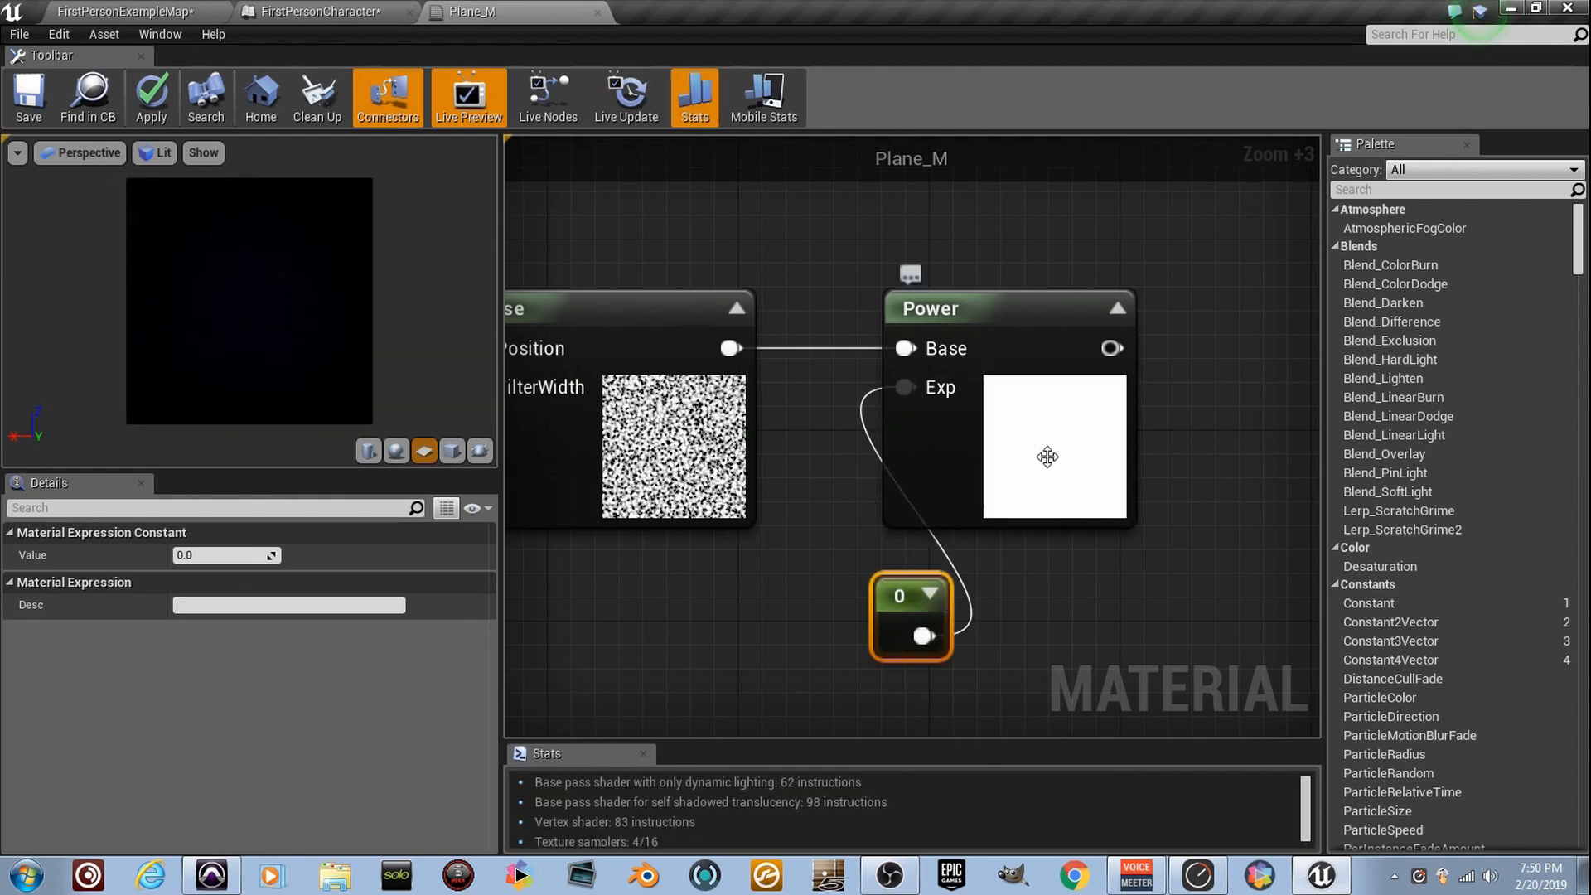
pyautogui.click(226, 555)
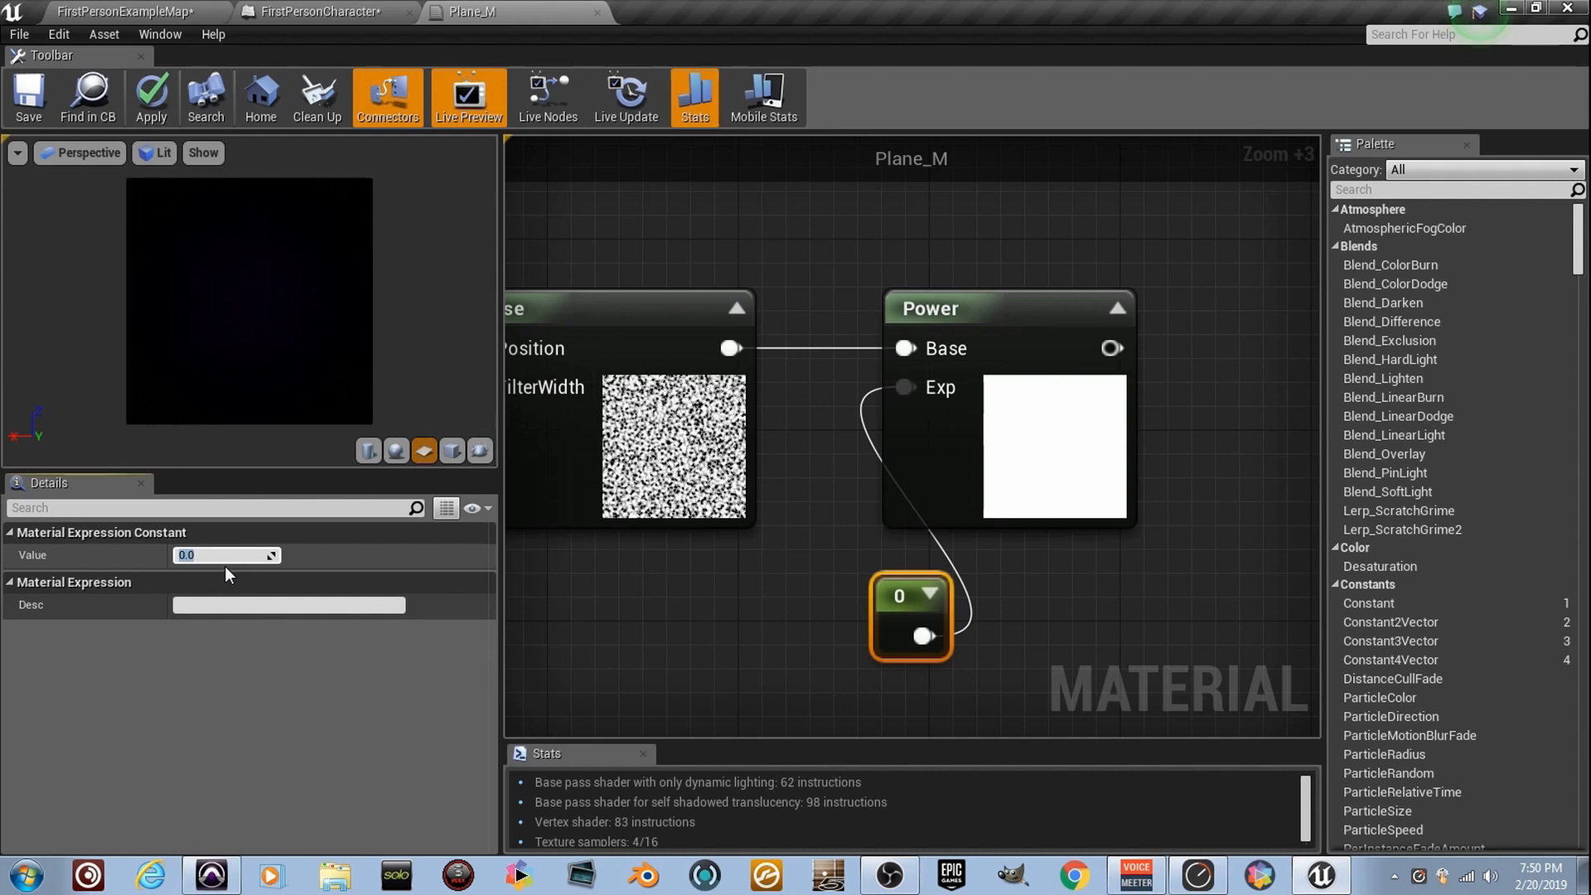
pyautogui.write('1.0')
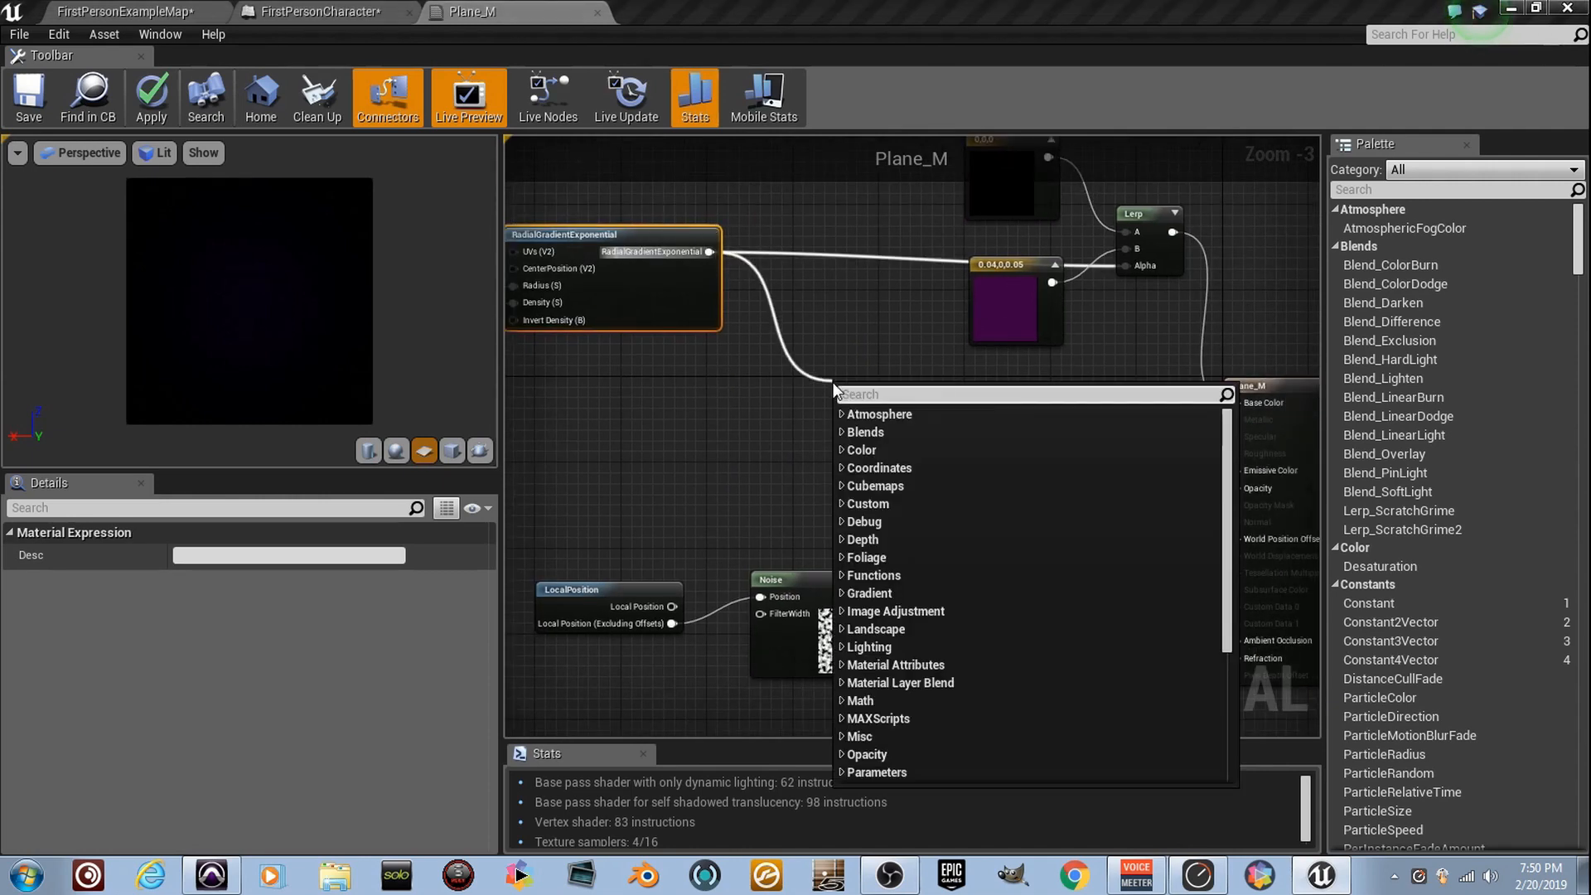
# Step: Invert the radial gradient with OneMinus, then chain Add and Multiply nodes after it
pyautogui.write('onemi')
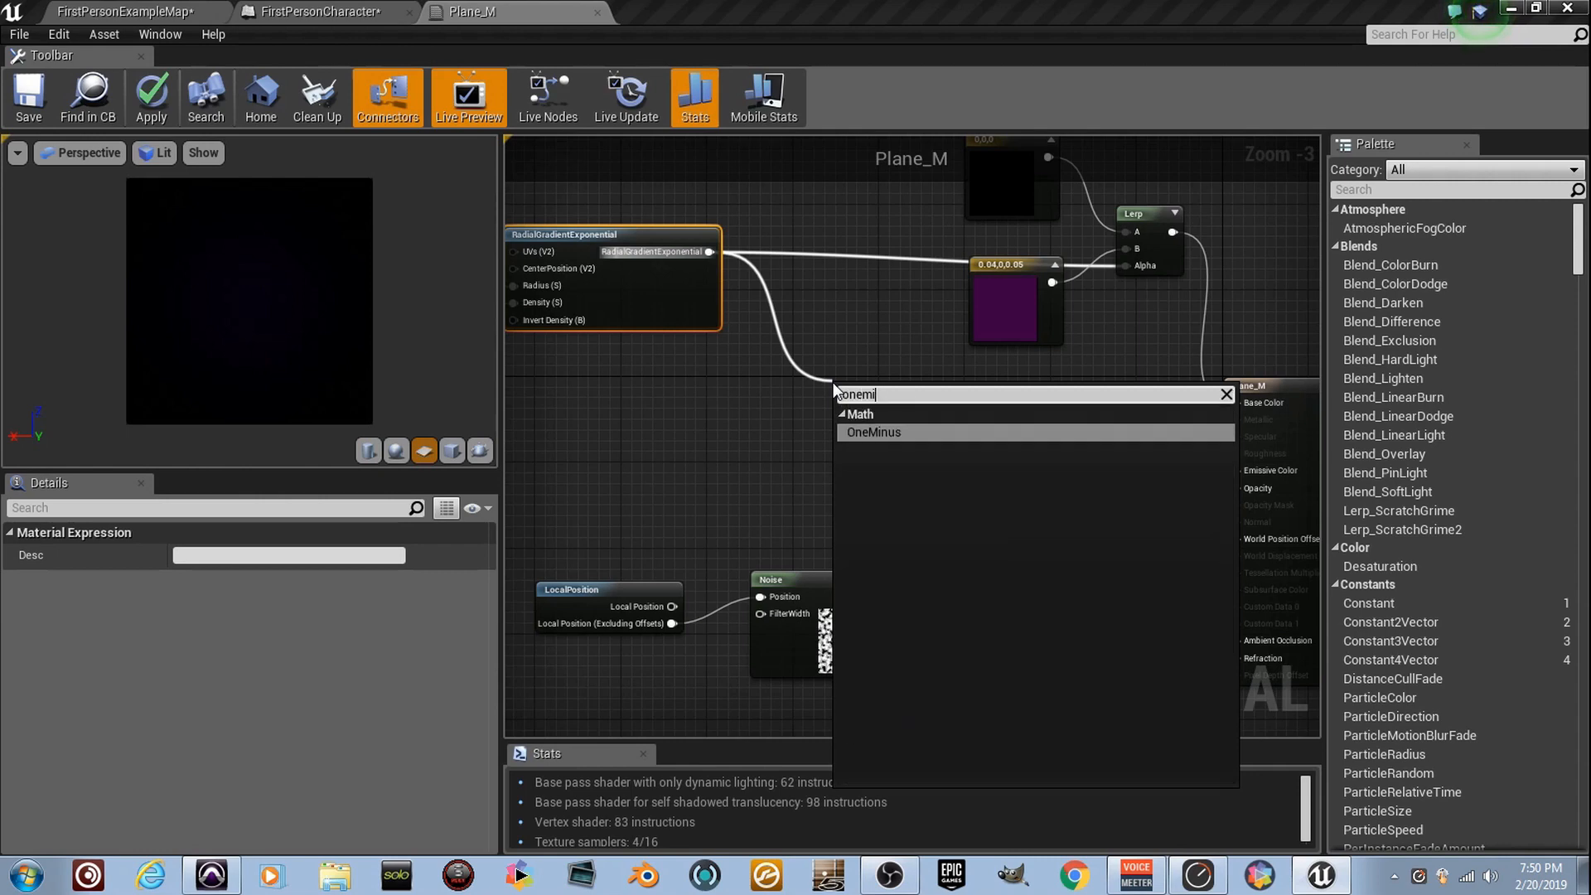
pyautogui.click(873, 431)
pyautogui.write('add')
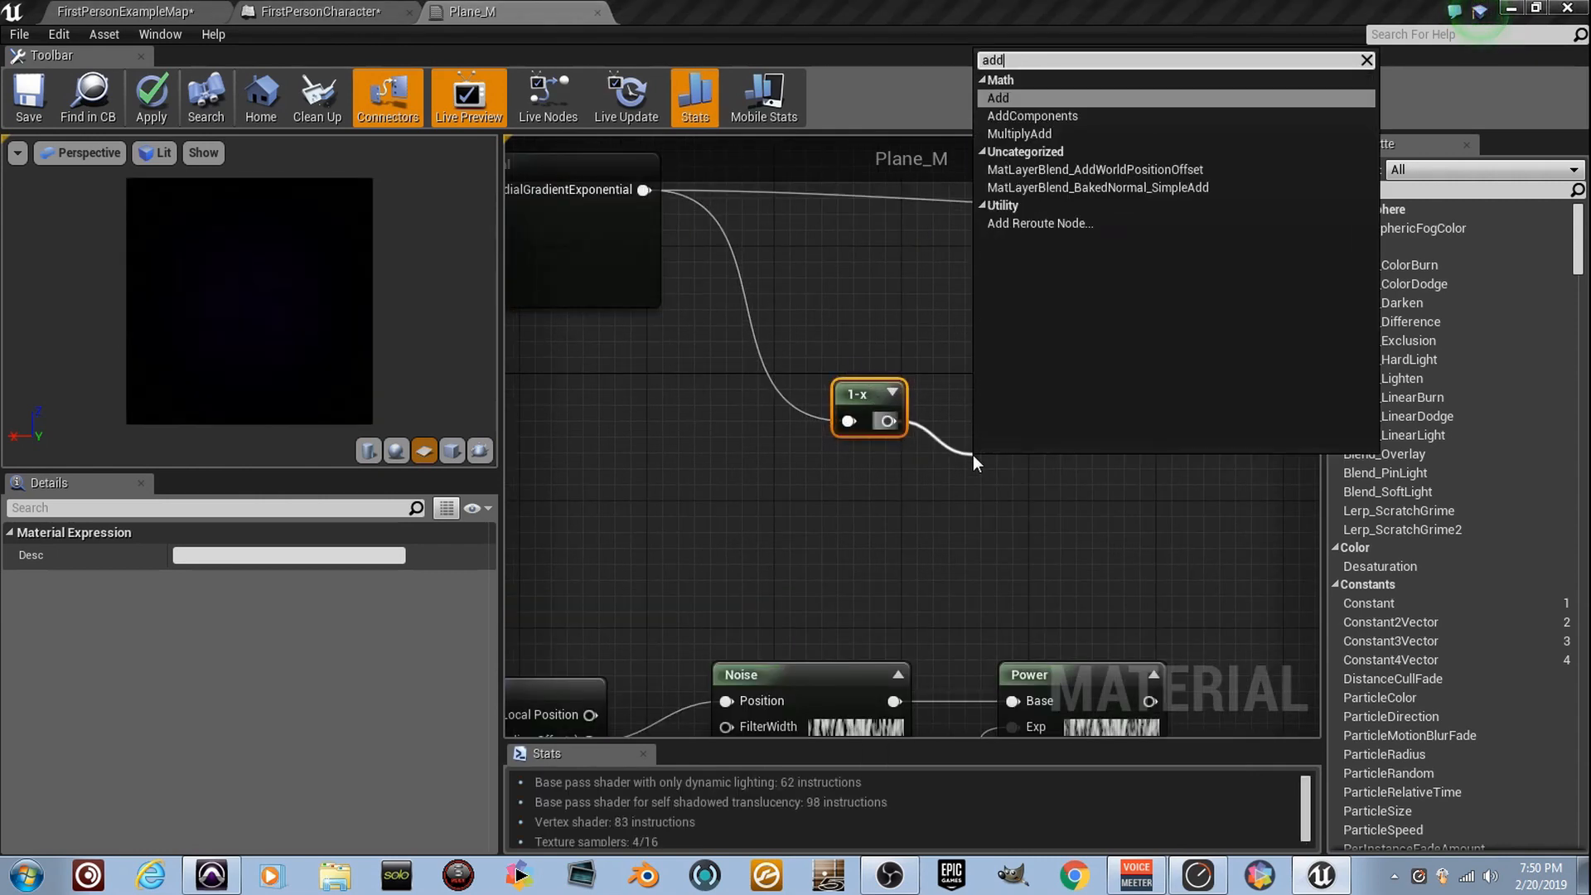
pyautogui.click(998, 97)
pyautogui.write('mu')
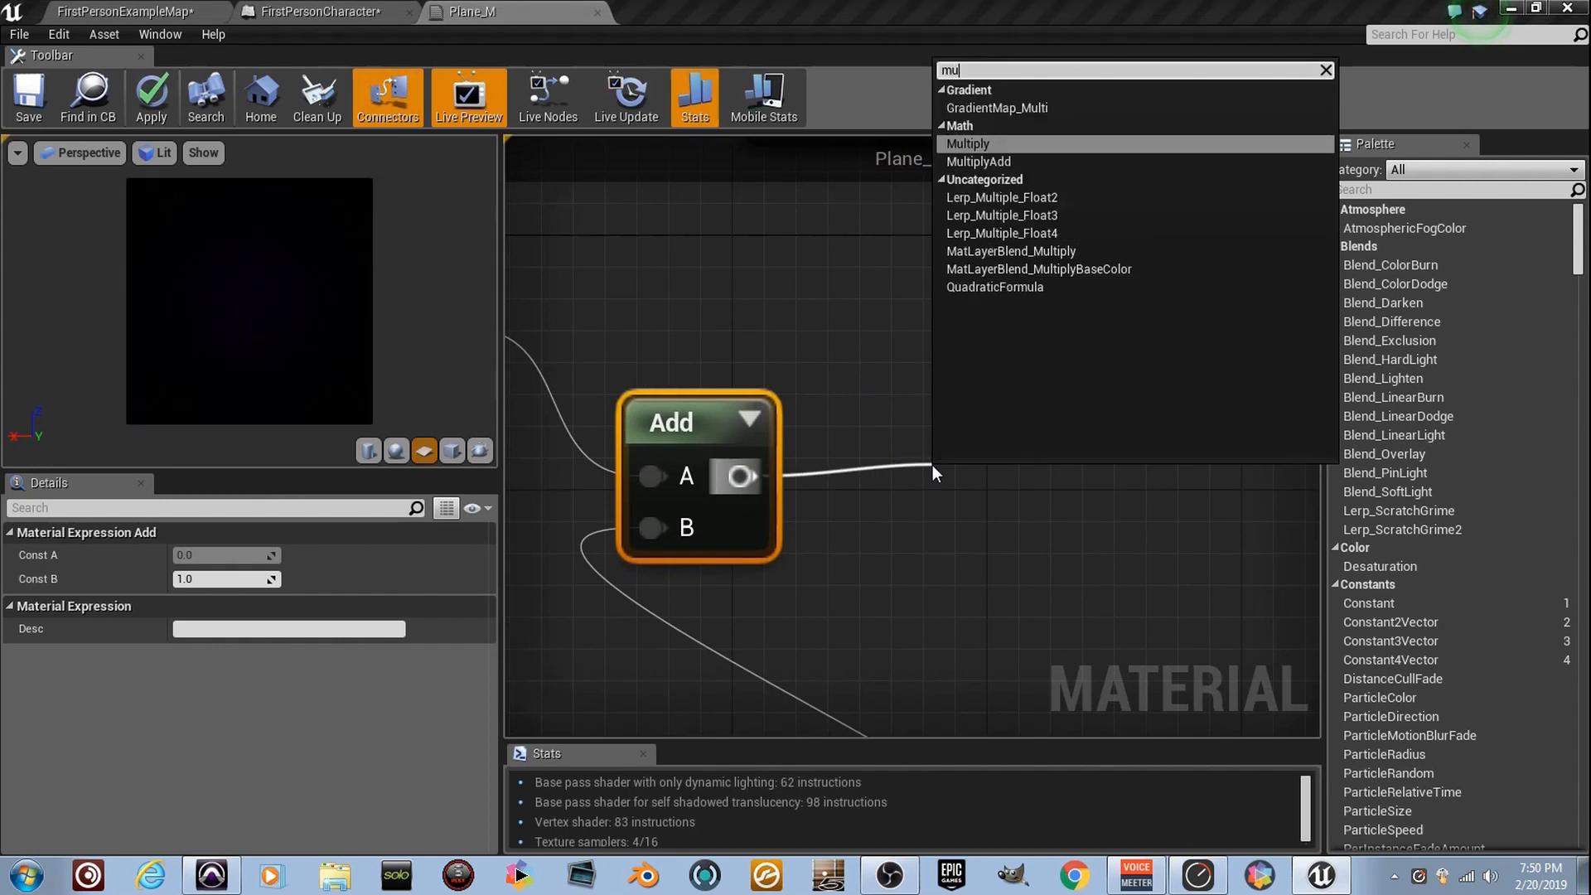
pyautogui.click(967, 144)
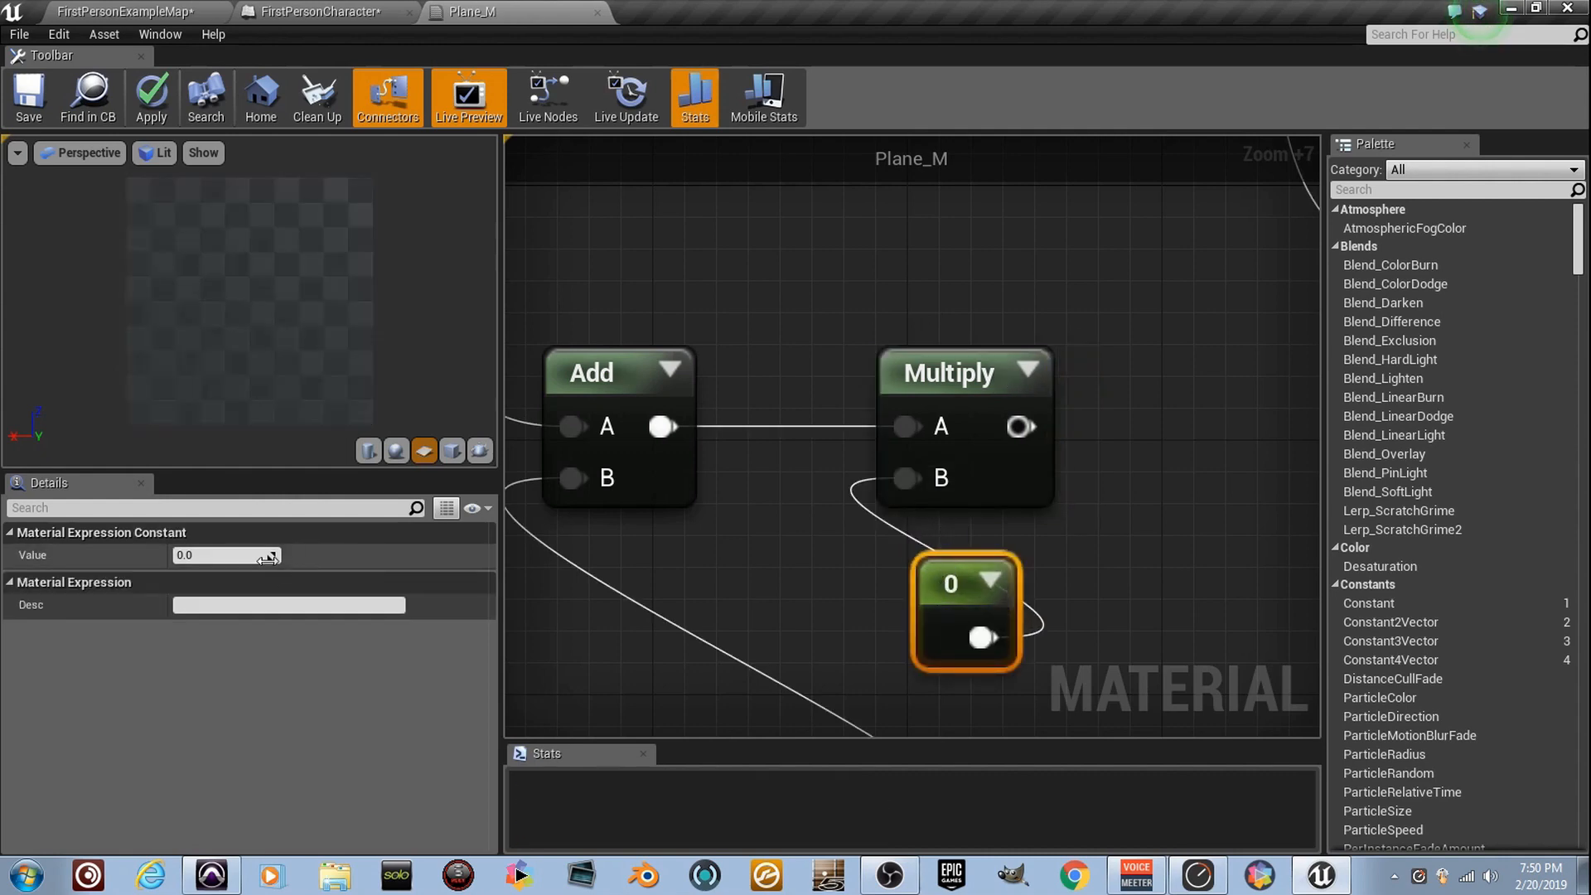
# Step: Set 1.0 constants for the Multiply and Refraction inputs, with Multiply driving Opacity
pyautogui.write('1.0')
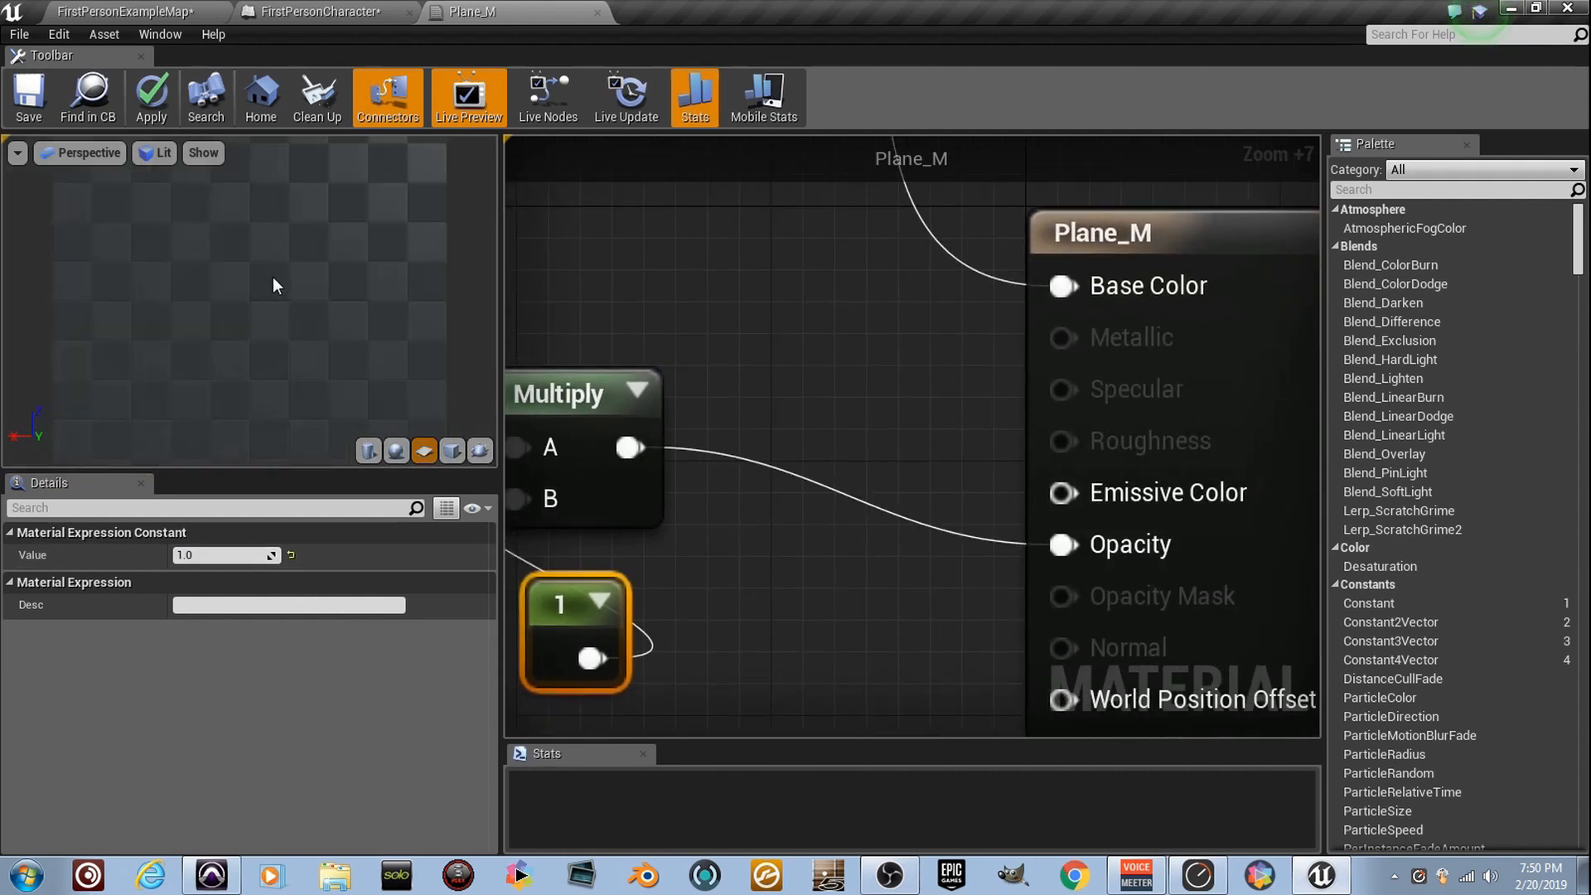
pyautogui.click(150, 96)
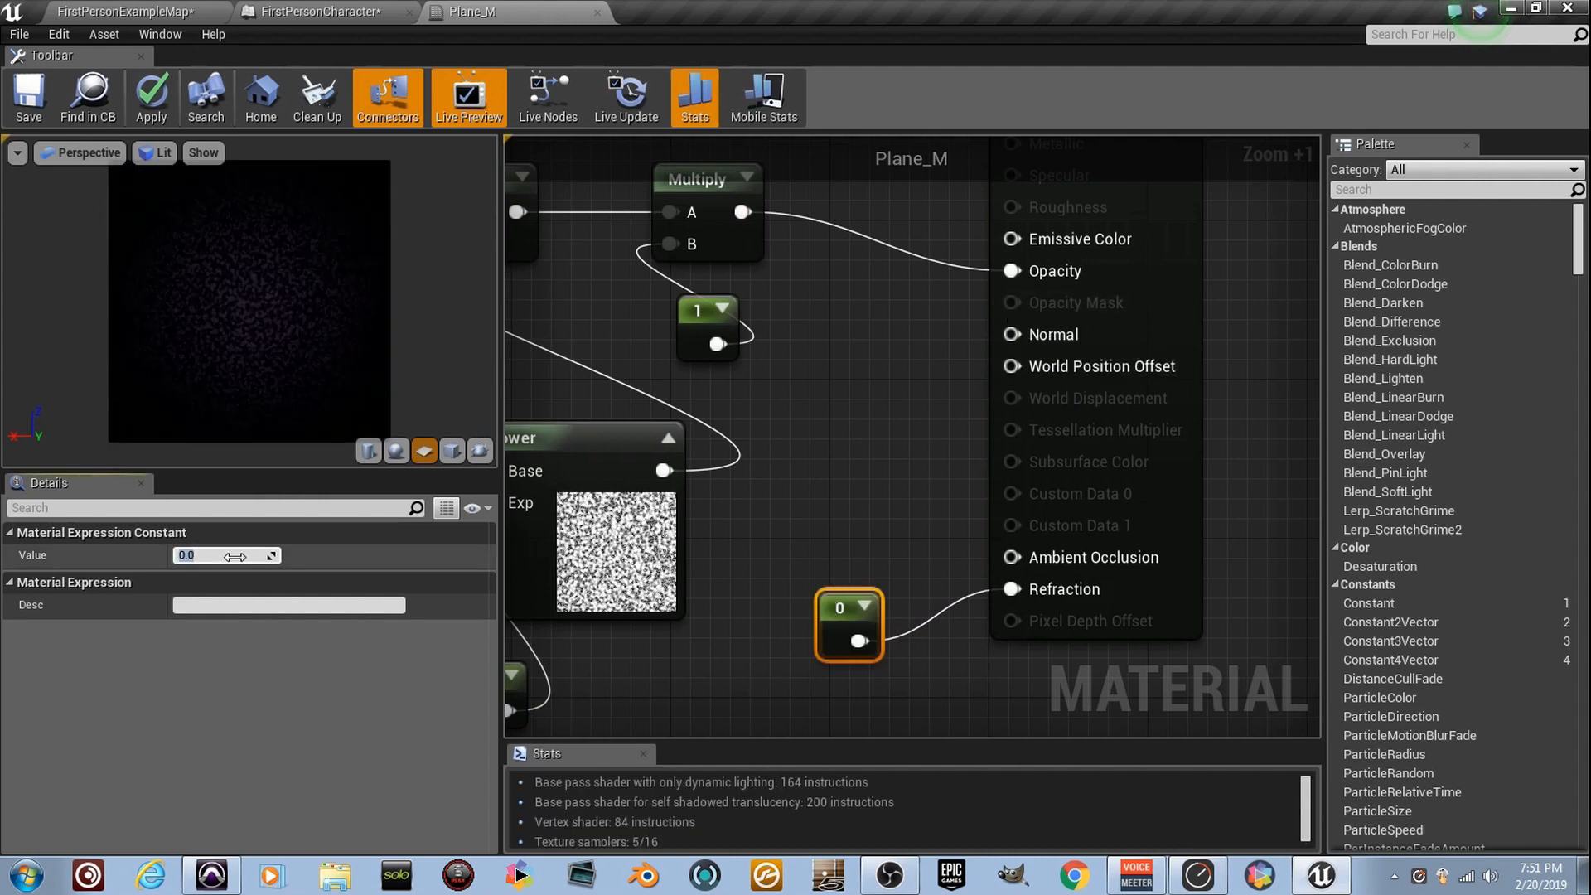
pyautogui.write('1.0')
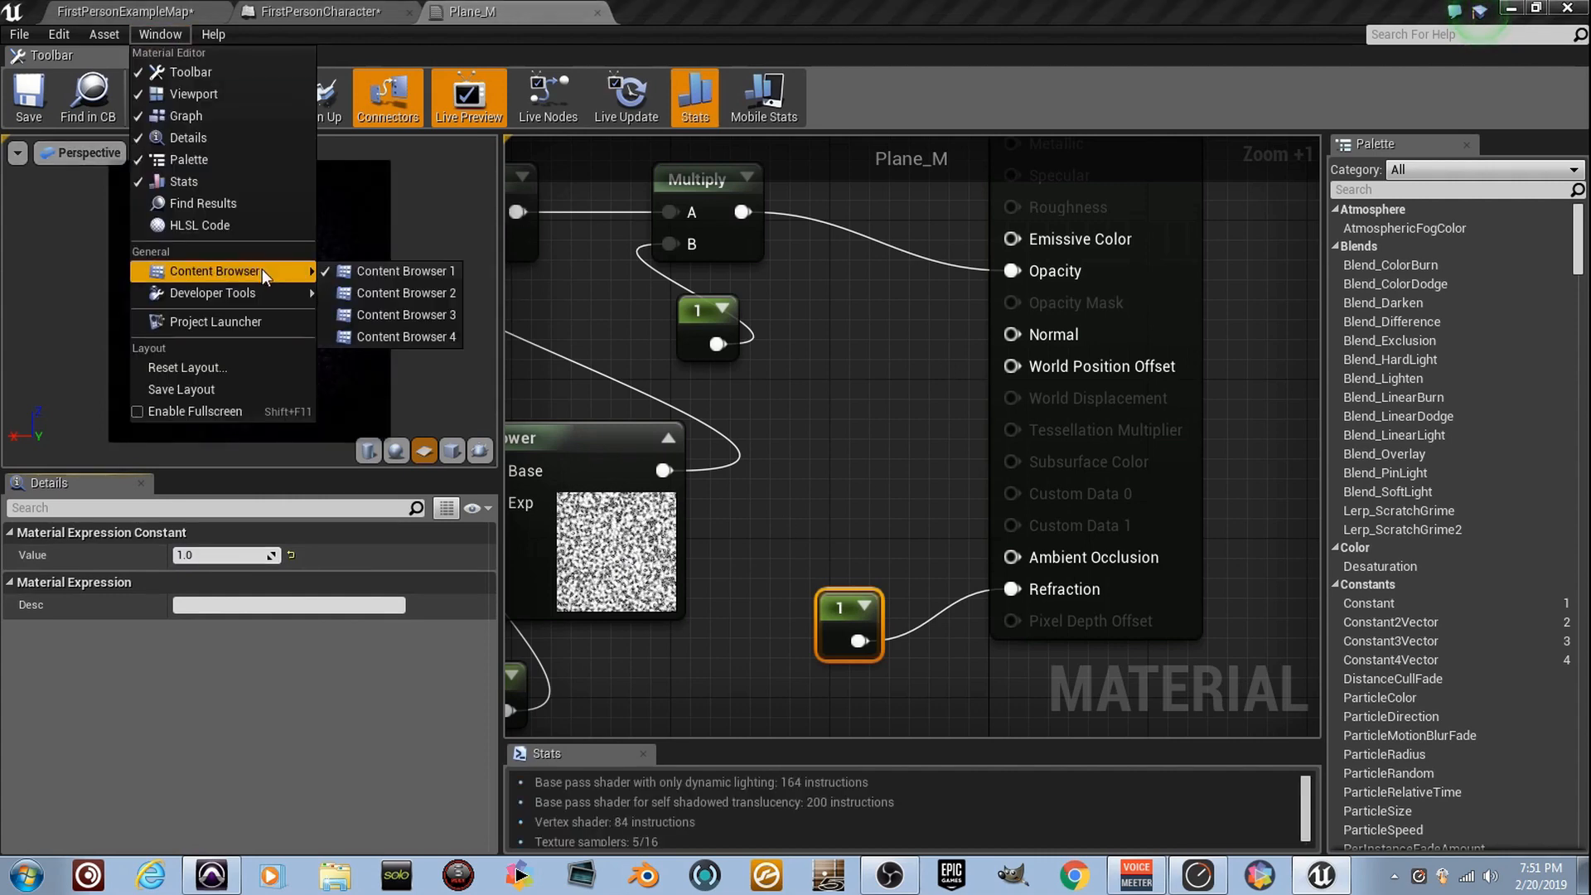
# Step: Find T_Water_N in a second Content Browser filtered to Textures and wire it into Normal
pyautogui.click(405, 292)
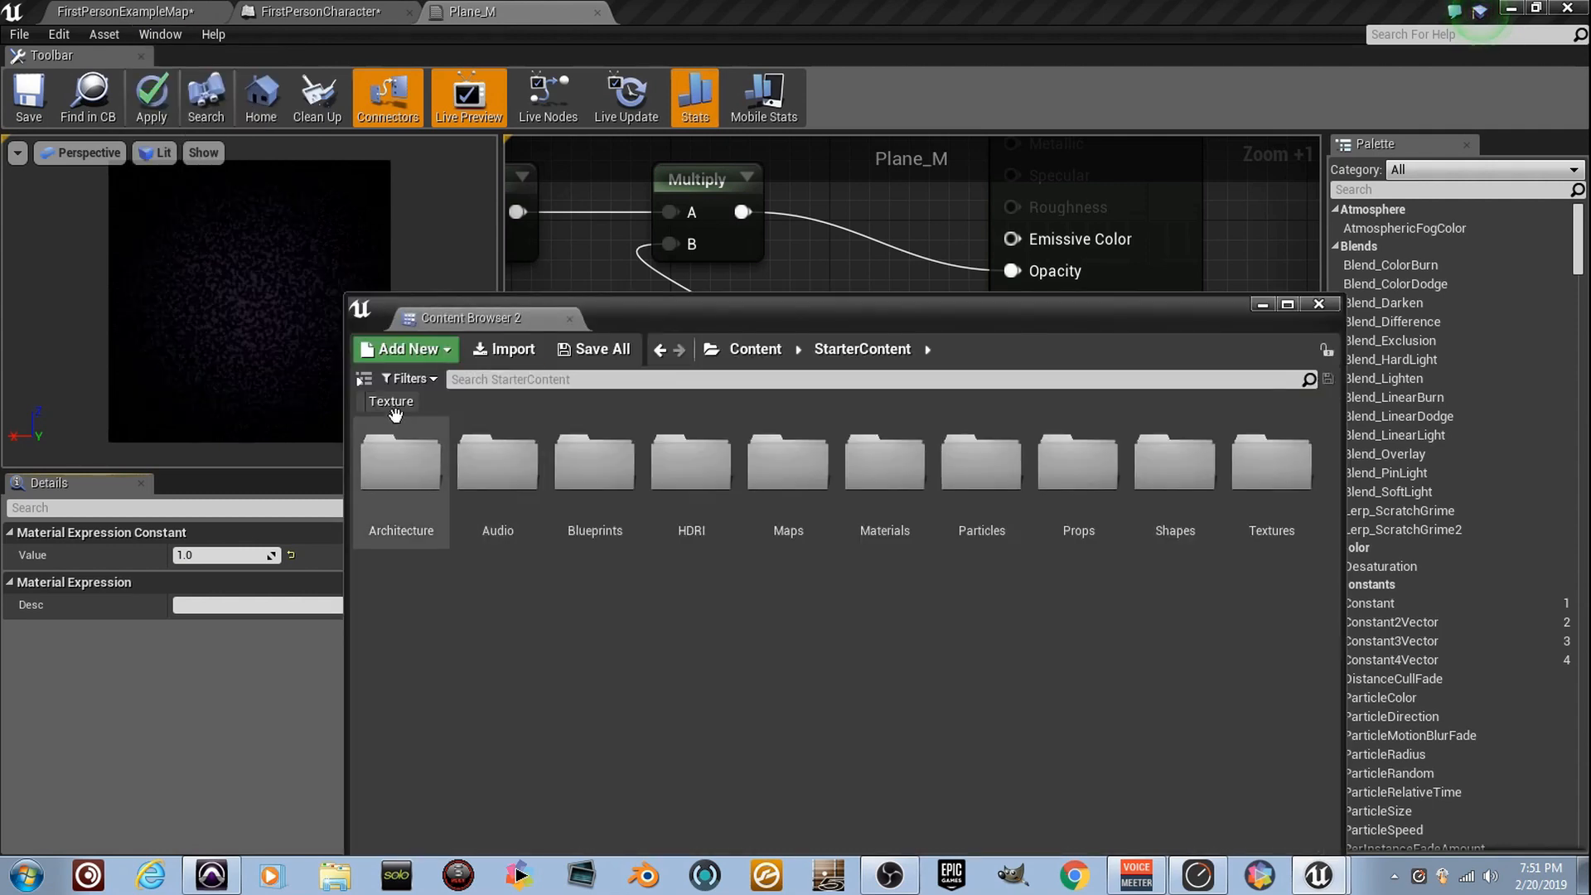
pyautogui.click(390, 401)
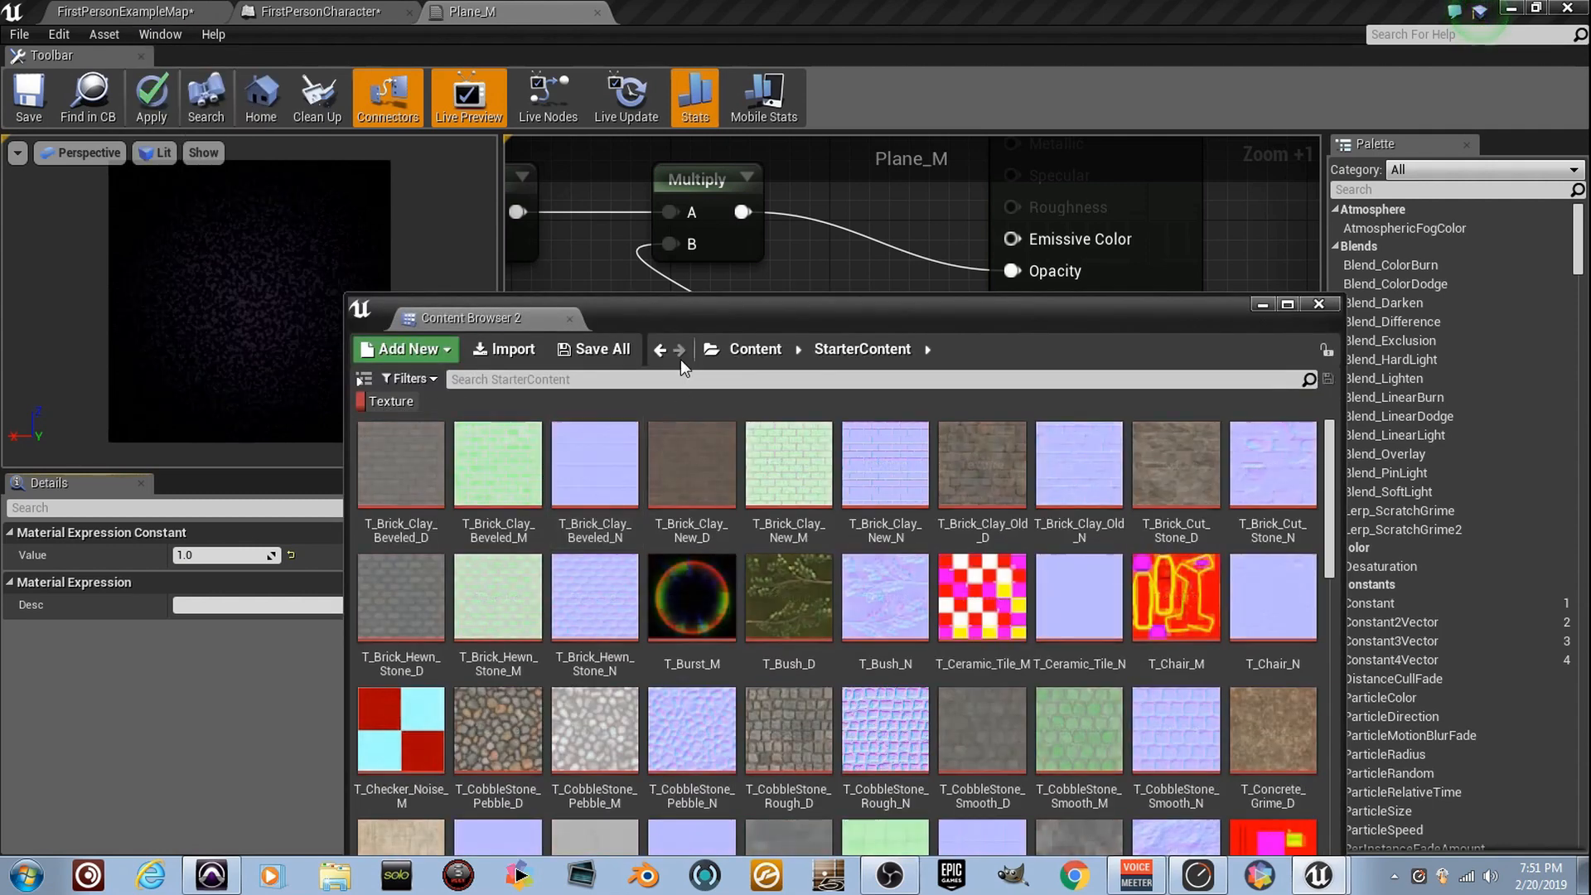
pyautogui.write('wa')
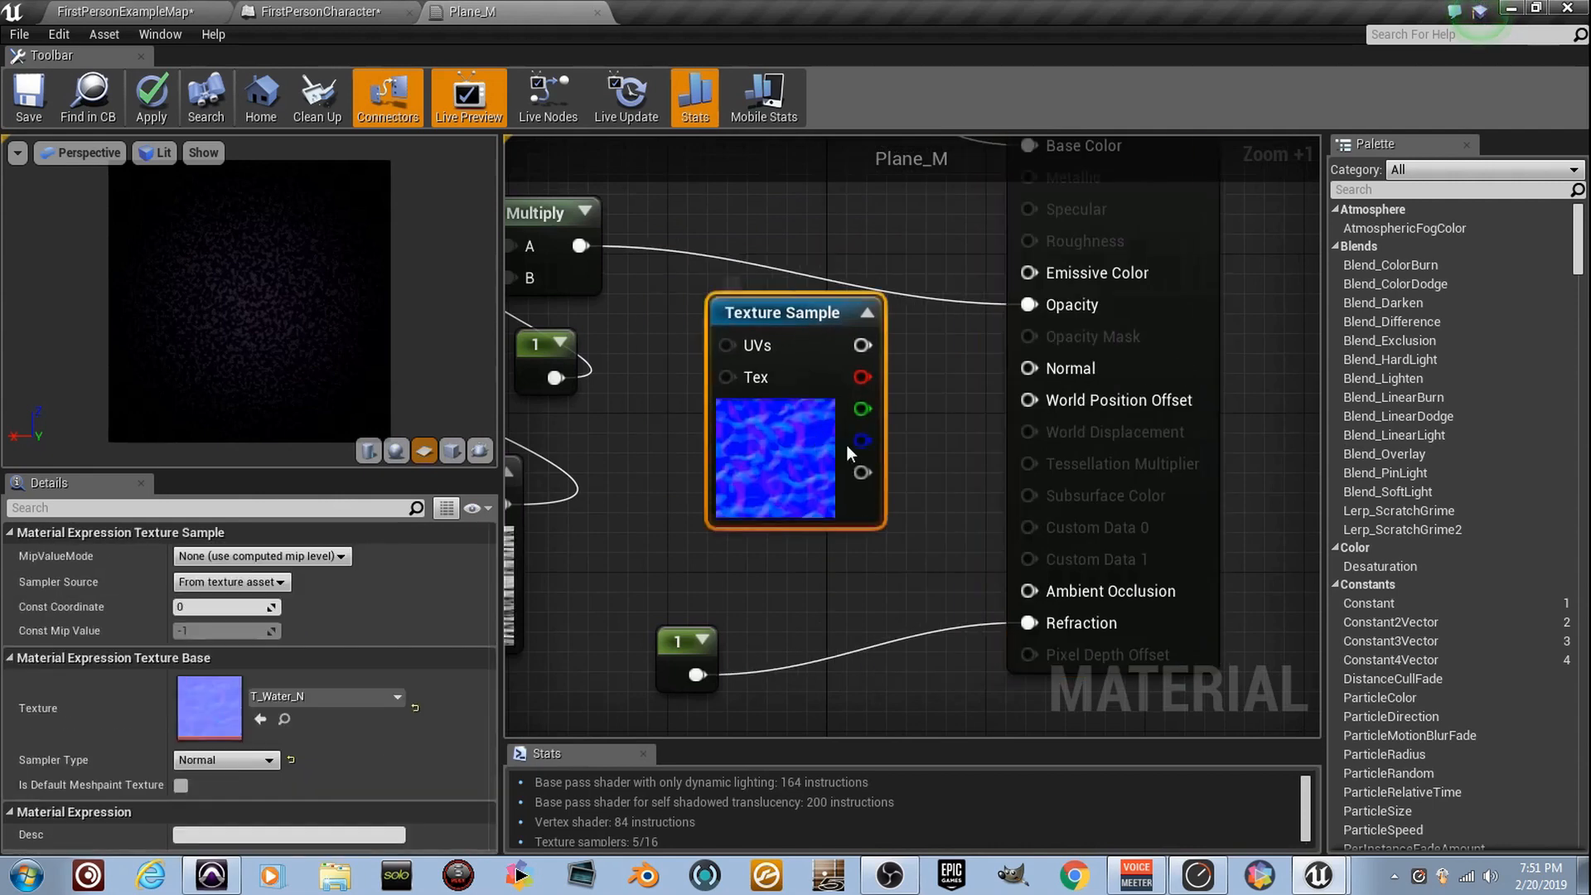
pyautogui.moveTo(782, 312); pyautogui.dragTo(862, 331)
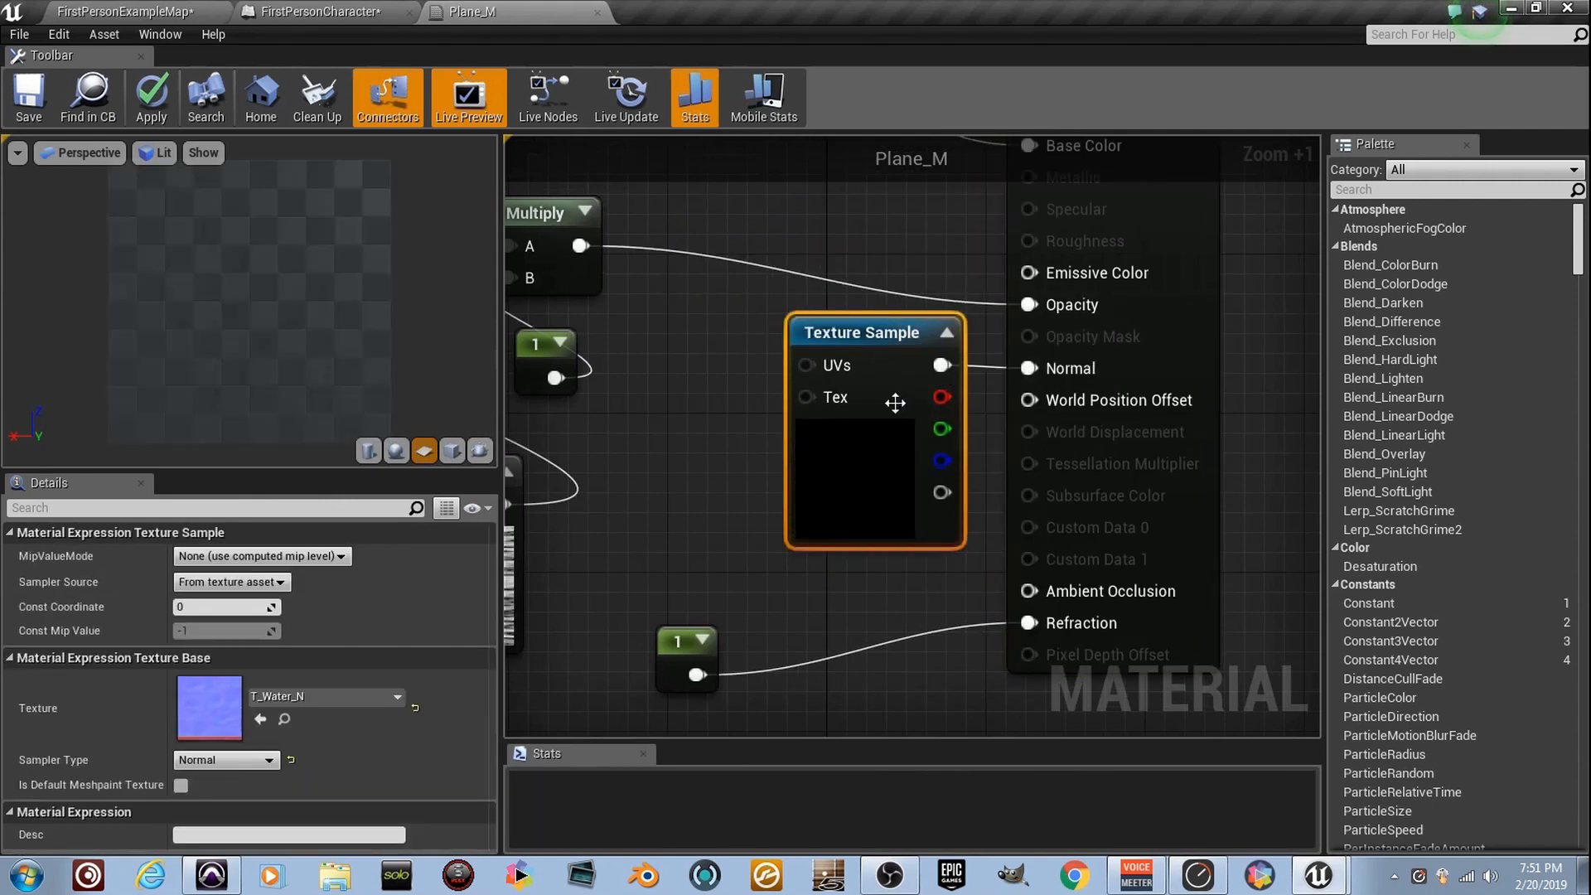
pyautogui.scroll(-3)
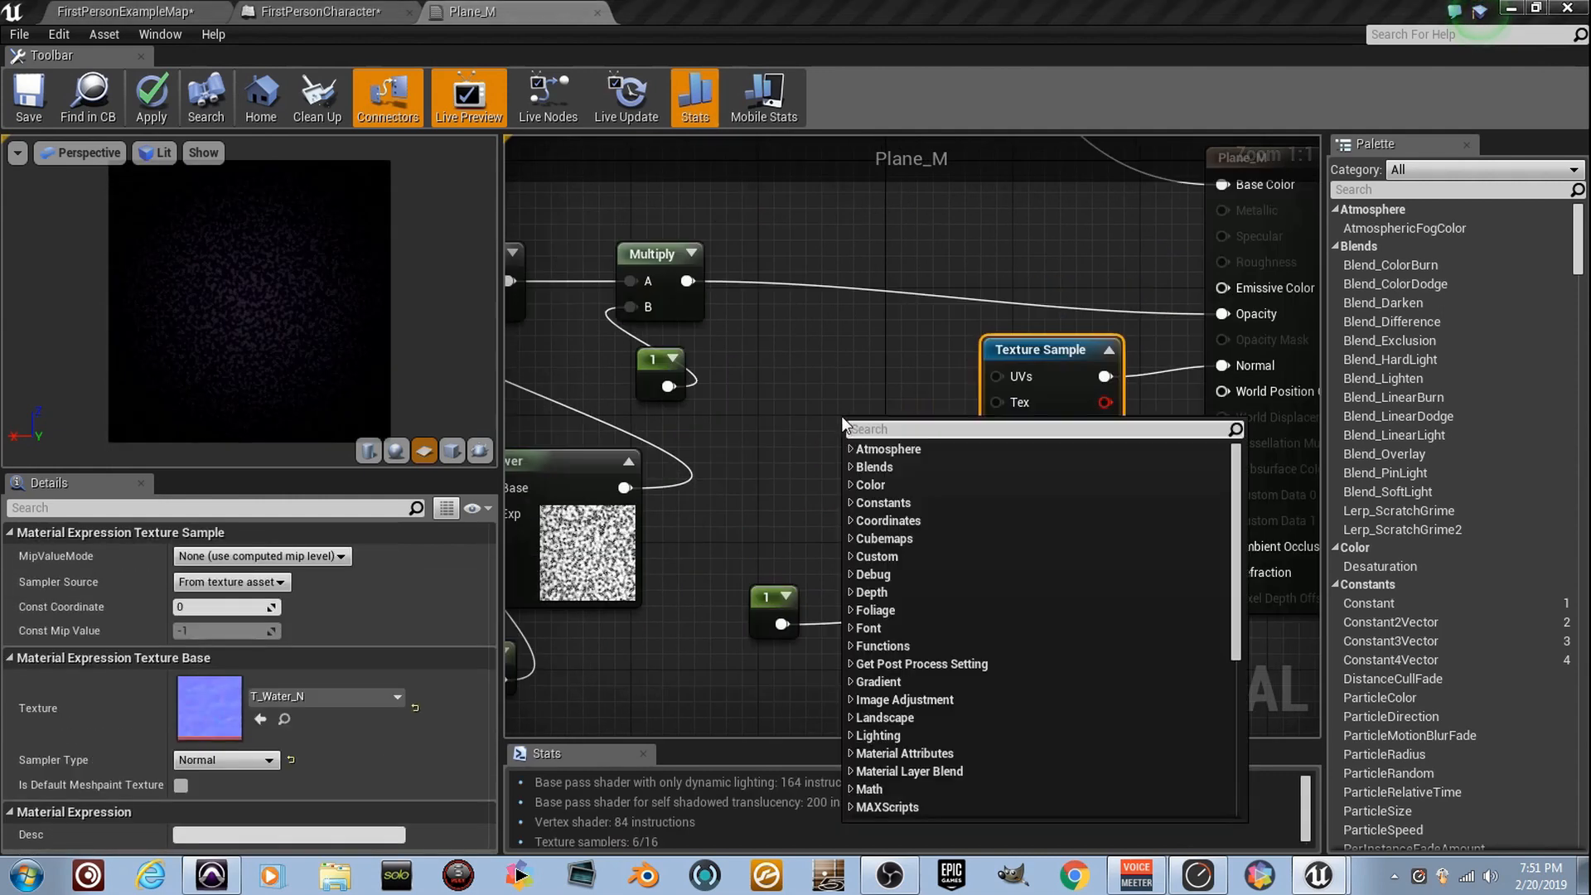
# Step: Add a Panner with Speed X 0.1 driving the water normal texture's UVs
pyautogui.write('pann')
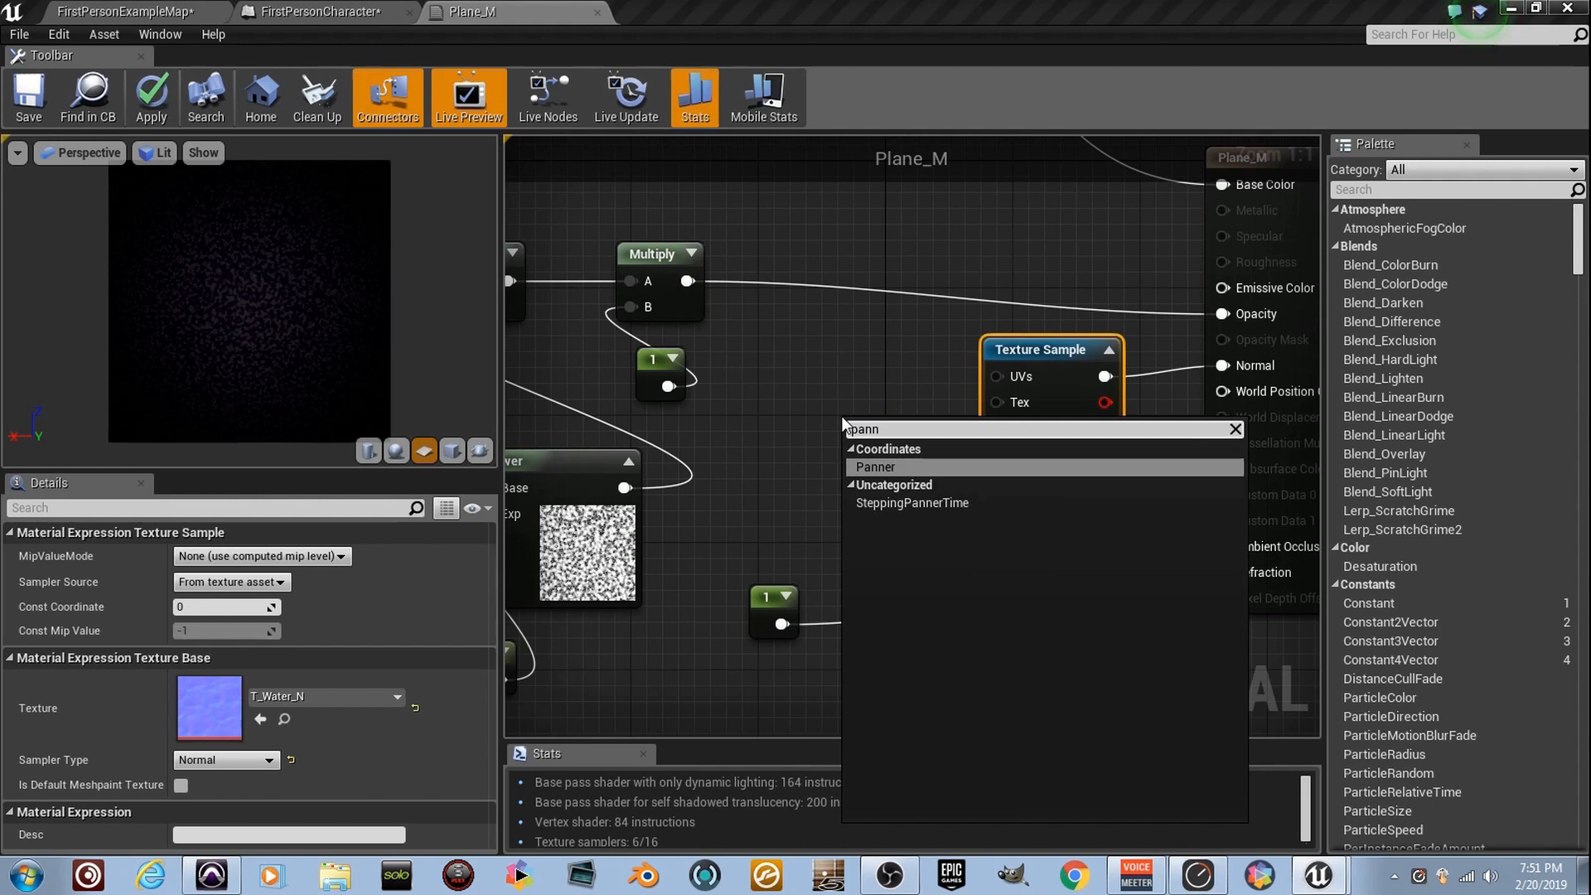
pyautogui.click(873, 467)
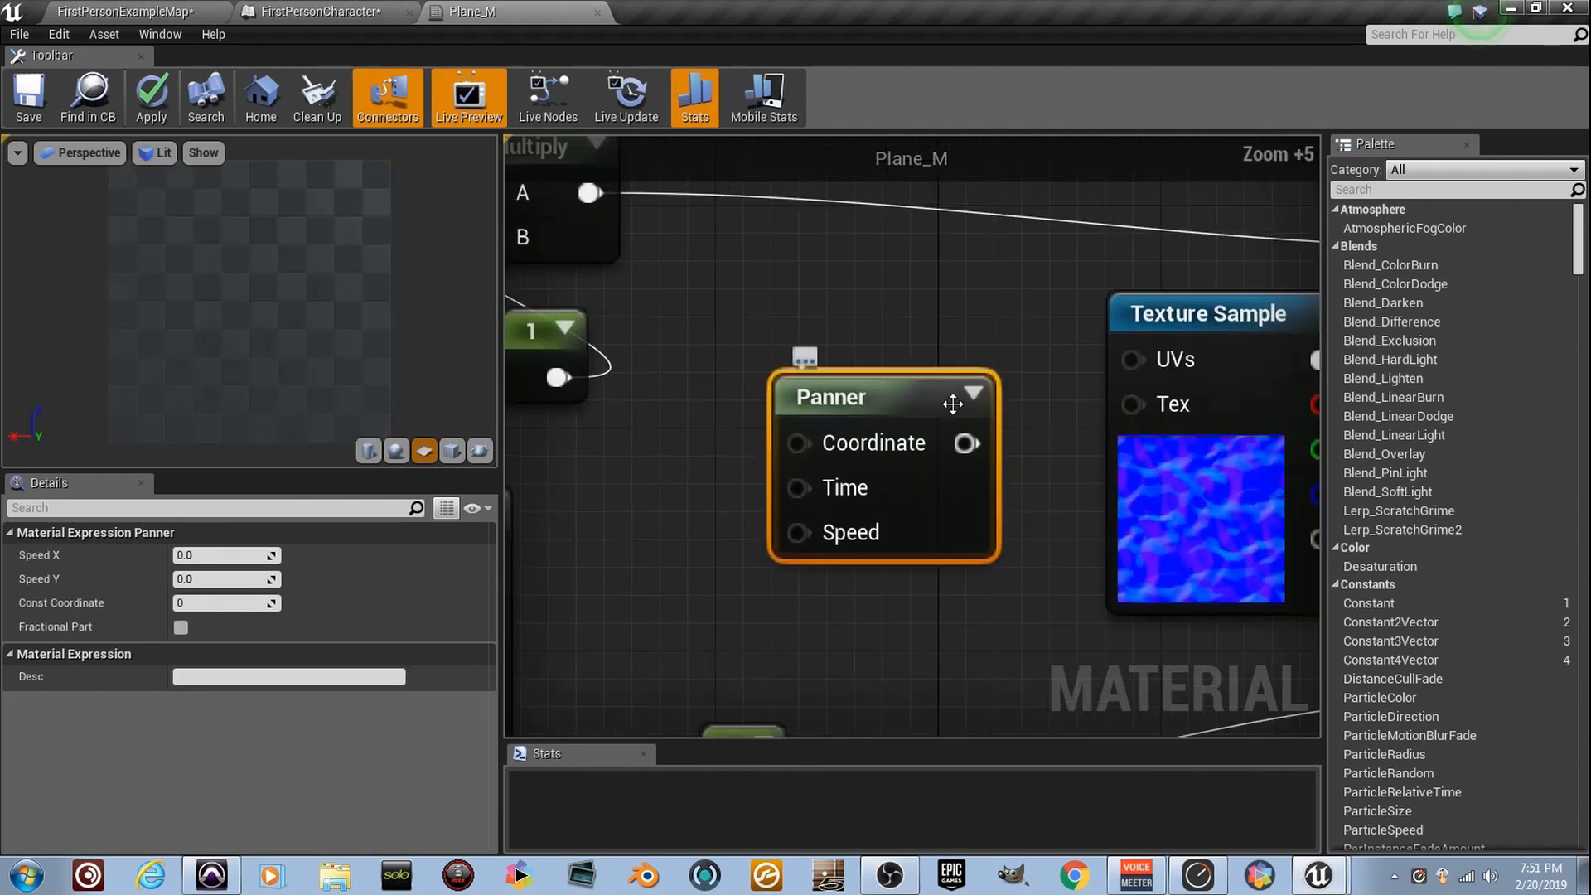
pyautogui.moveTo(965, 443); pyautogui.dragTo(1130, 359)
pyautogui.write('0.1')
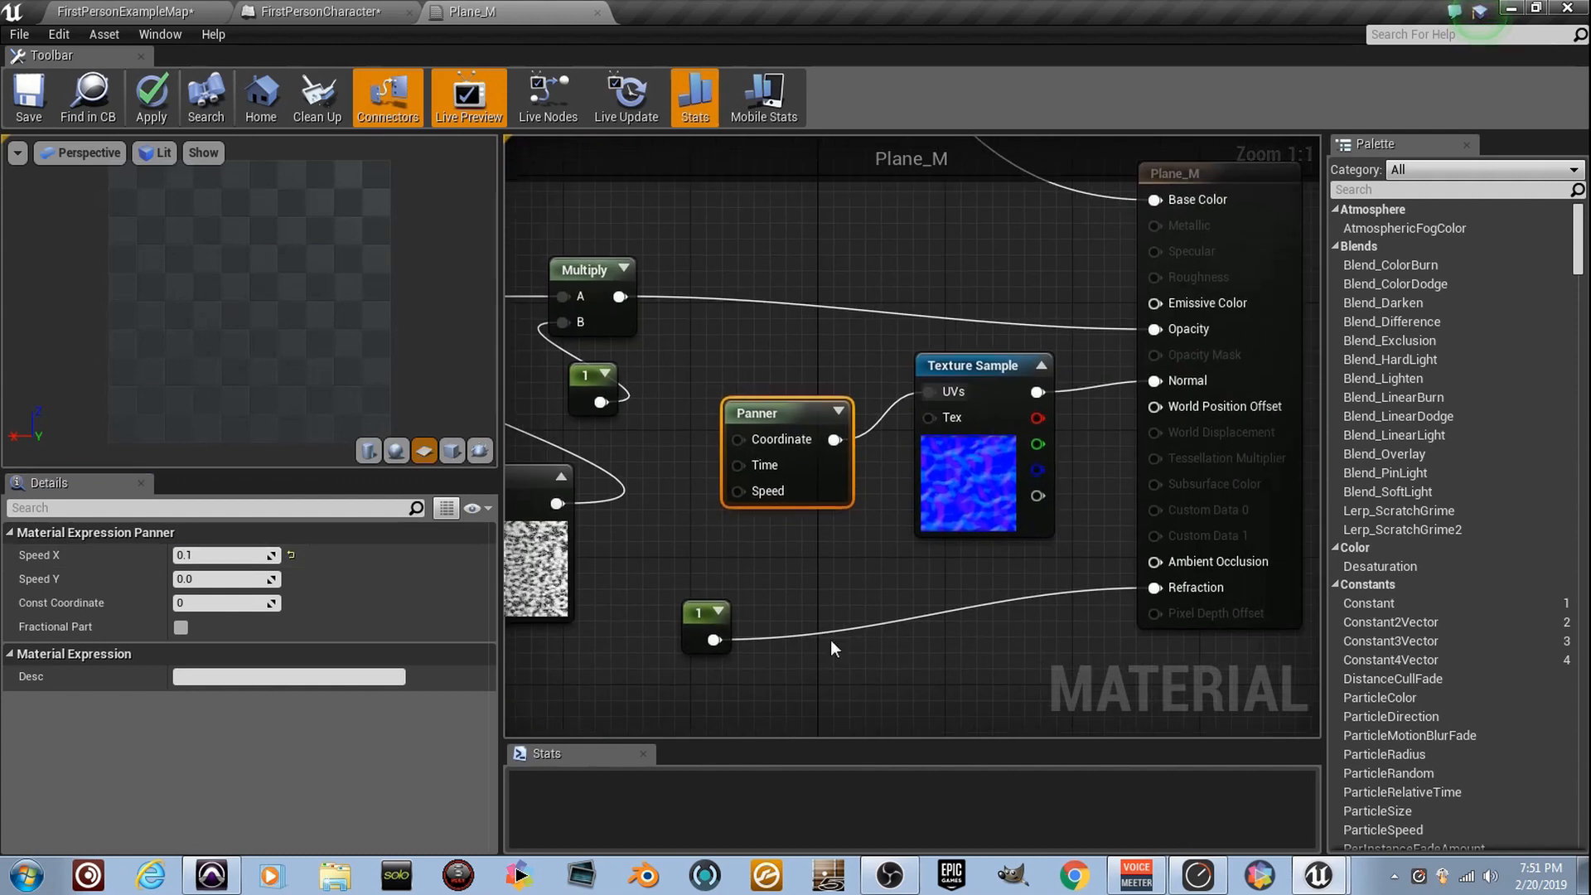
pyautogui.scroll(-3)
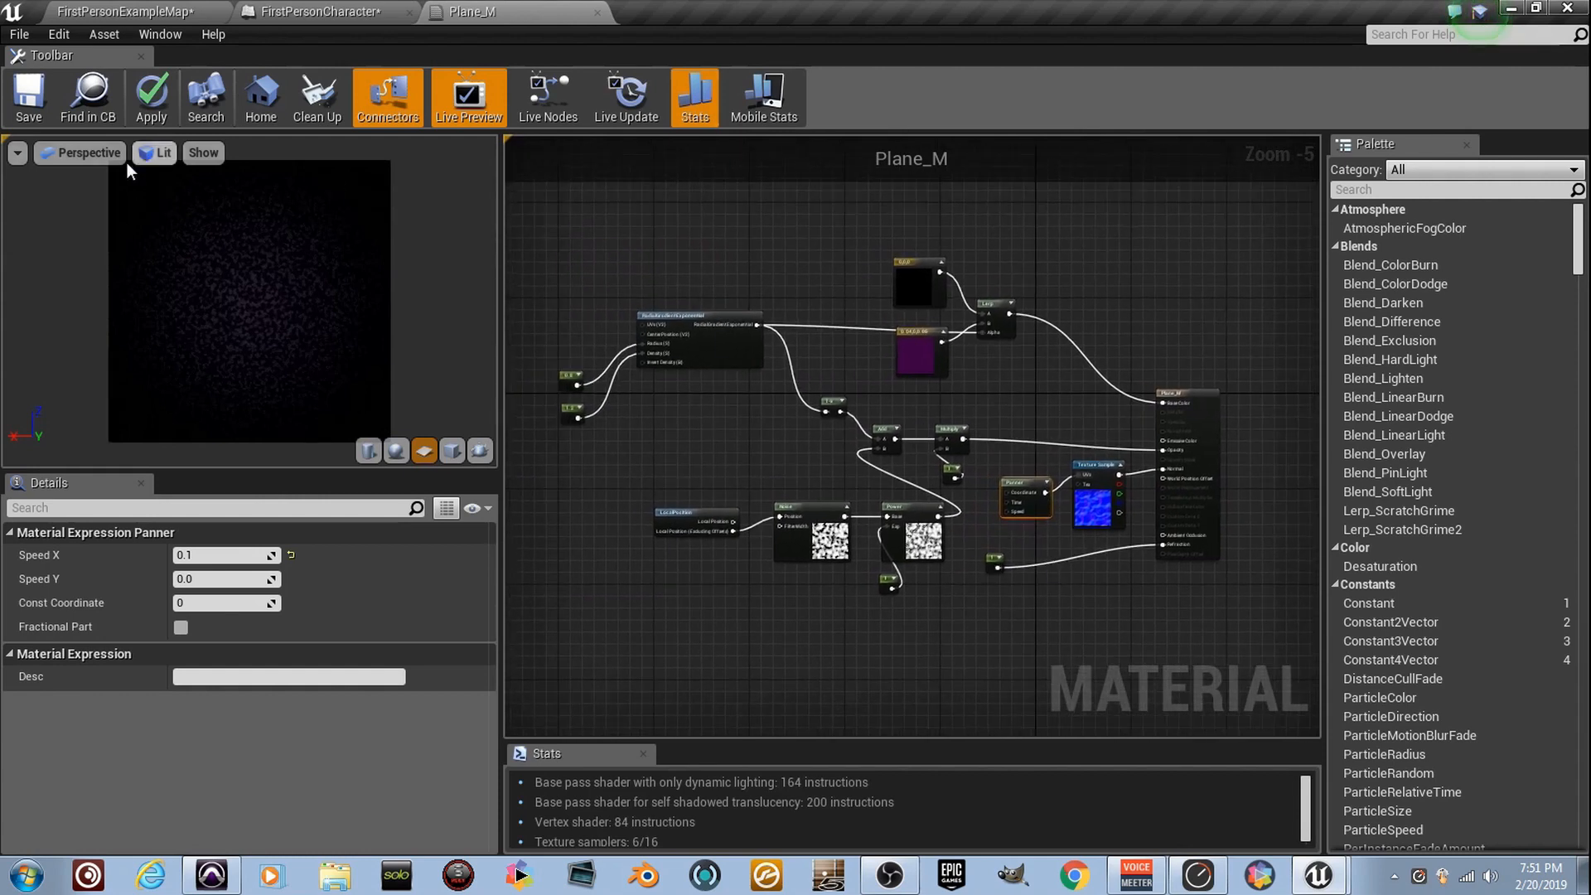
pyautogui.click(28, 96)
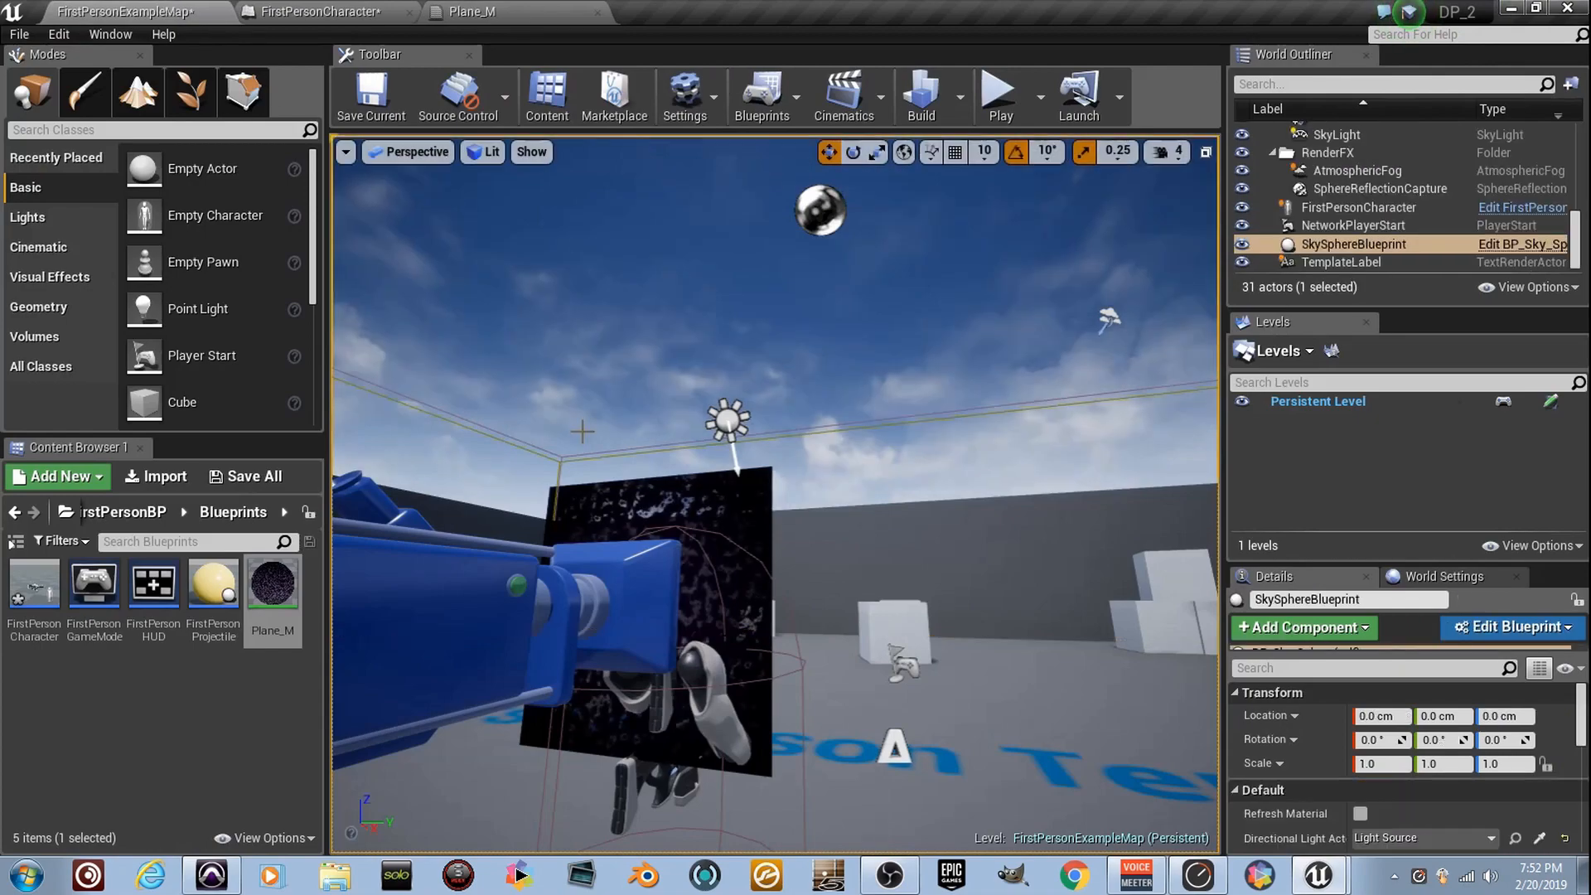
# Step: Play the level to view the swirling dark plane effect, then leave play mode
pyautogui.click(999, 91)
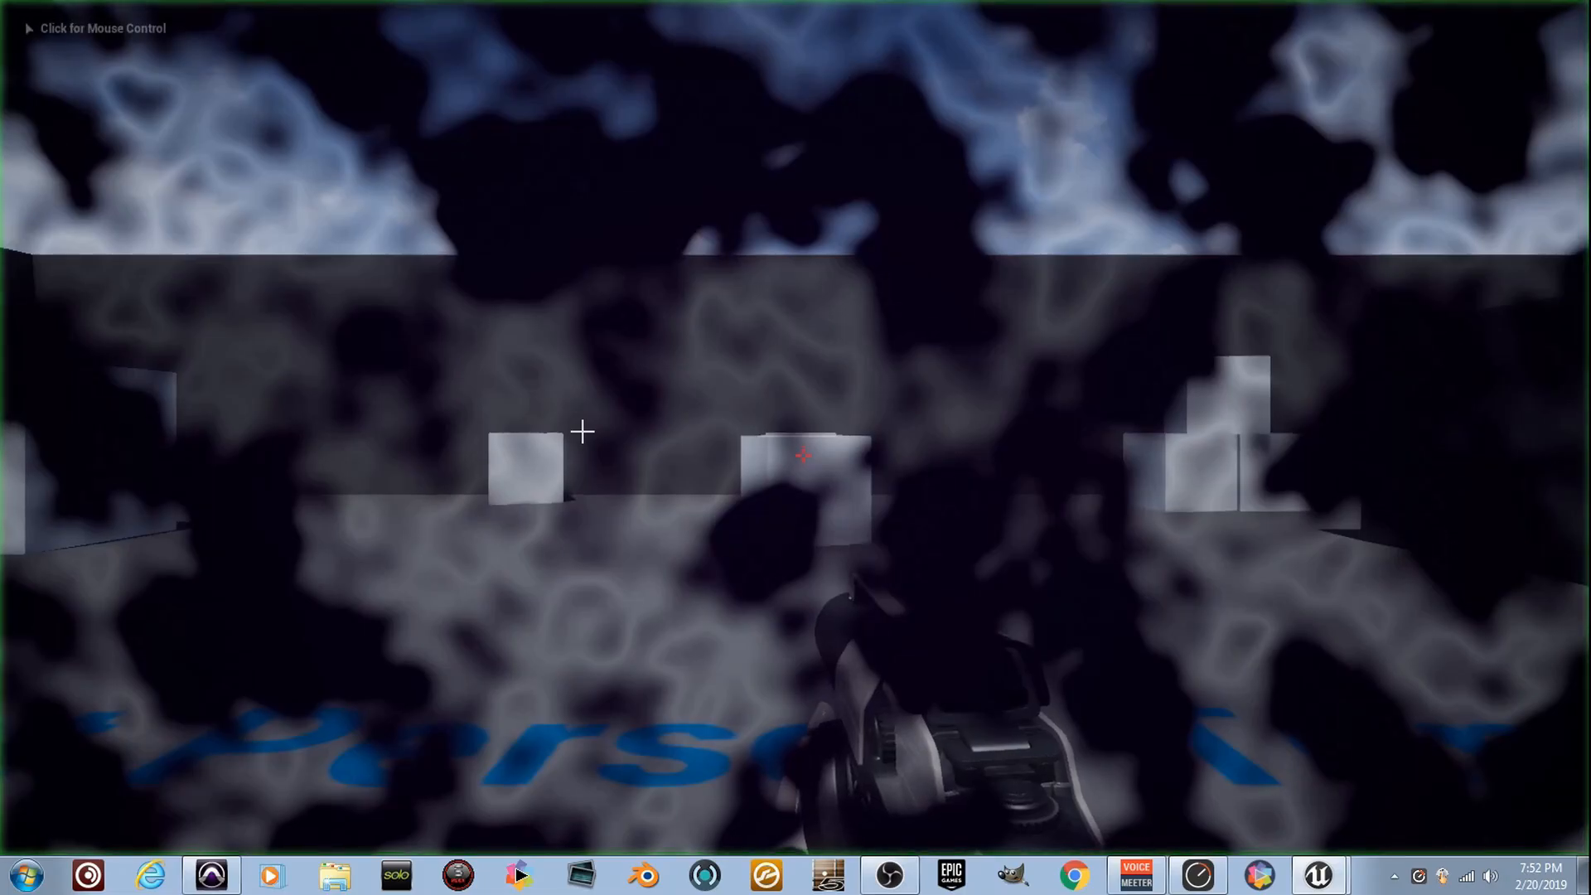
pyautogui.click(584, 430)
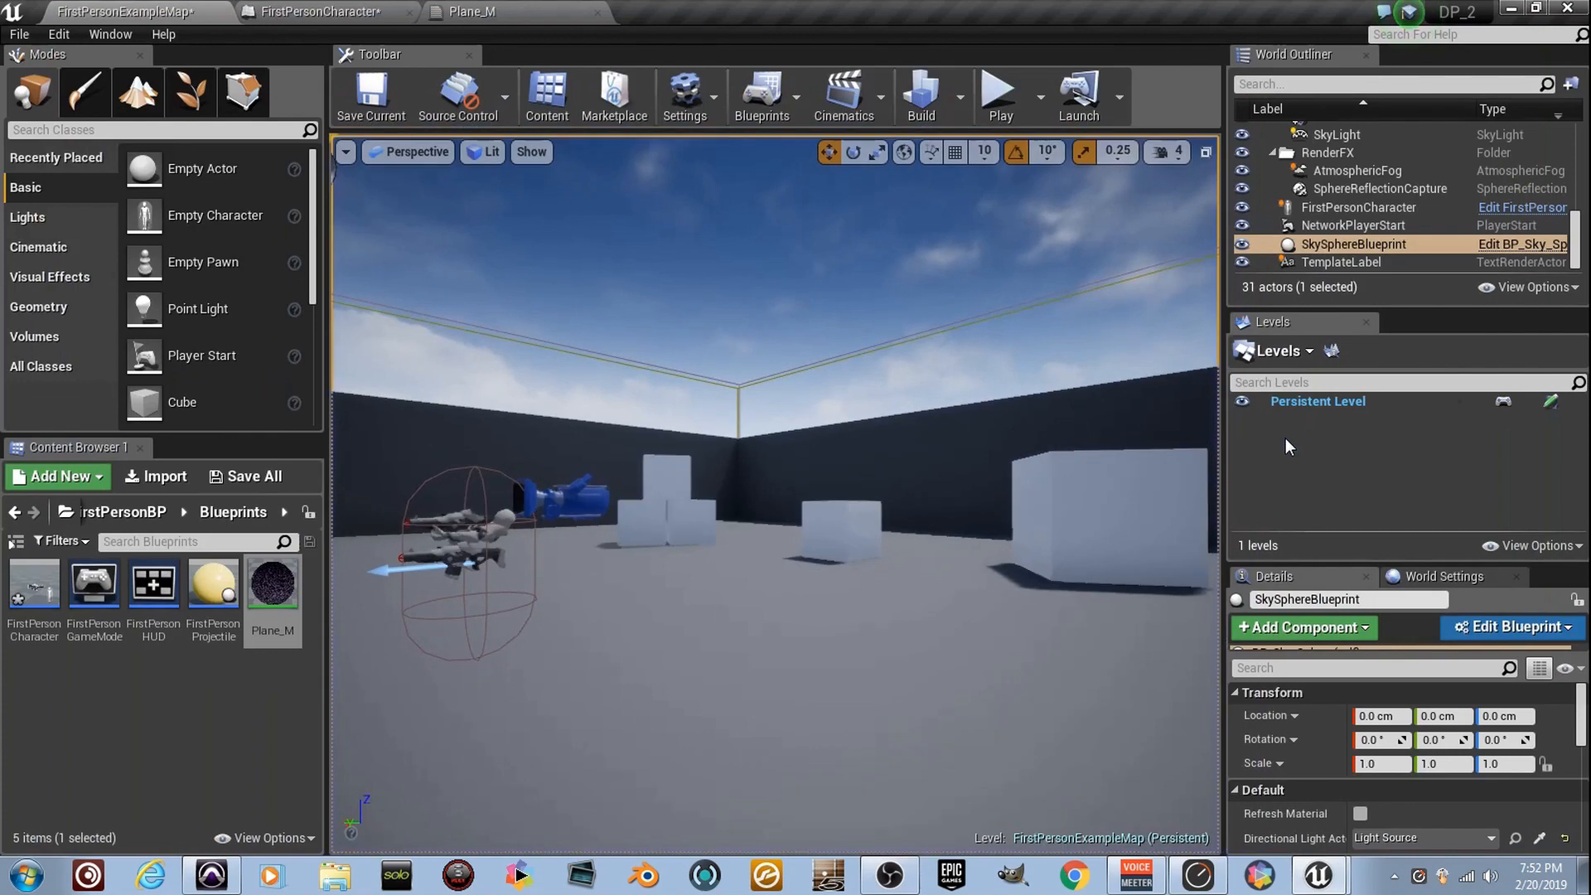
pyautogui.click(470, 11)
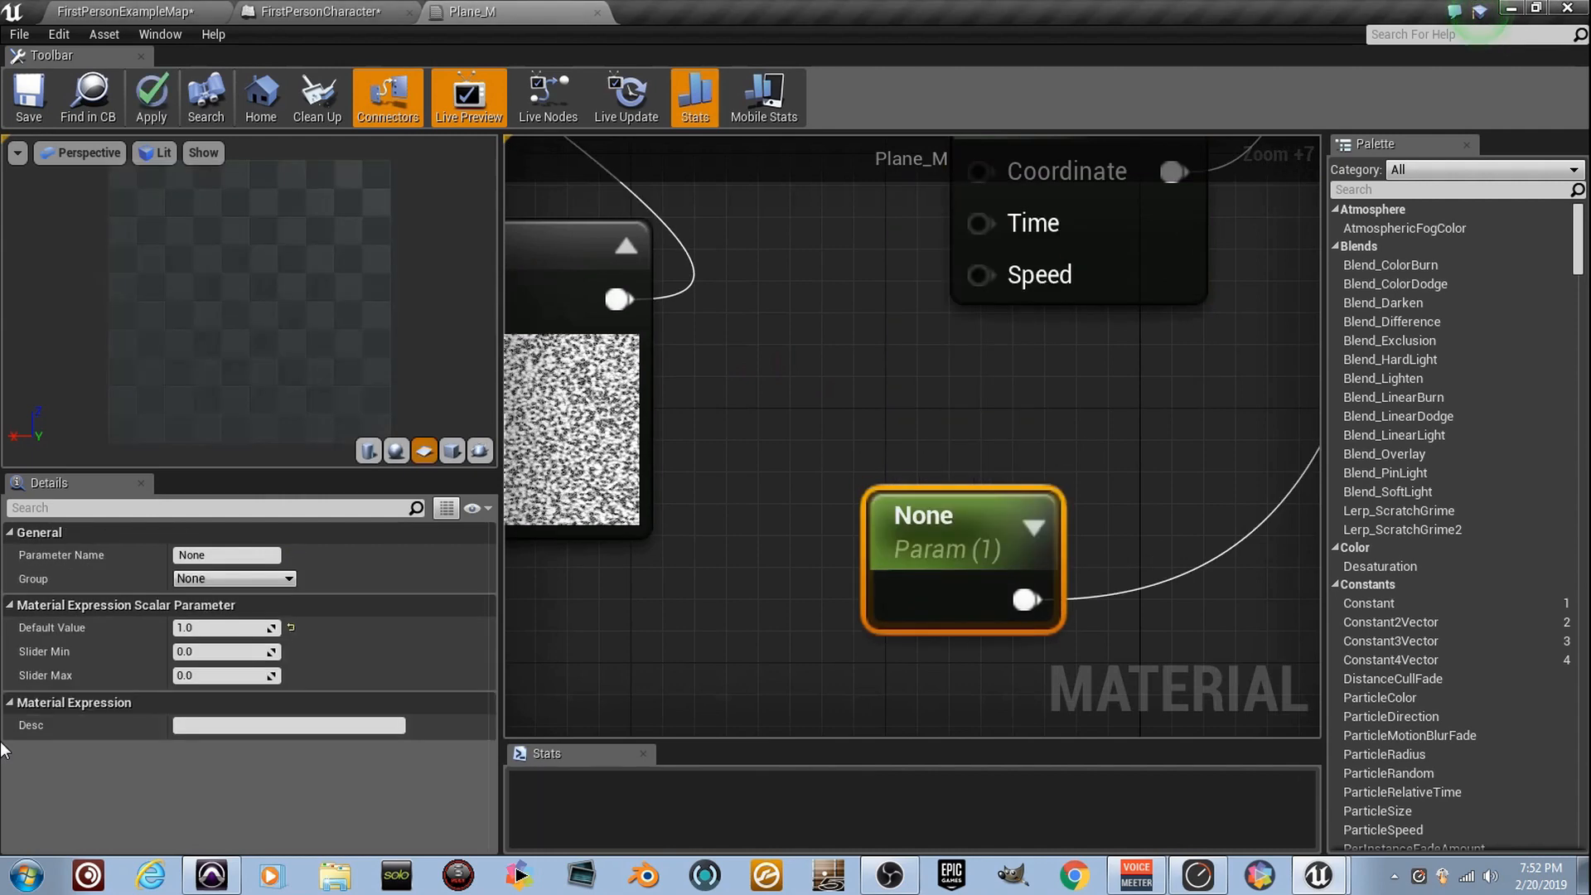
# Step: Rename the existing scalar parameter to R_Fade
pyautogui.click(226, 555)
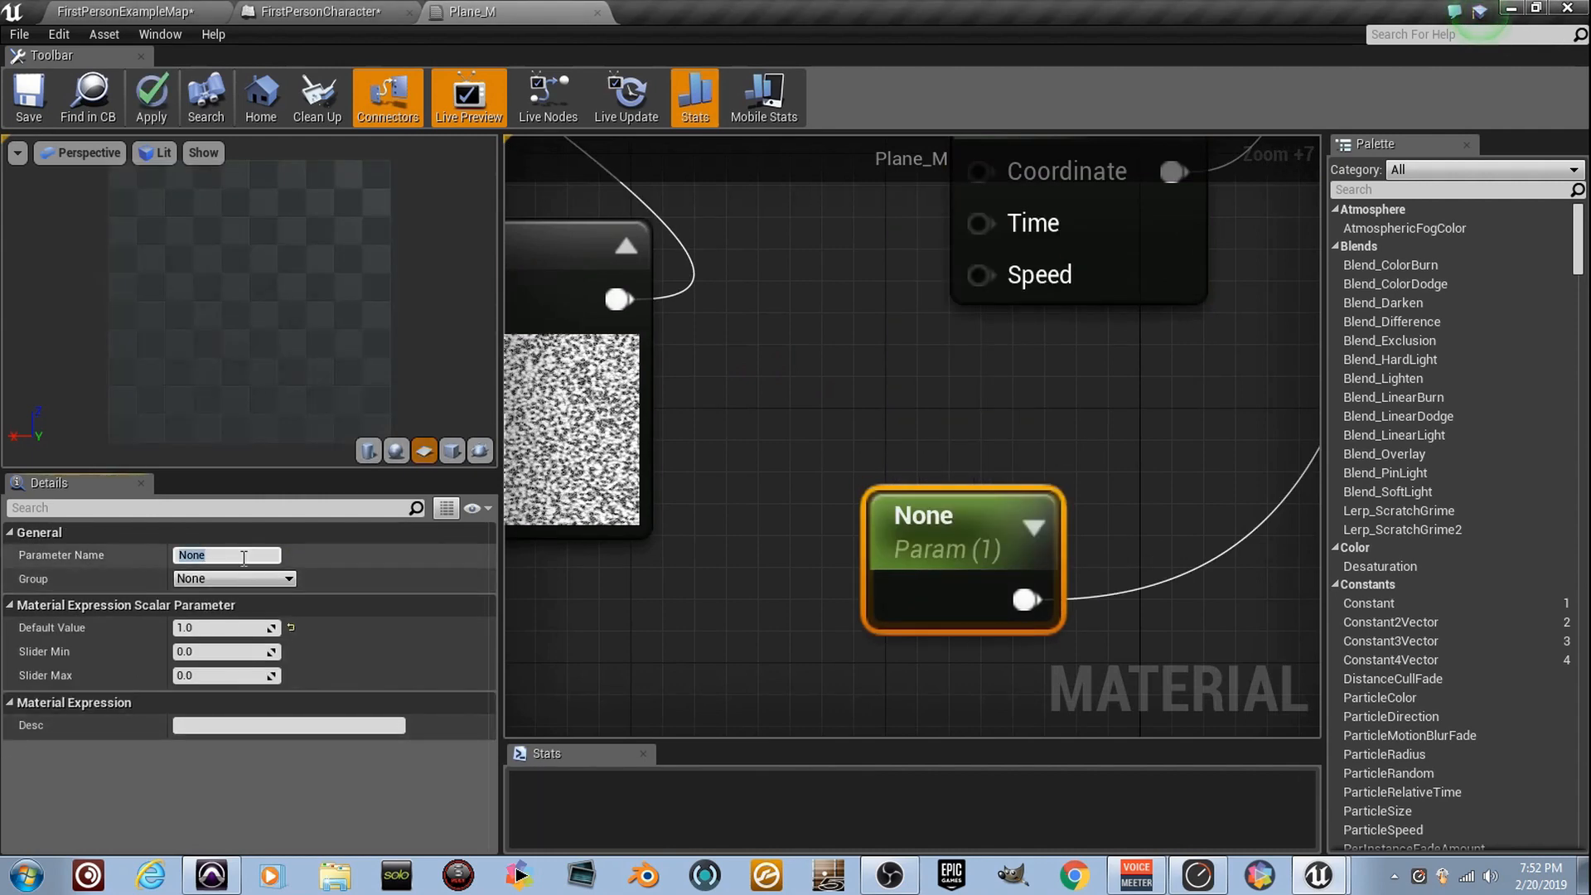
pyautogui.write('R_Fade')
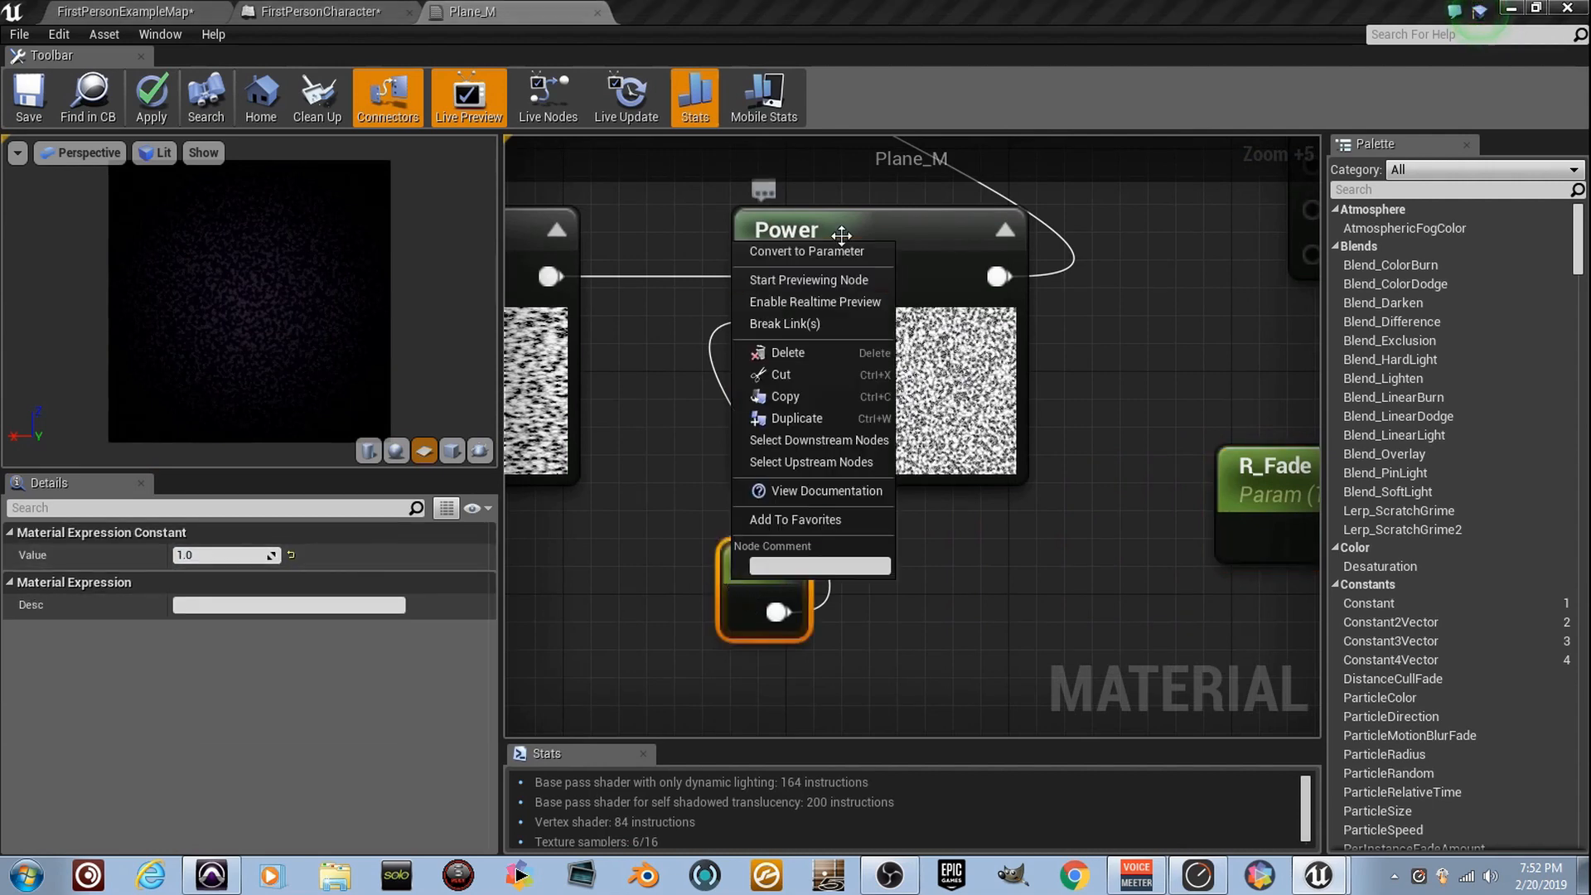
pyautogui.click(806, 252)
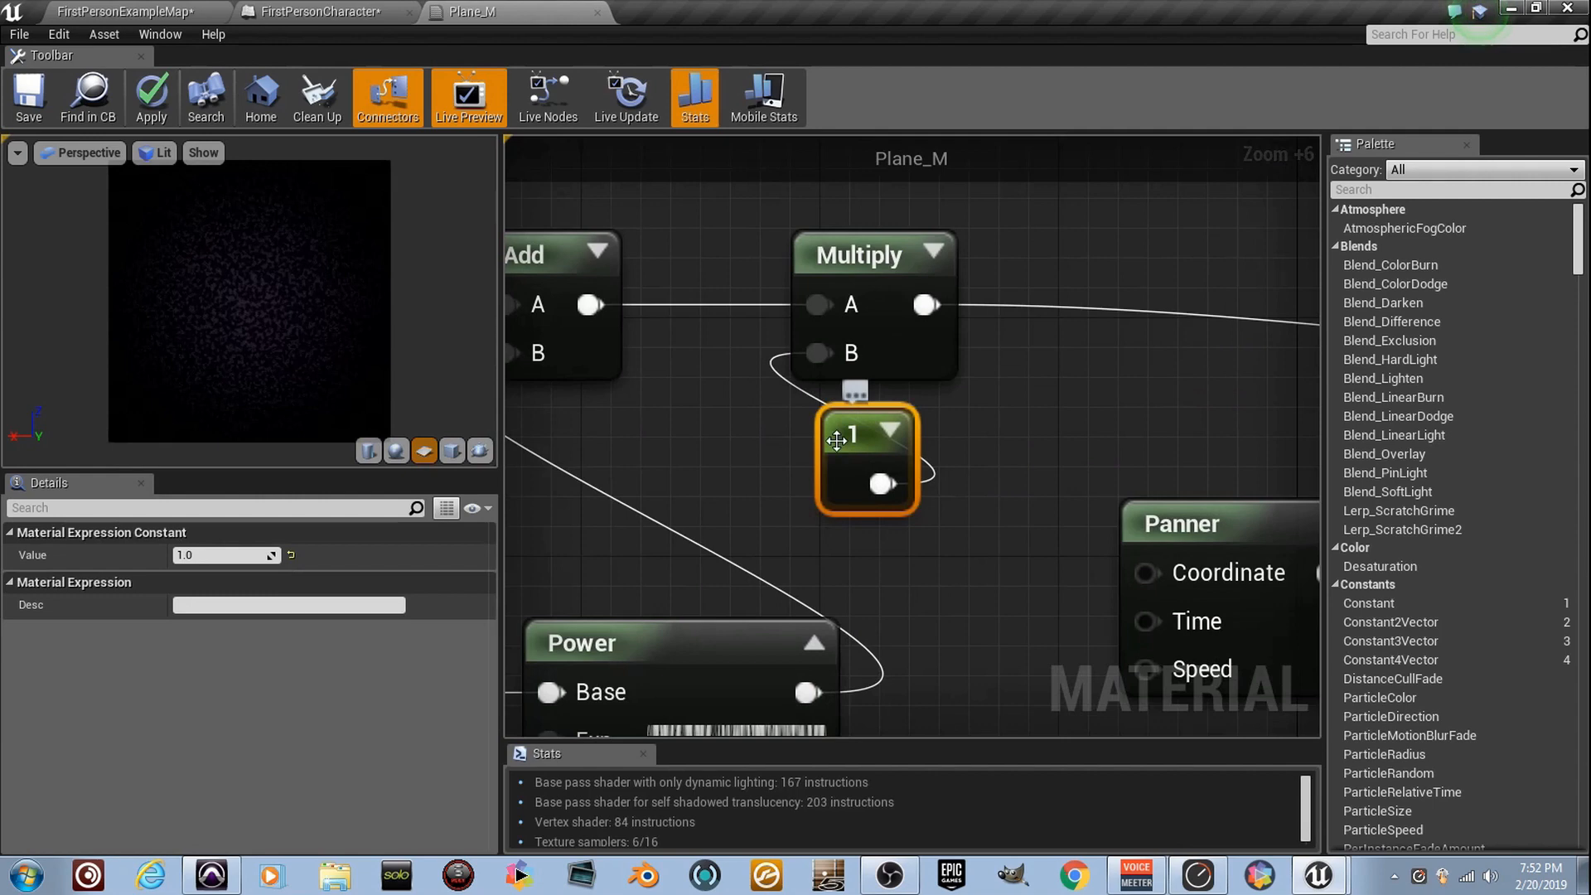
# Step: Convert the constant under Multiply into a T_Fade parameter with default value 0
pyautogui.rightClick(867, 462)
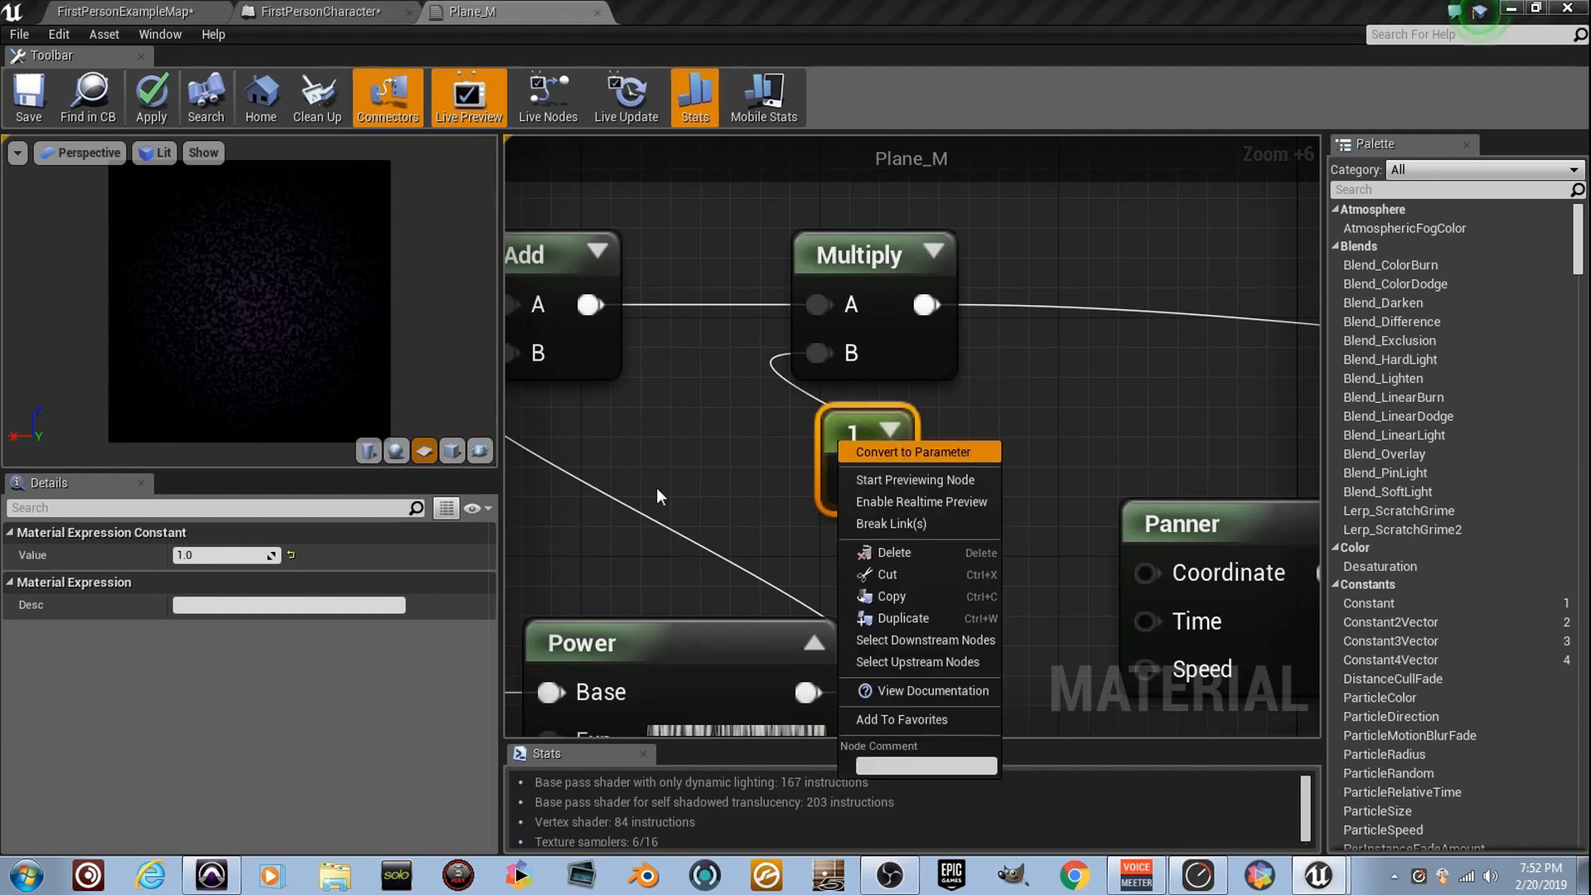
pyautogui.click(914, 451)
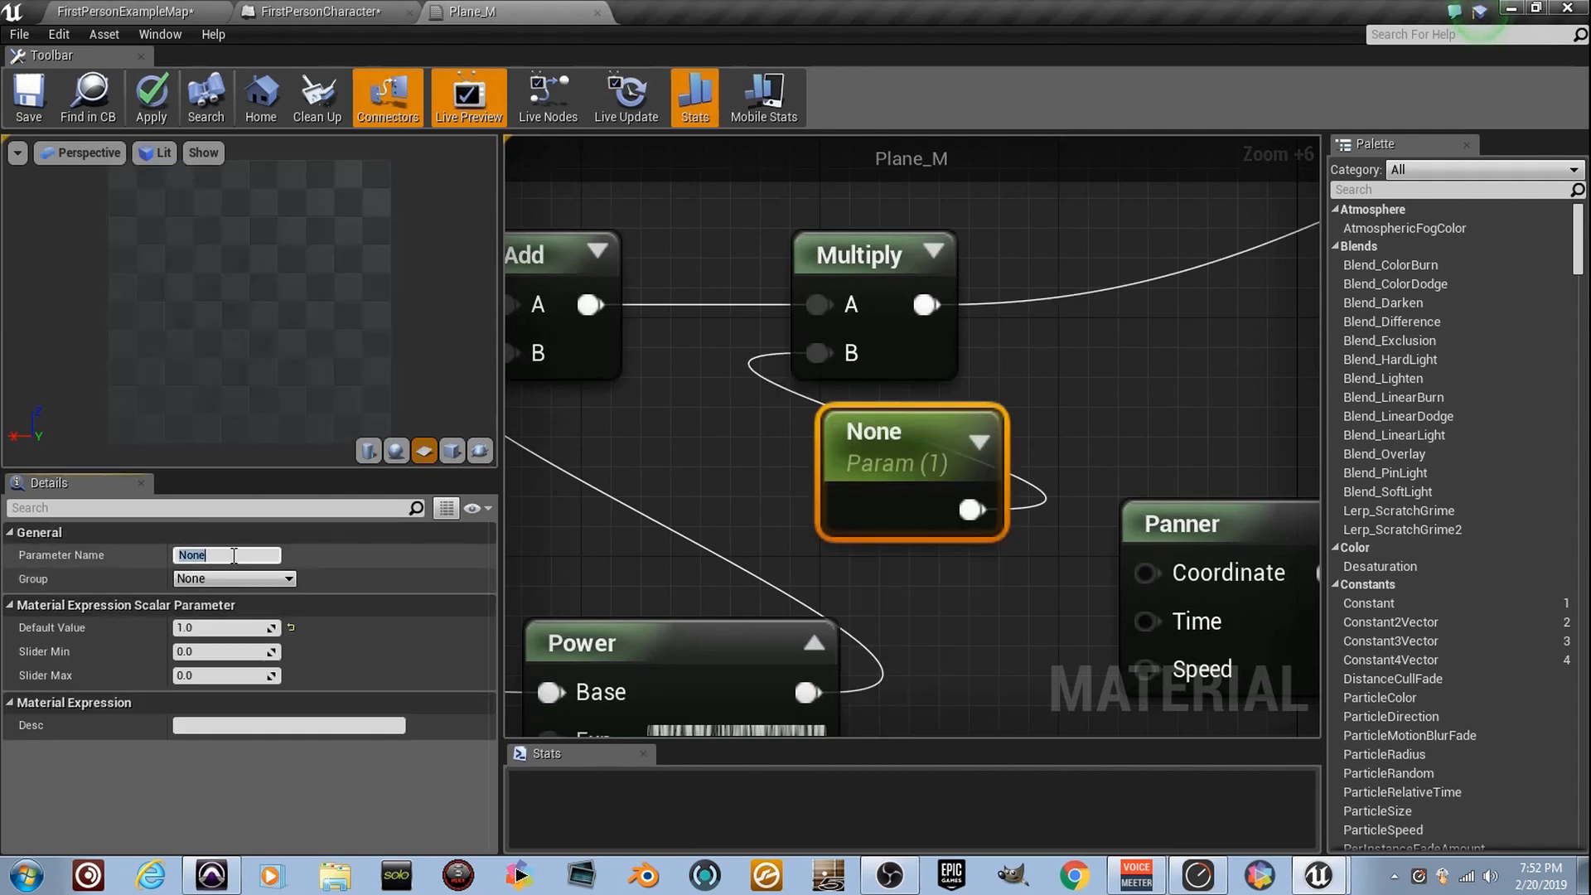
pyautogui.write('T_Fade')
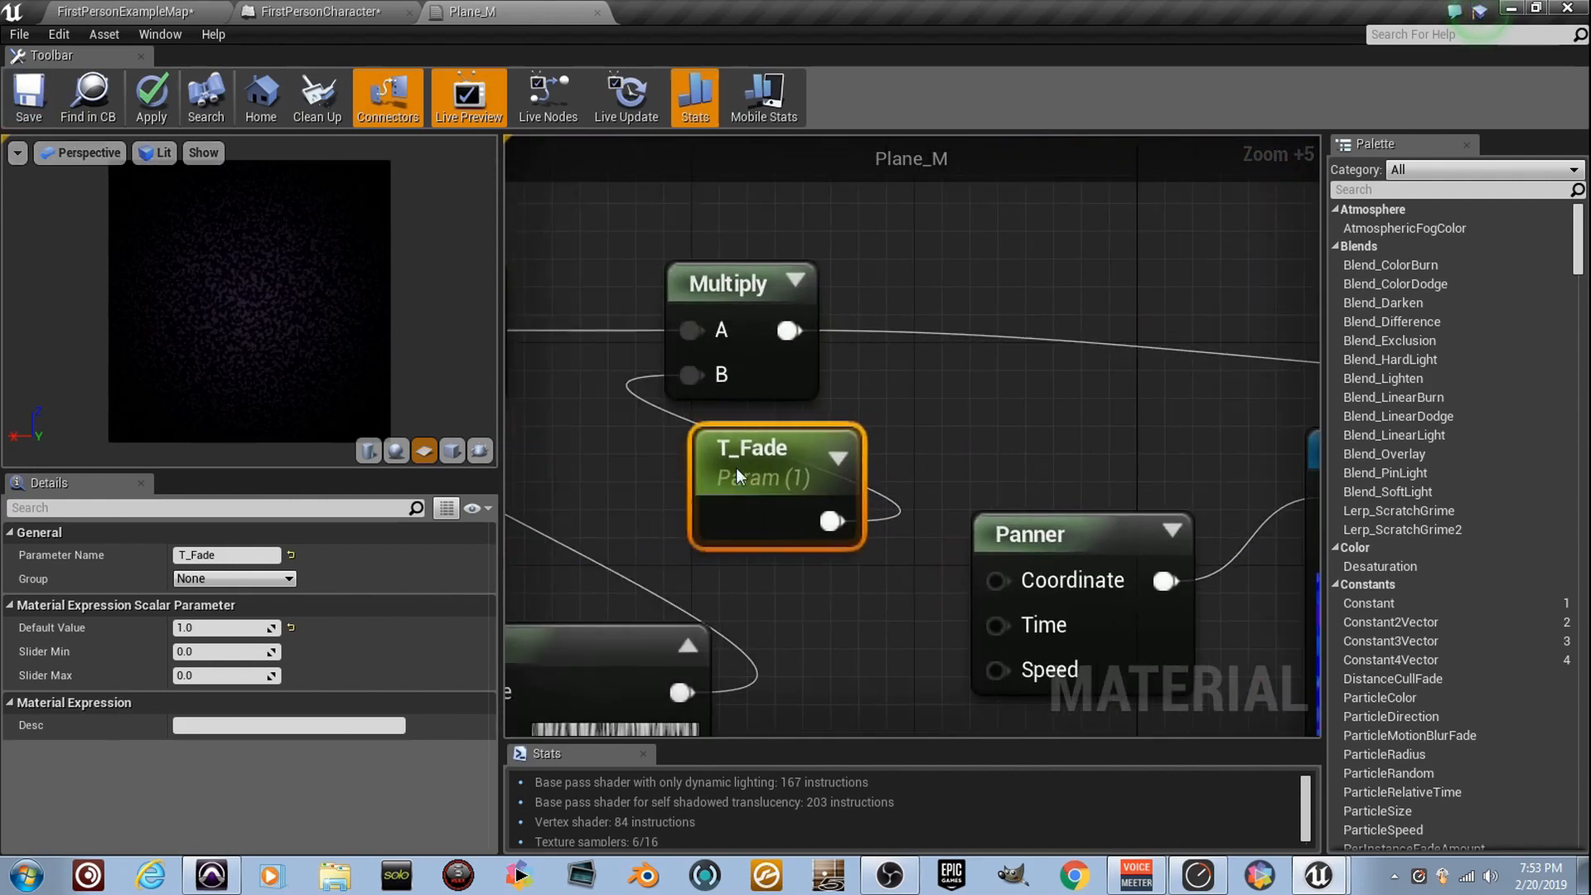
pyautogui.click(226, 627)
pyautogui.write('0')
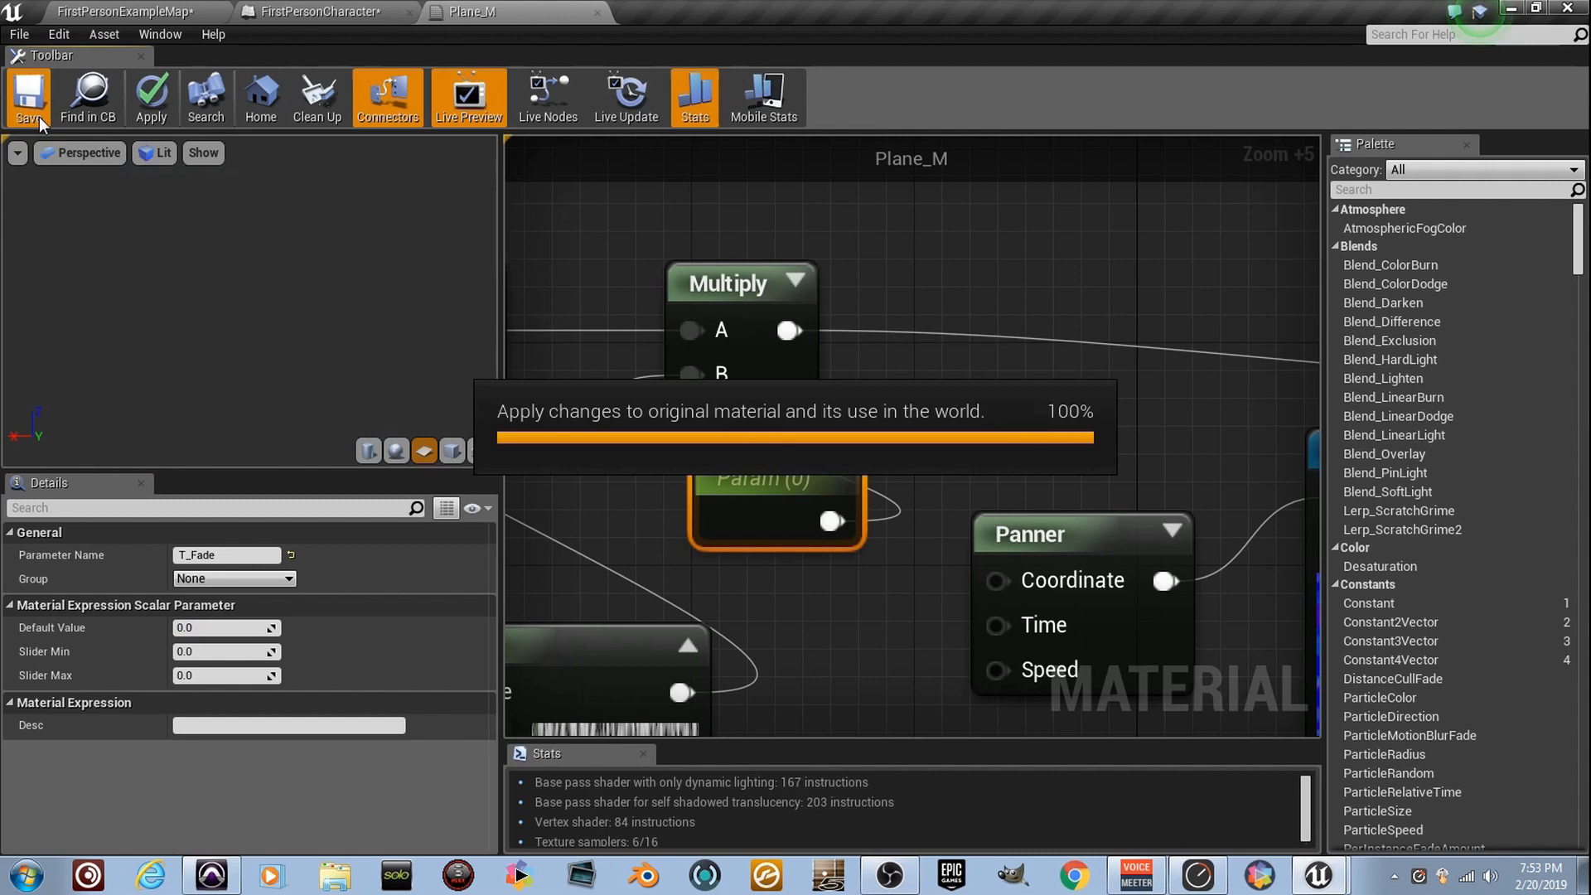
# Step: Save Plane_M and return to the level map
pyautogui.click(28, 96)
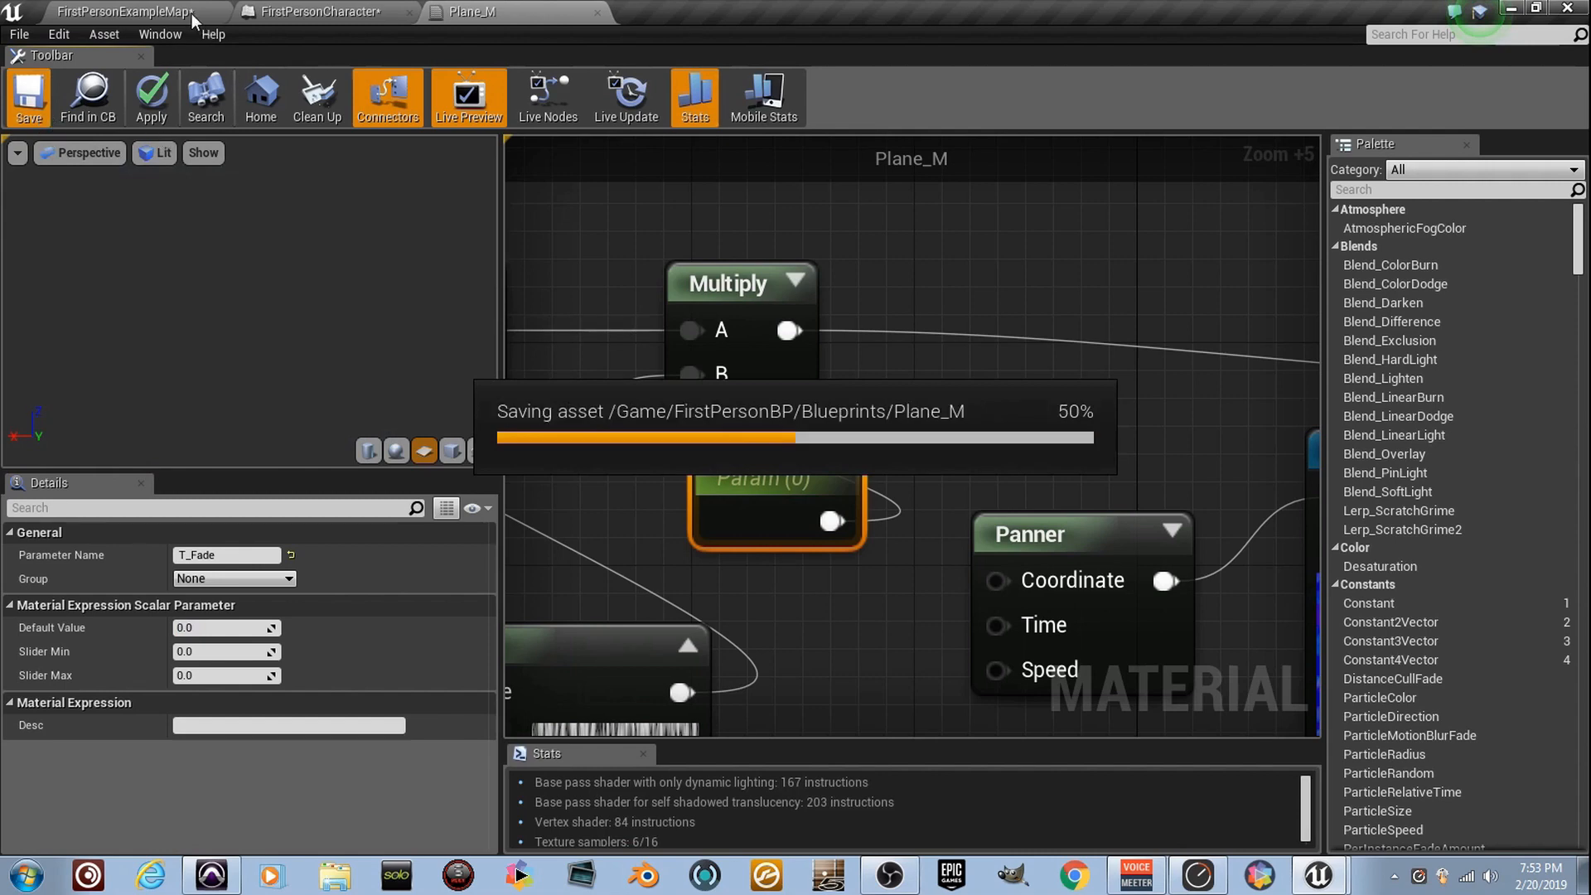
pyautogui.click(28, 96)
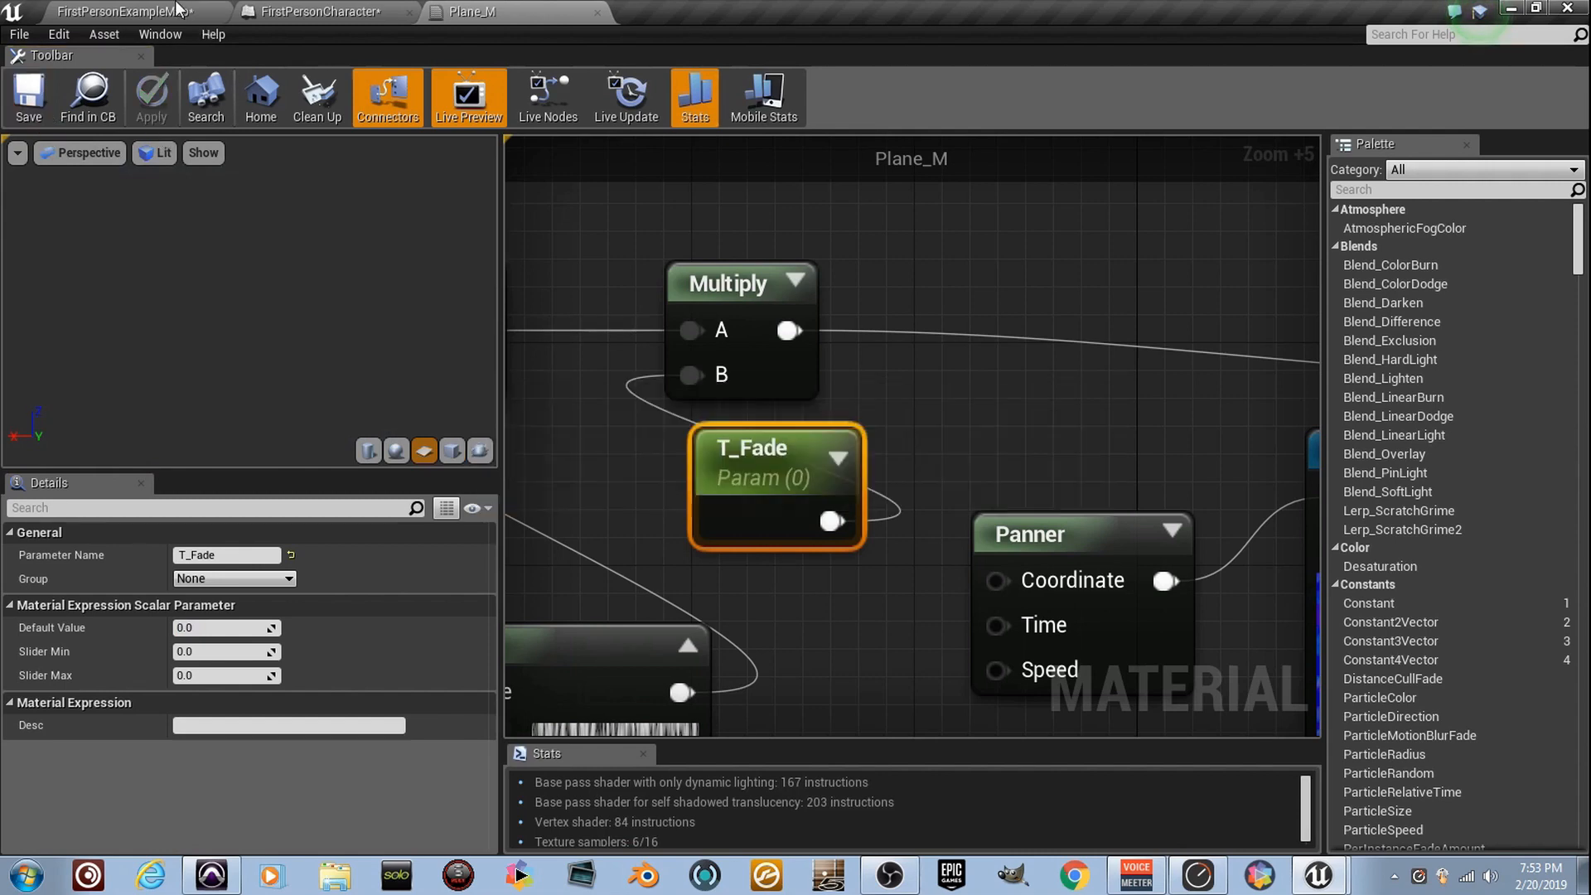
pyautogui.click(122, 11)
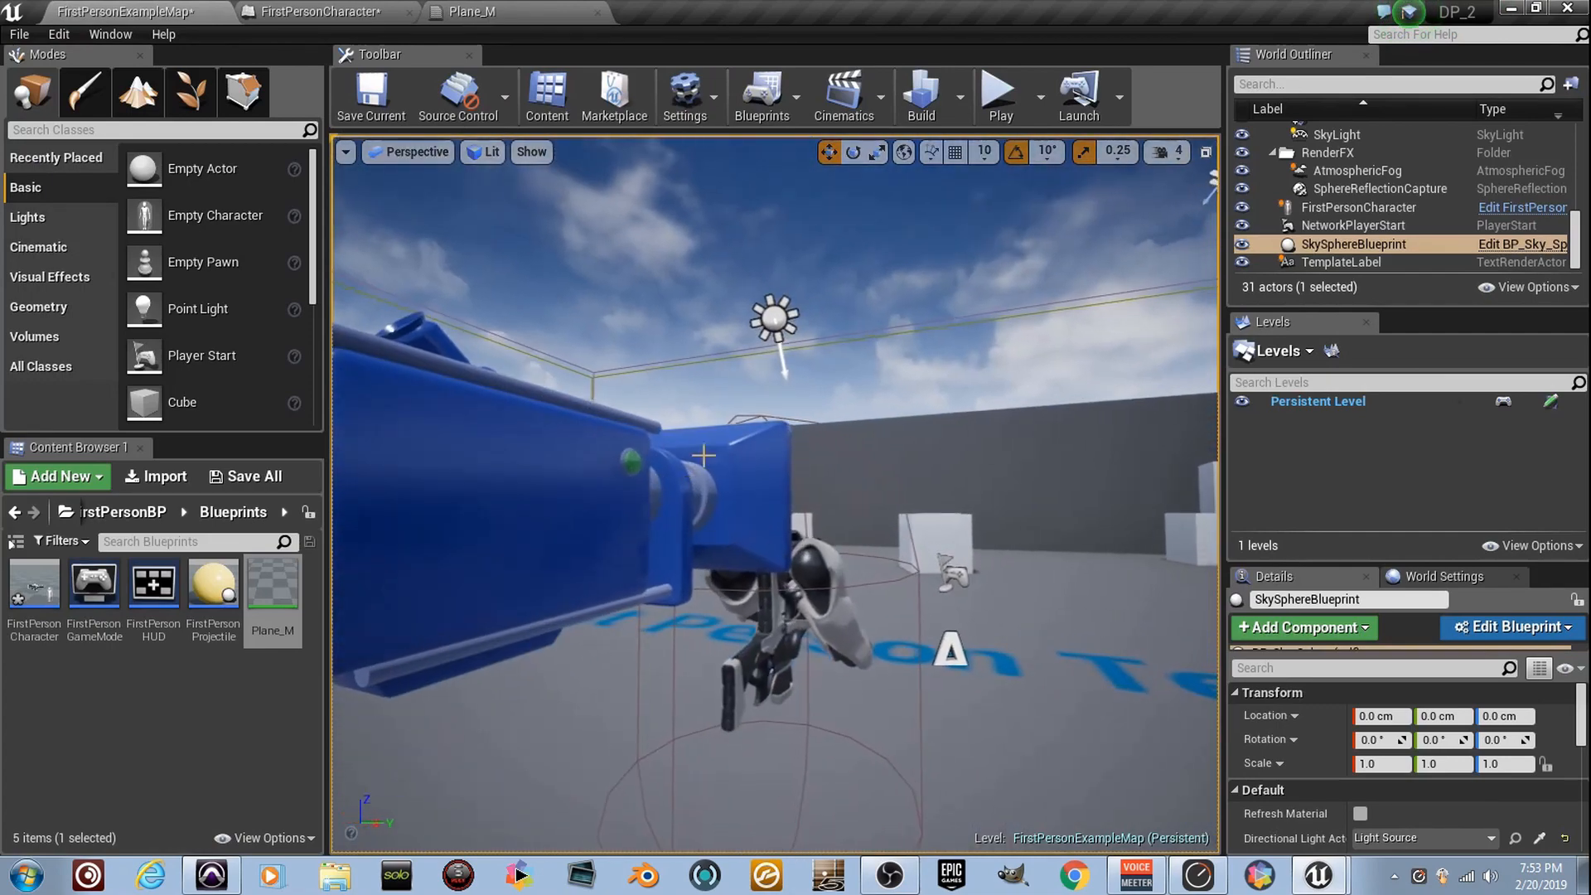
# Step: Add an Event BeginPlay node to the FirstPersonCharacter event graph
pyautogui.click(317, 11)
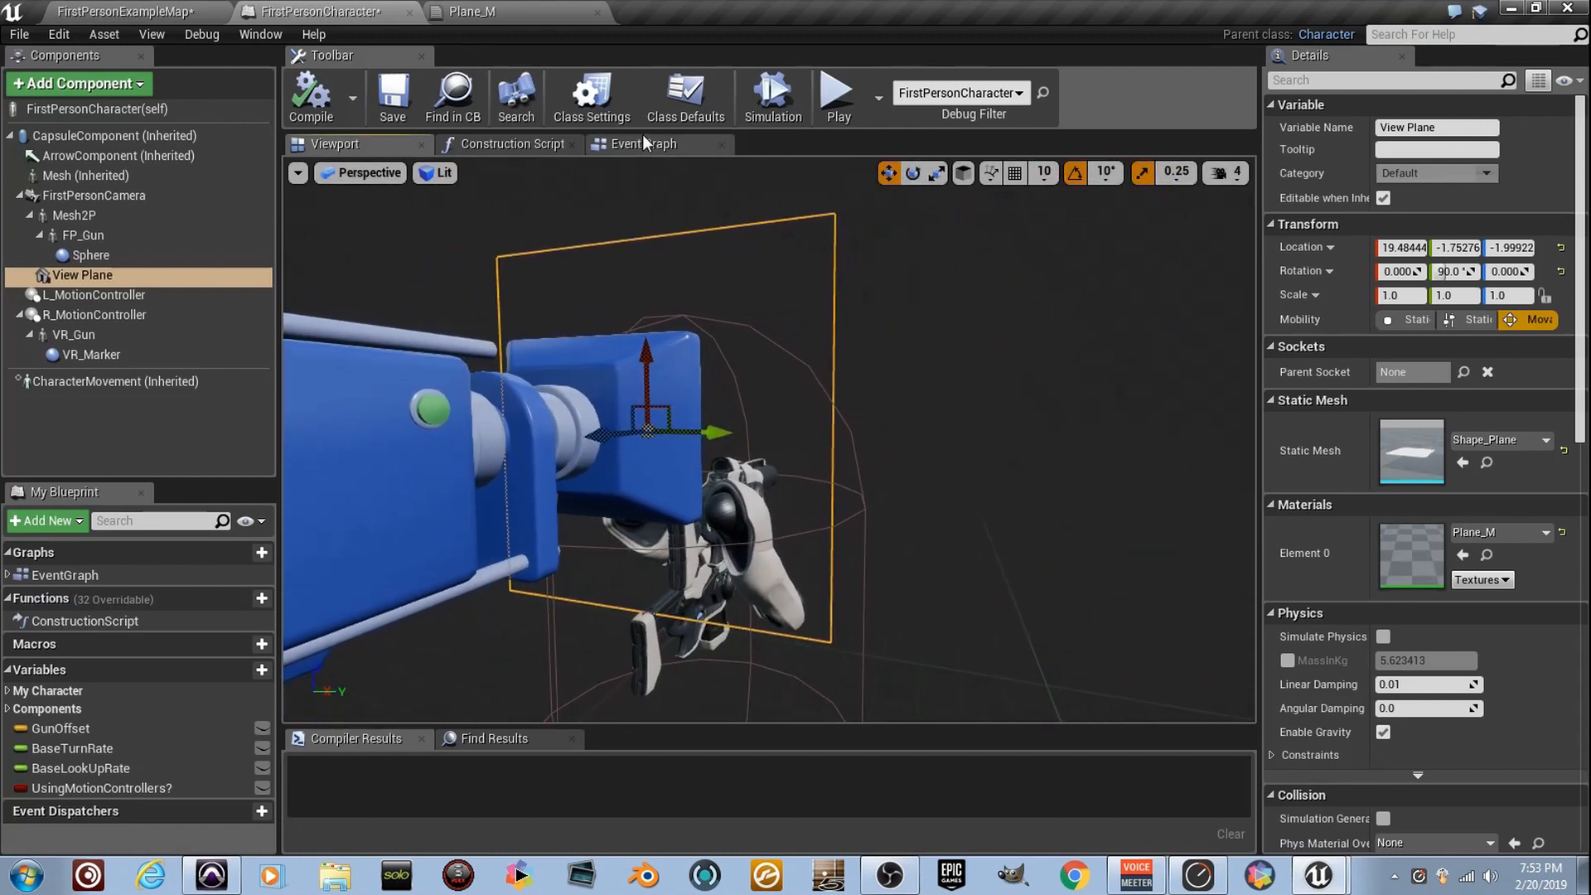
pyautogui.click(641, 143)
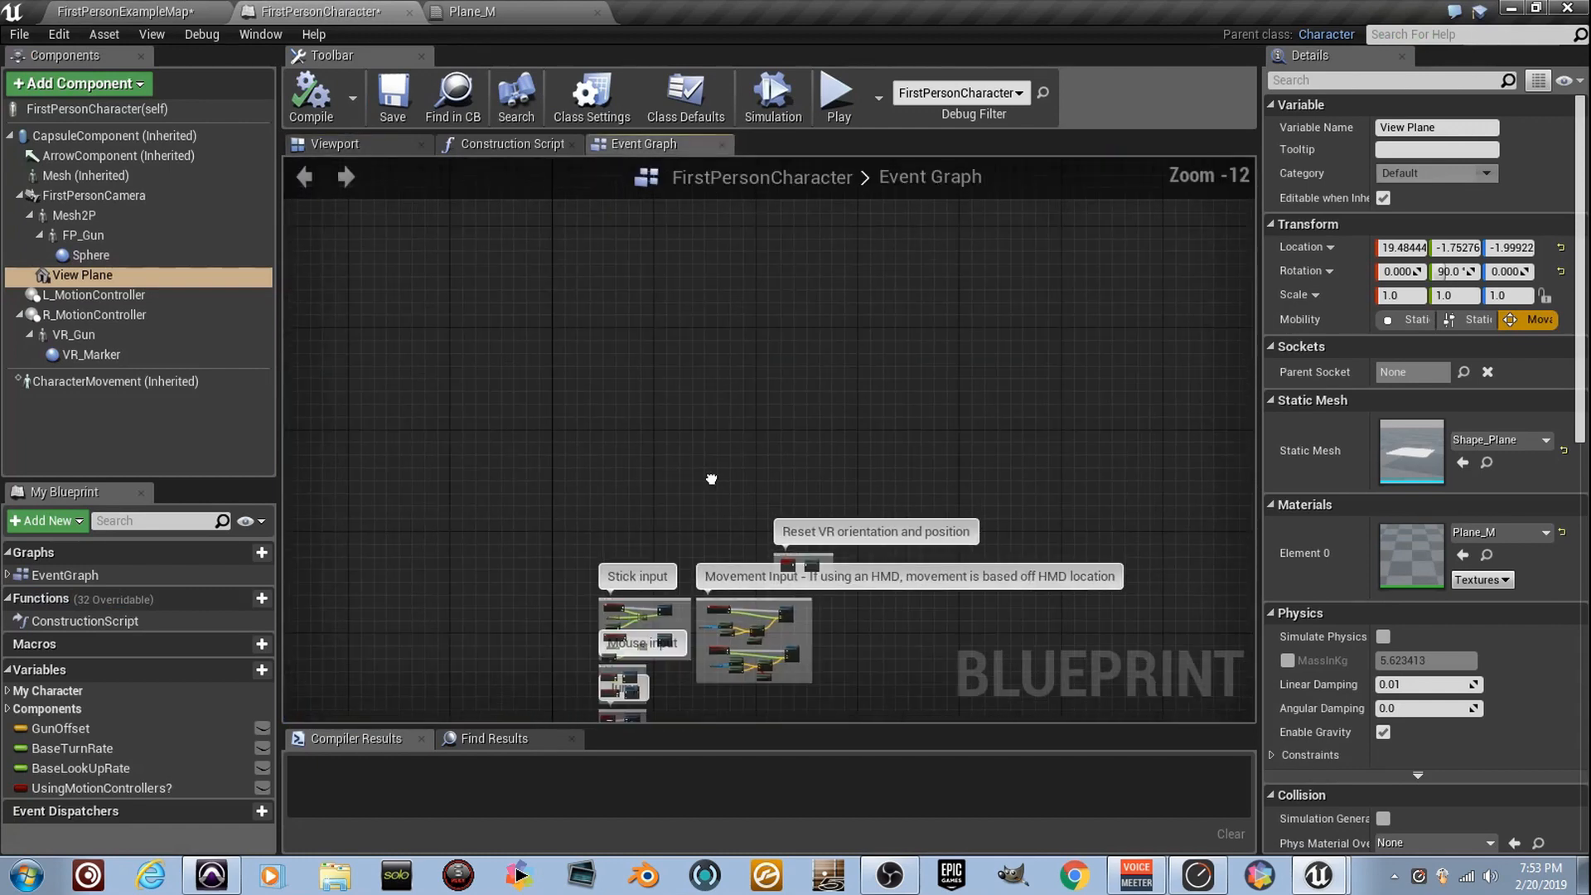
pyautogui.rightClick(711, 478)
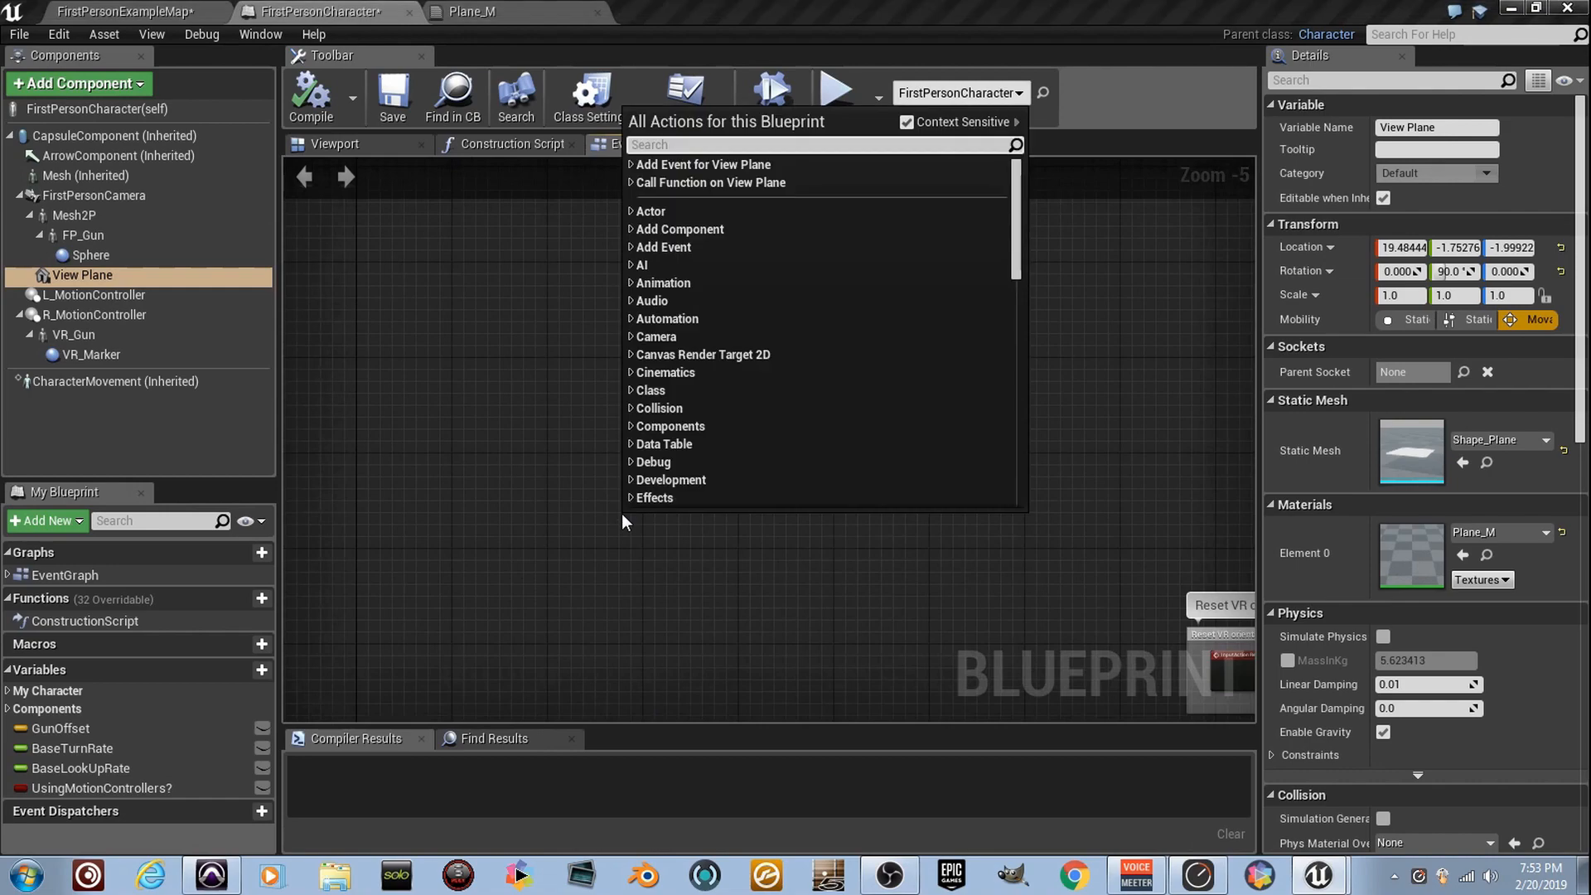
pyautogui.write('eventb')
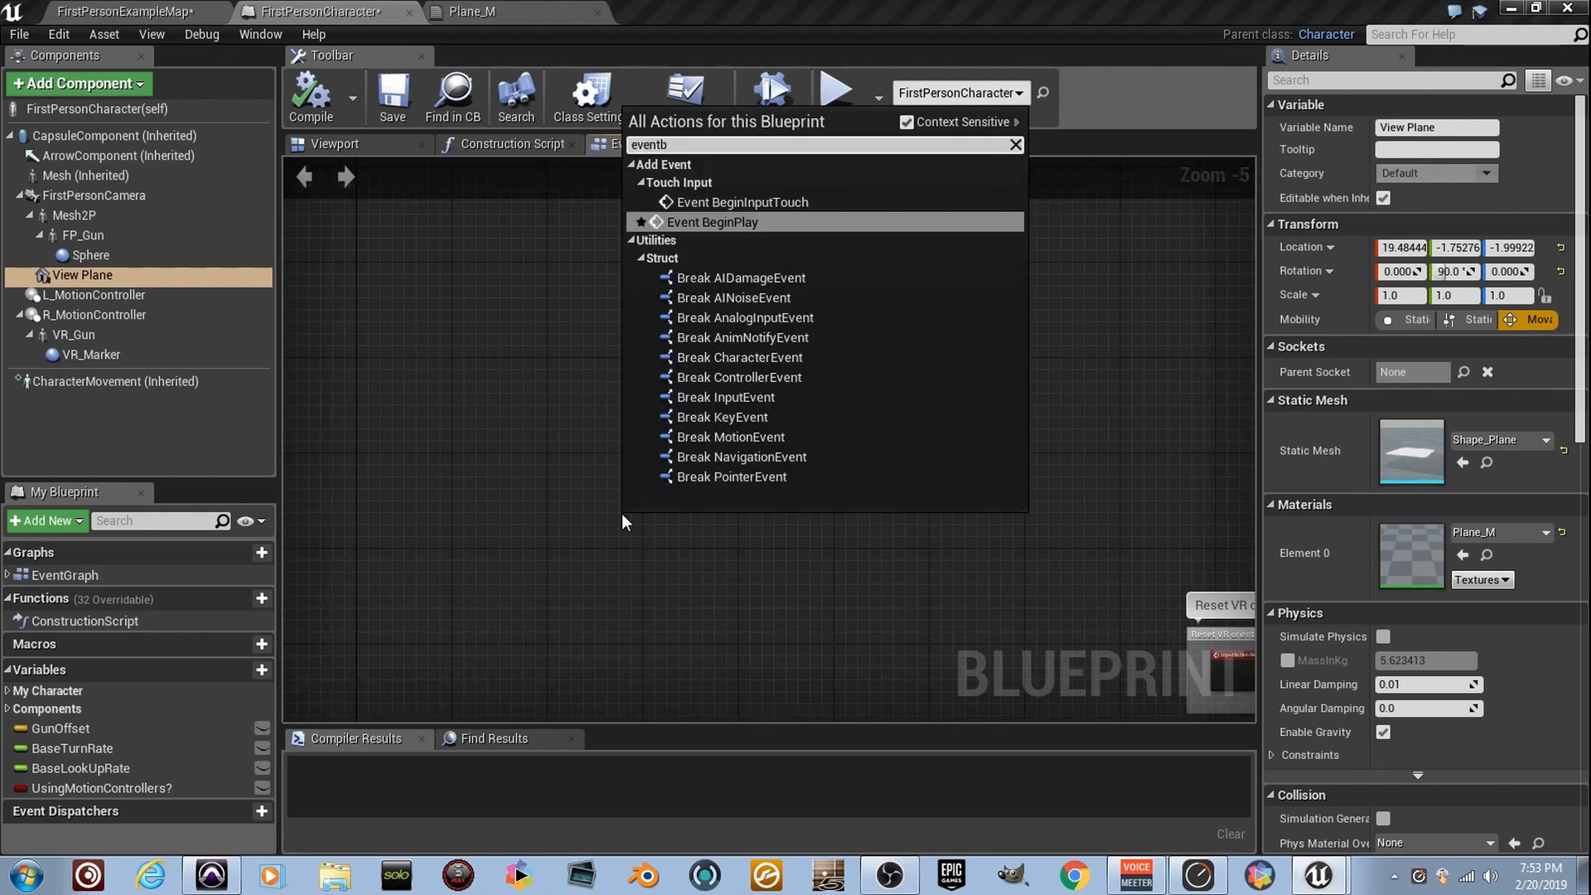
pyautogui.click(713, 222)
pyautogui.write('del')
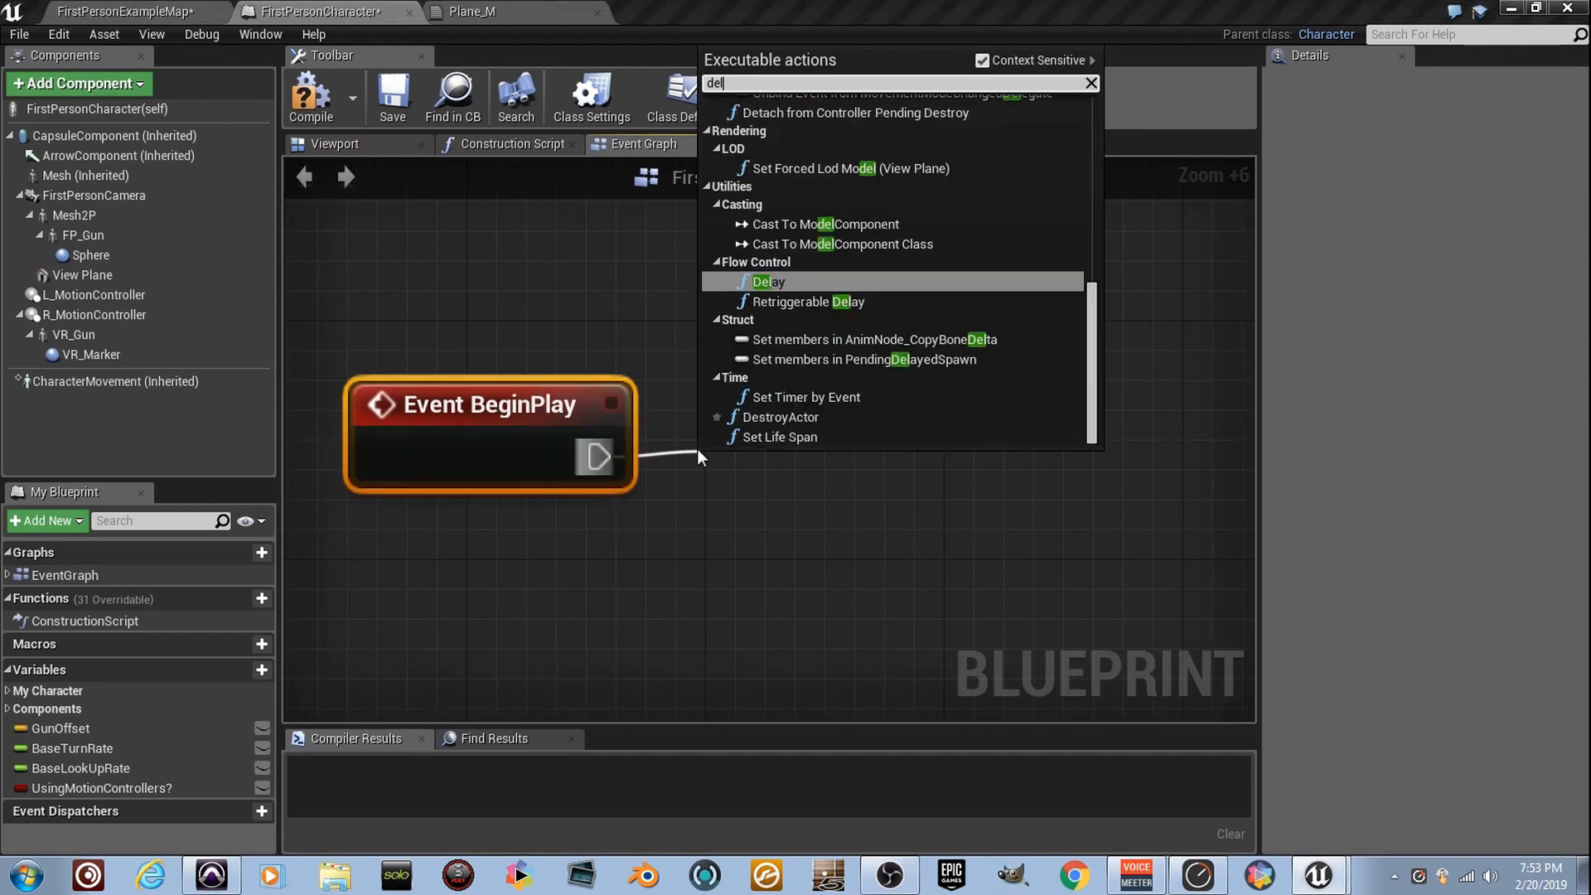
# Step: Chain a Delay with Duration 3 after BeginPlay and select the View Plane component
pyautogui.click(768, 281)
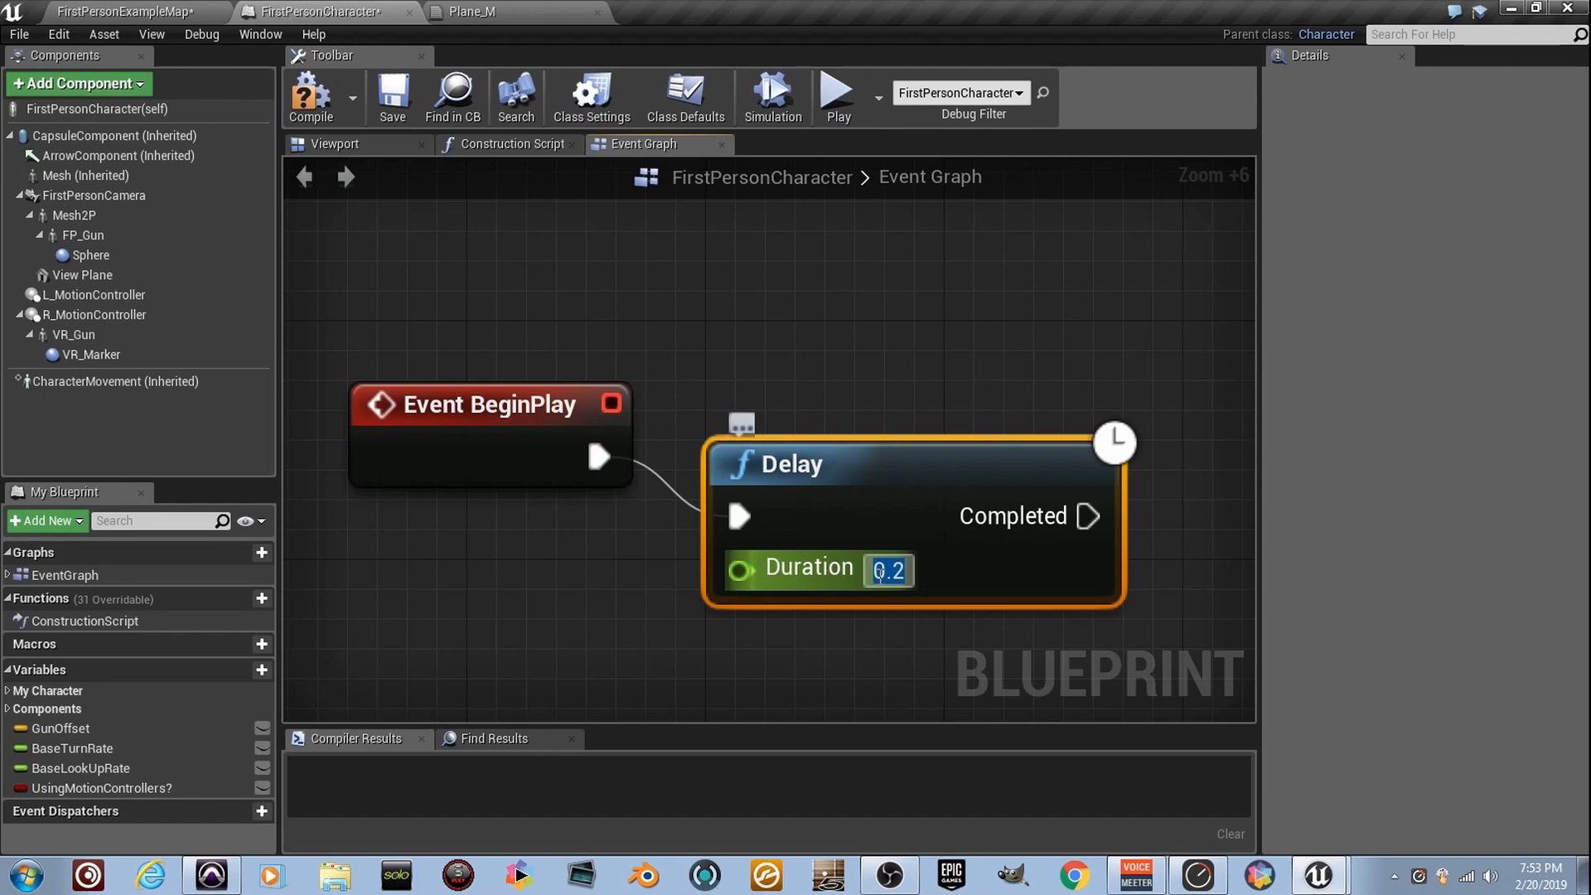
pyautogui.write('3')
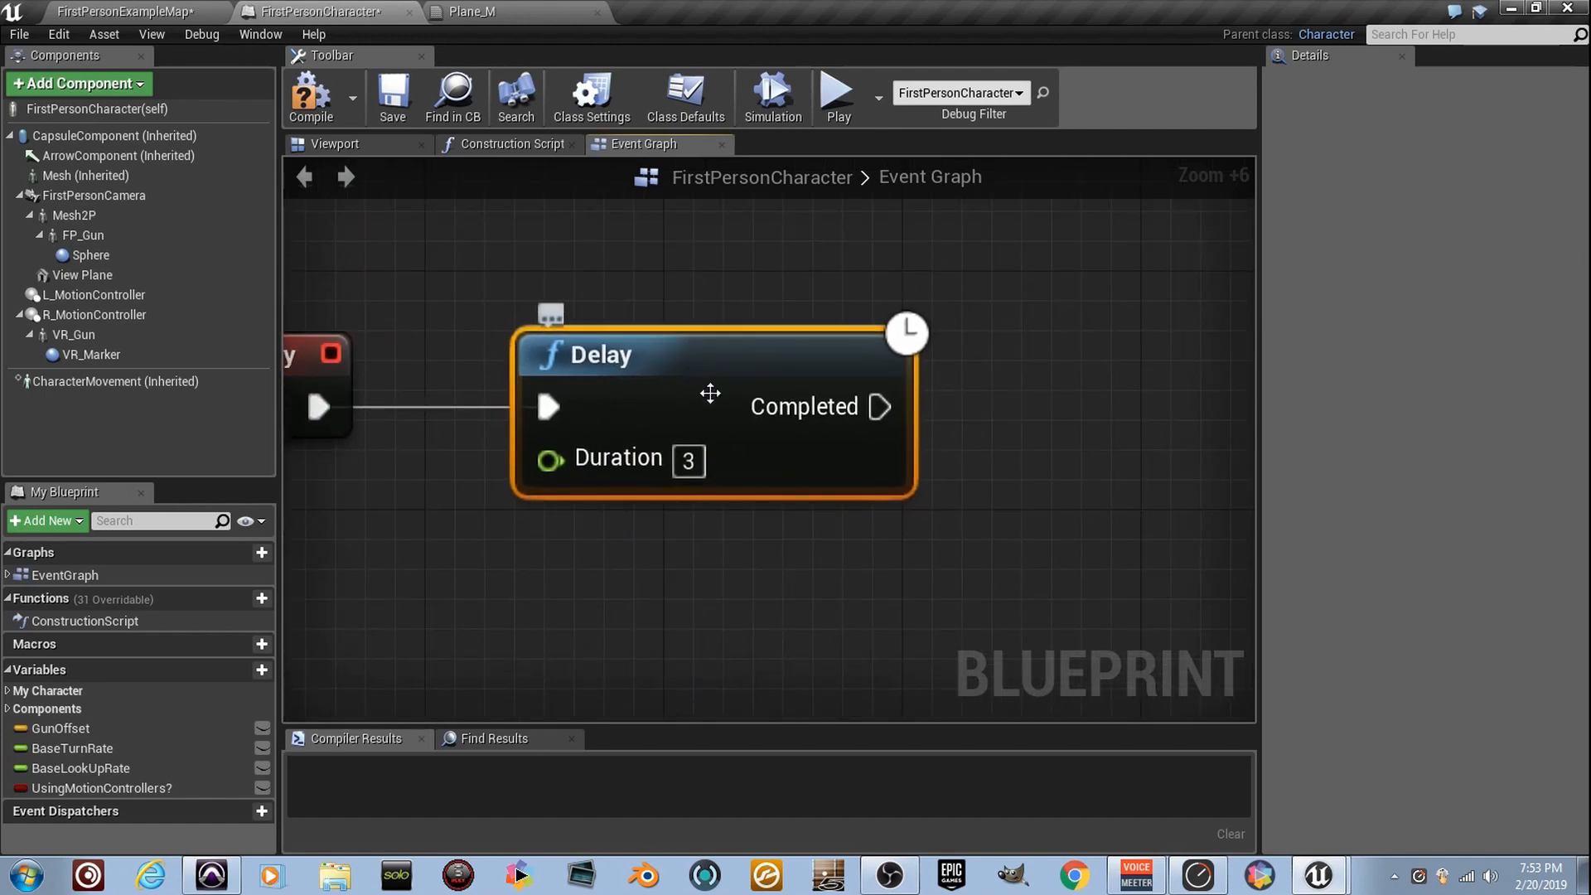
pyautogui.click(82, 276)
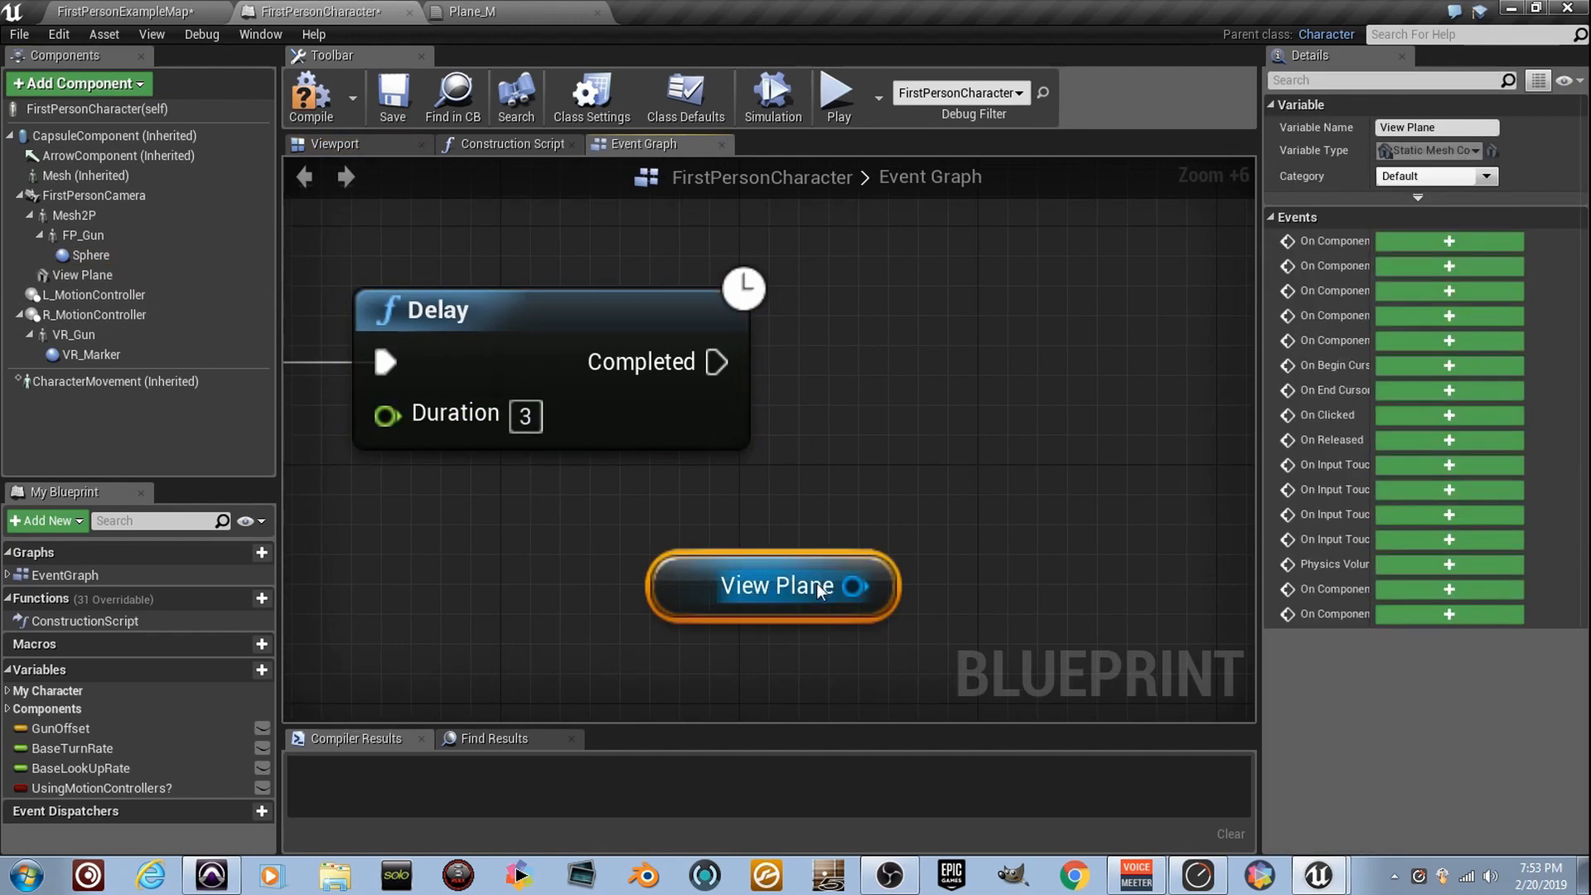
# Step: Name the three Set Scalar Parameter Value nodes' parameters R_Fade, T_Fade and C_Fade
pyautogui.moveTo(865, 586); pyautogui.dragTo(977, 458)
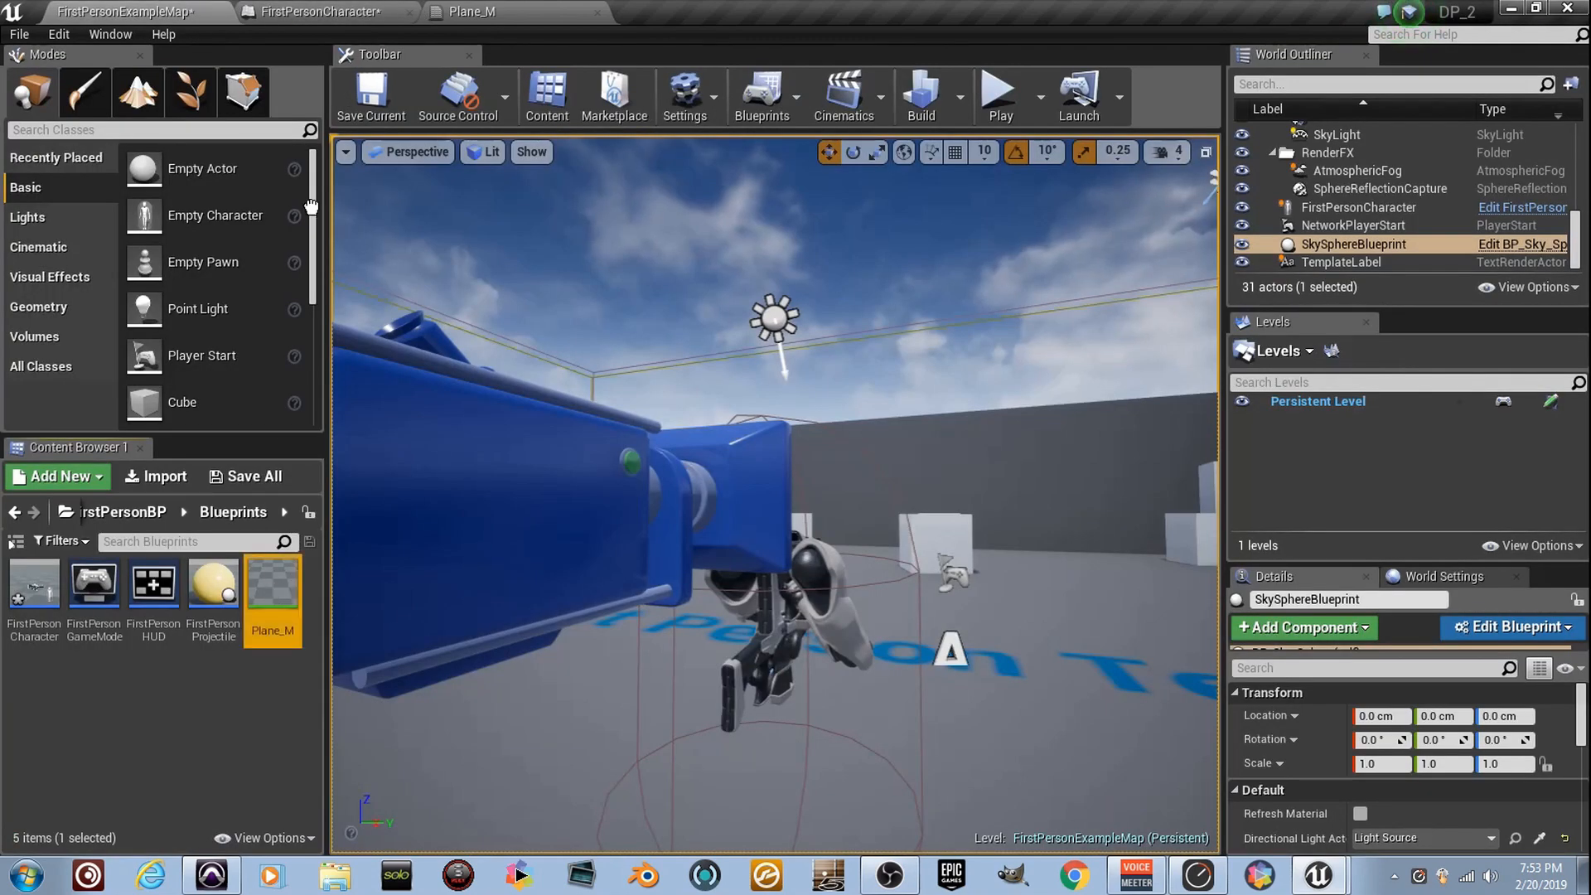
pyautogui.click(320, 11)
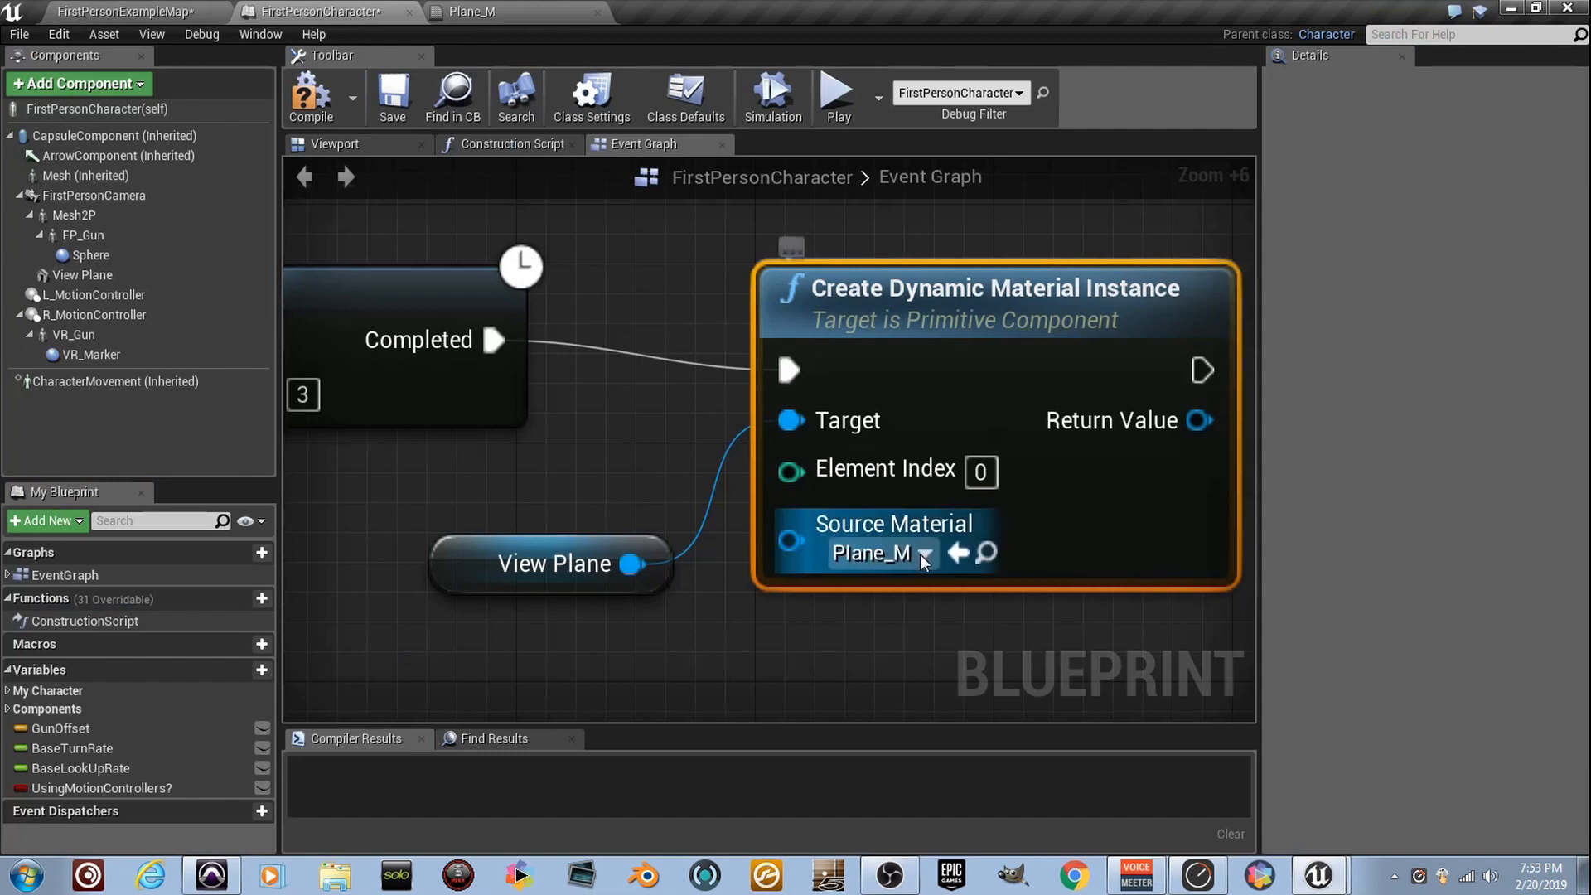
pyautogui.scroll(-3)
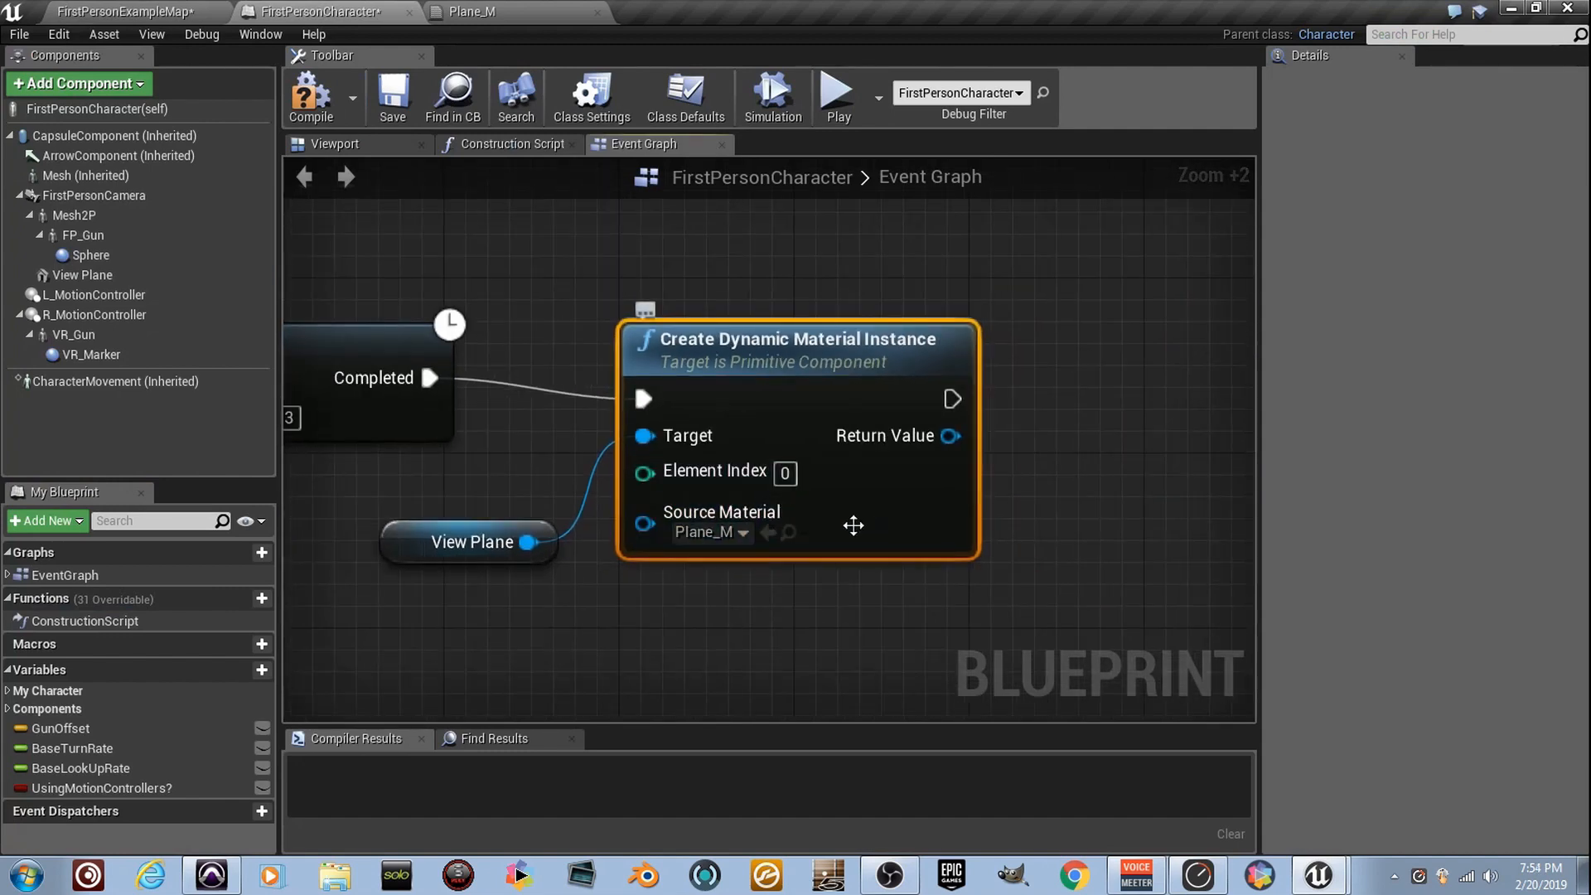
pyautogui.scroll(-3)
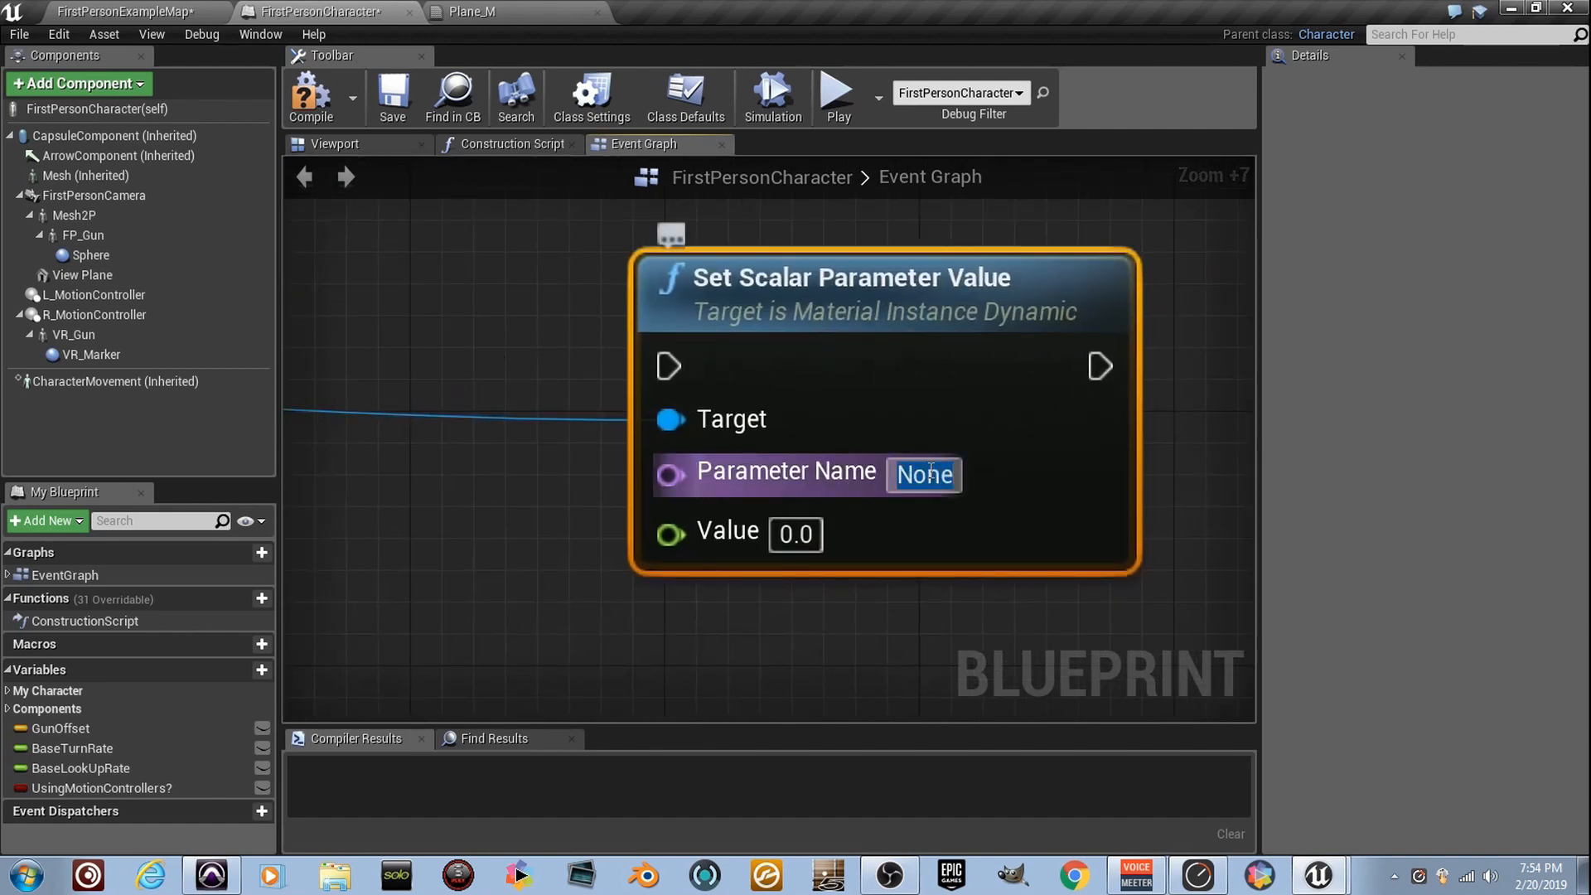
pyautogui.write('R_ad')
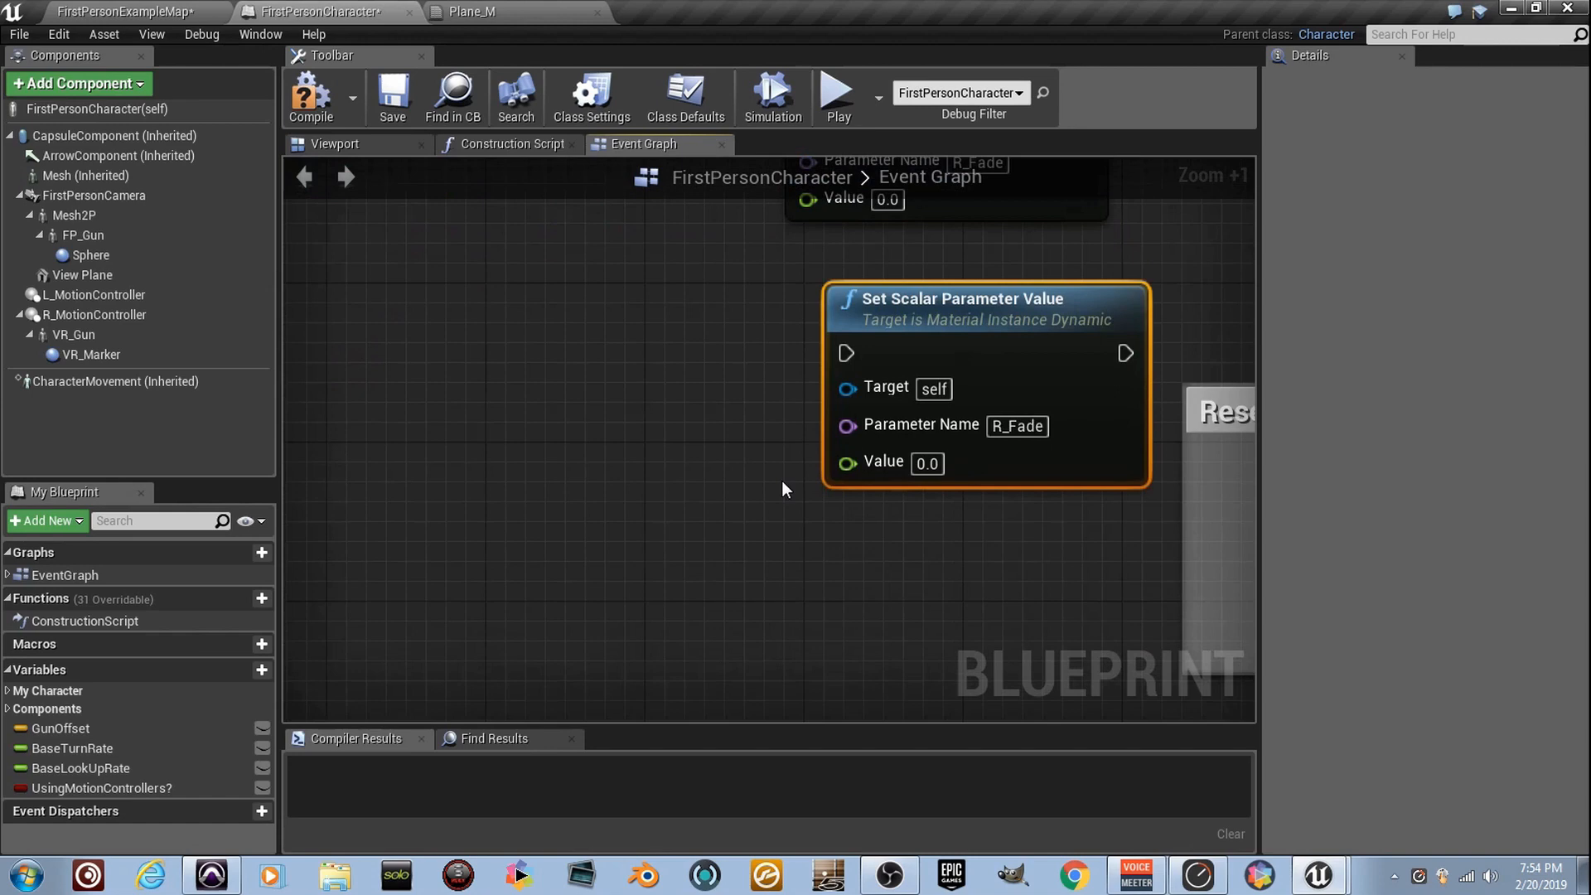
pyautogui.scroll(-3)
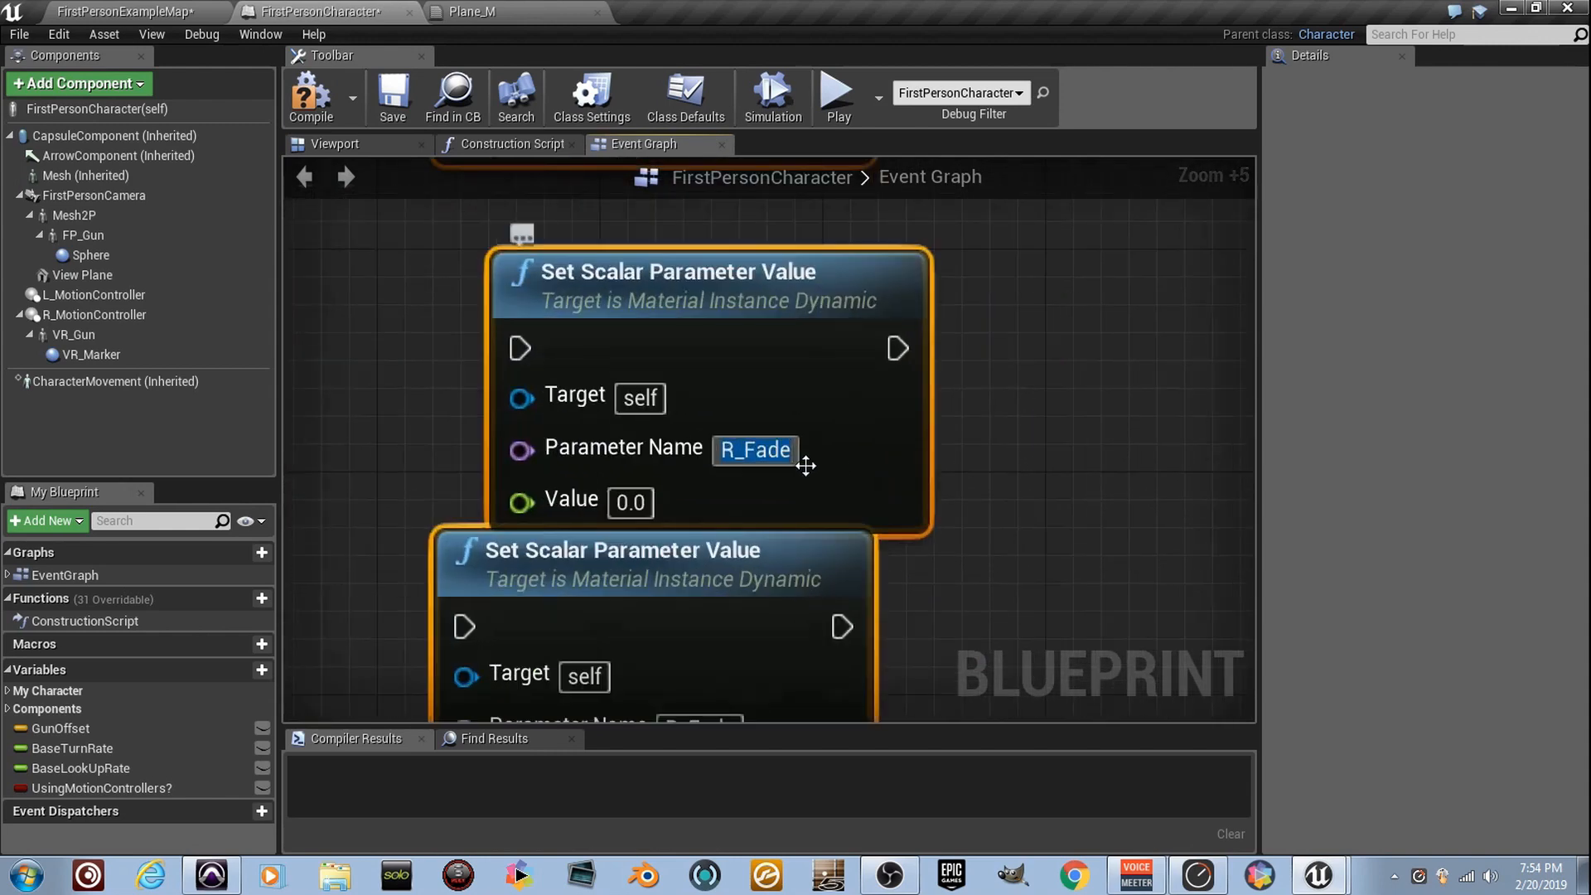
pyautogui.write('T_Fl')
pyautogui.click(700, 718)
pyautogui.write('C')
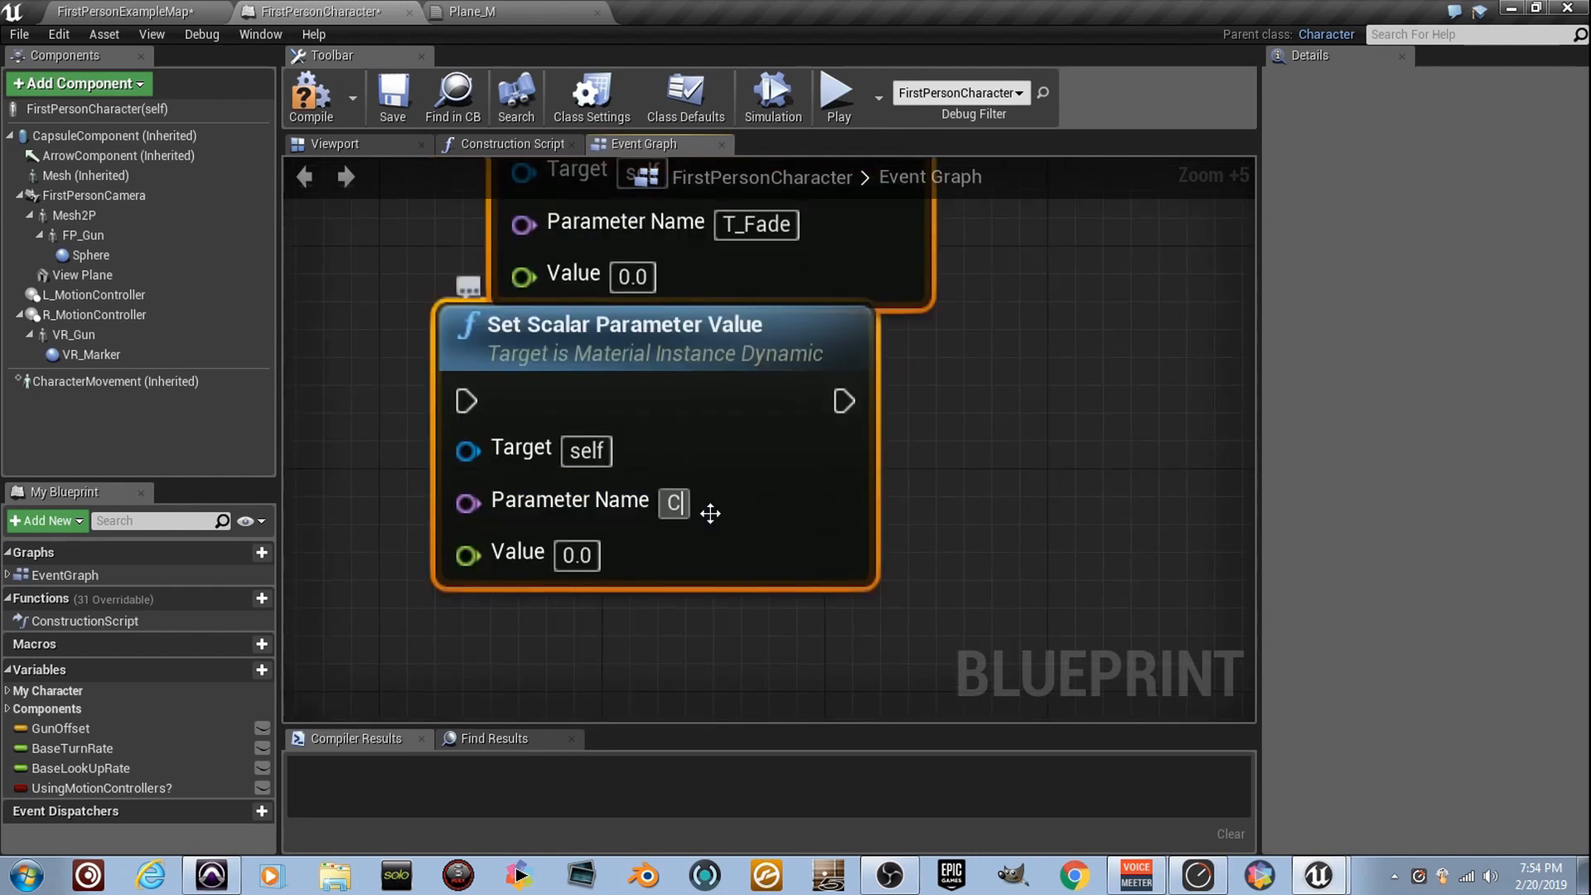
pyautogui.write('_Fade')
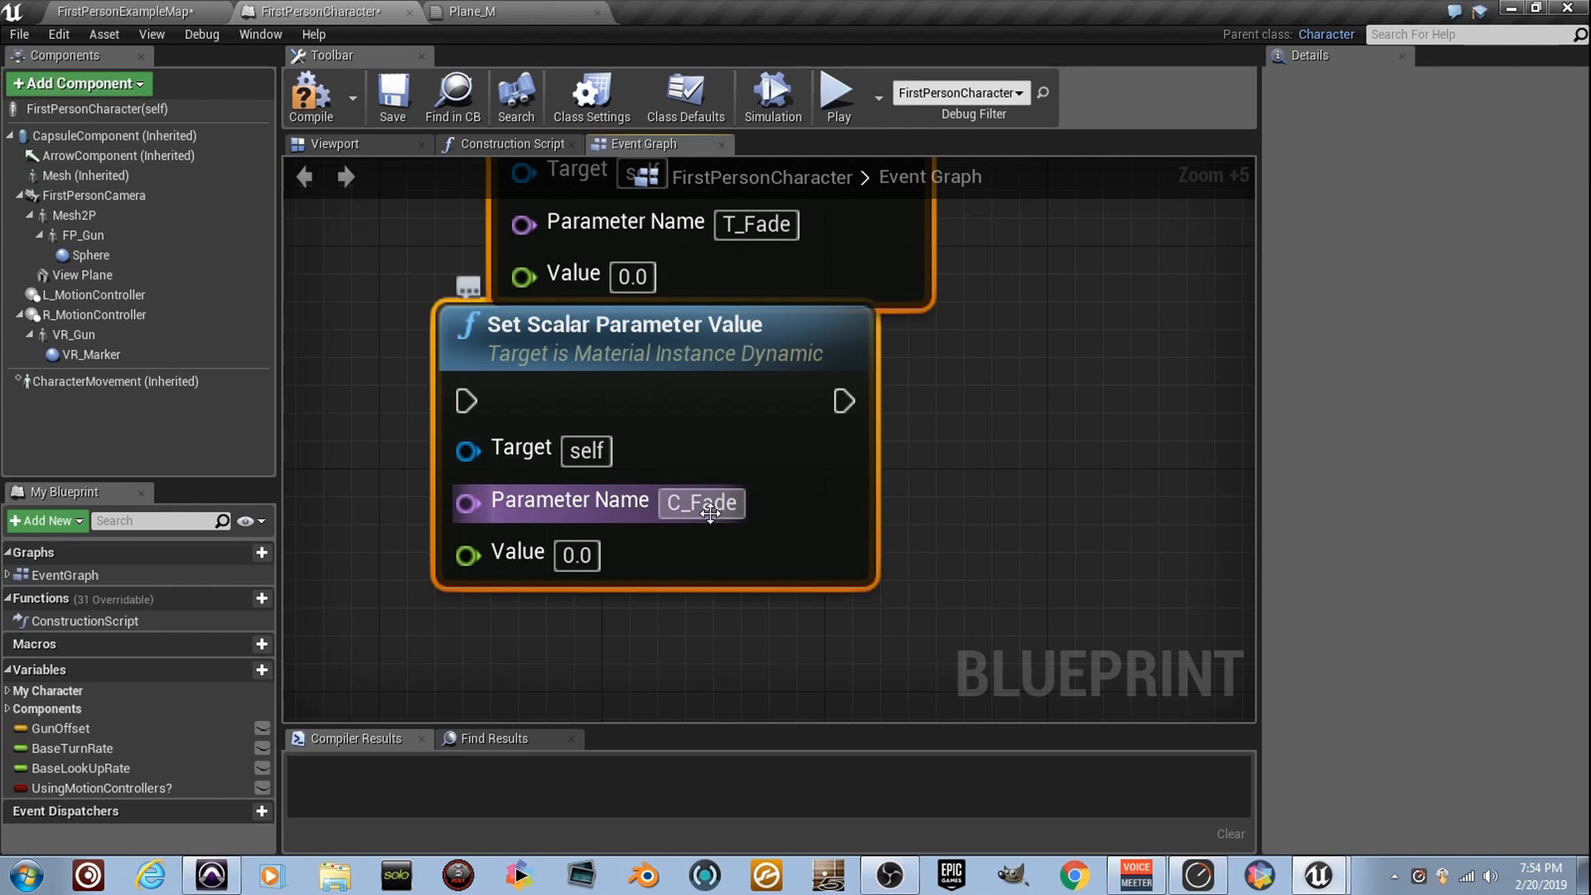
pyautogui.scroll(-3)
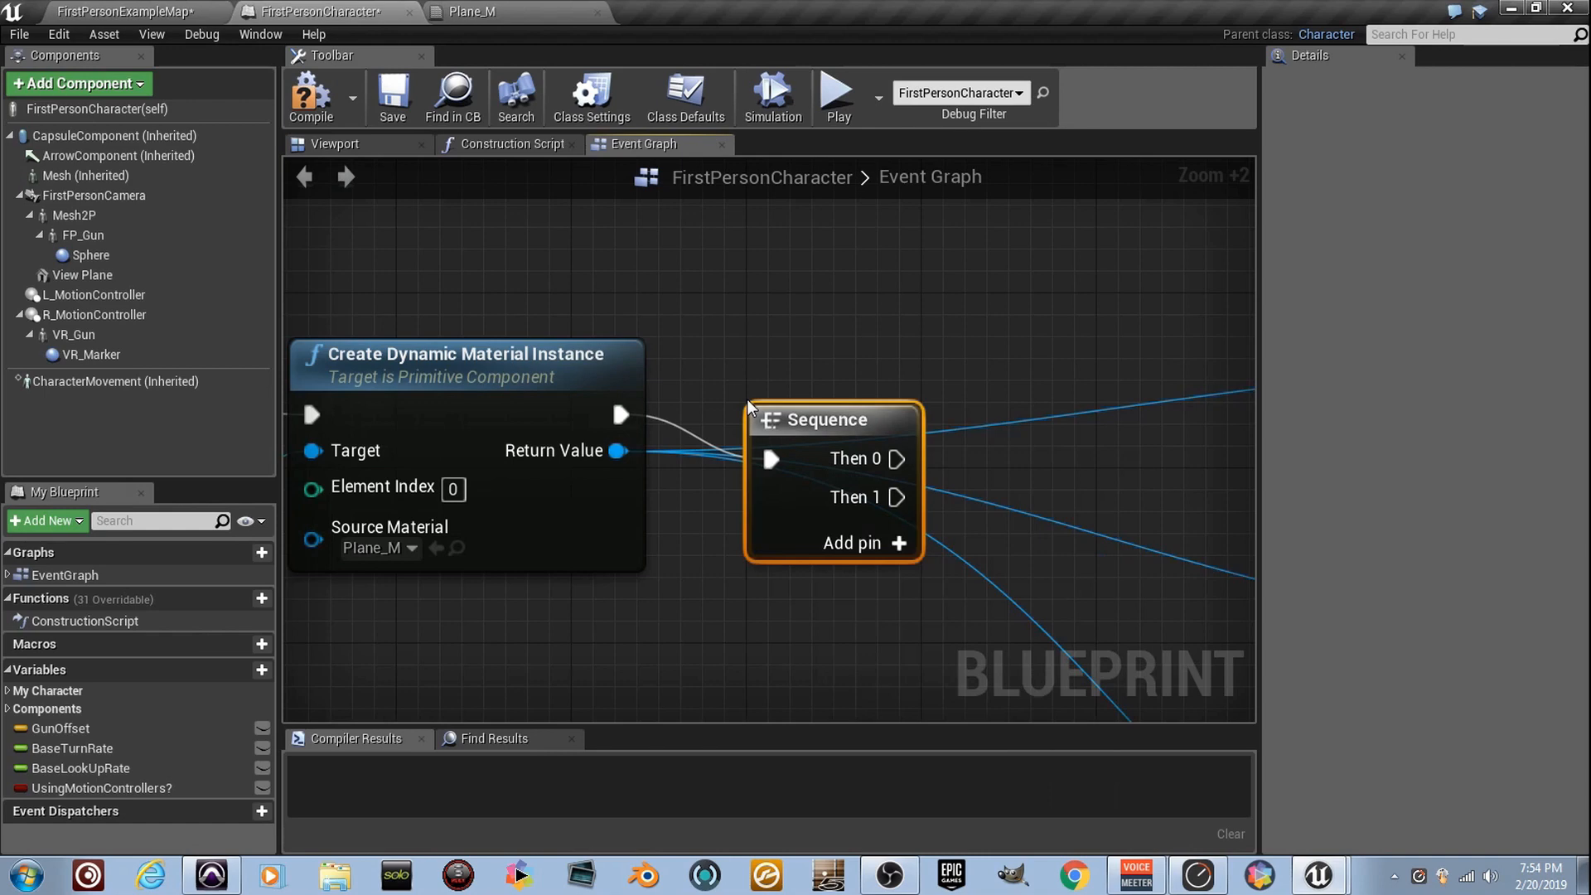
# Step: Make timeline R 4 seconds long and wire New Track 3 into R_Fade's Value
pyautogui.scroll(-3)
pyautogui.write('R')
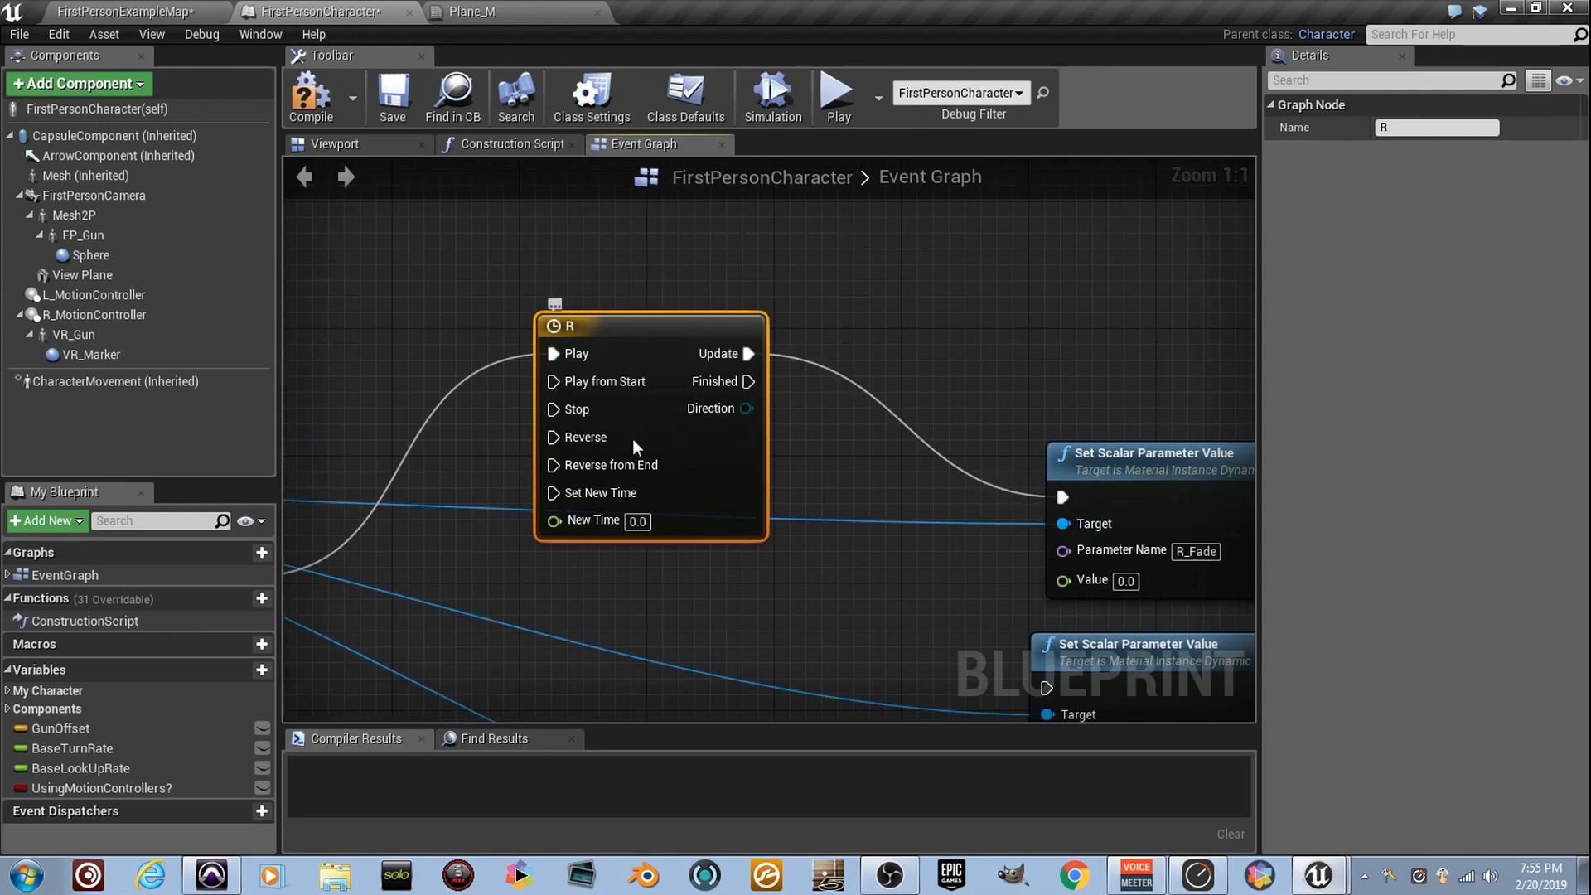
pyautogui.doubleClick(564, 326)
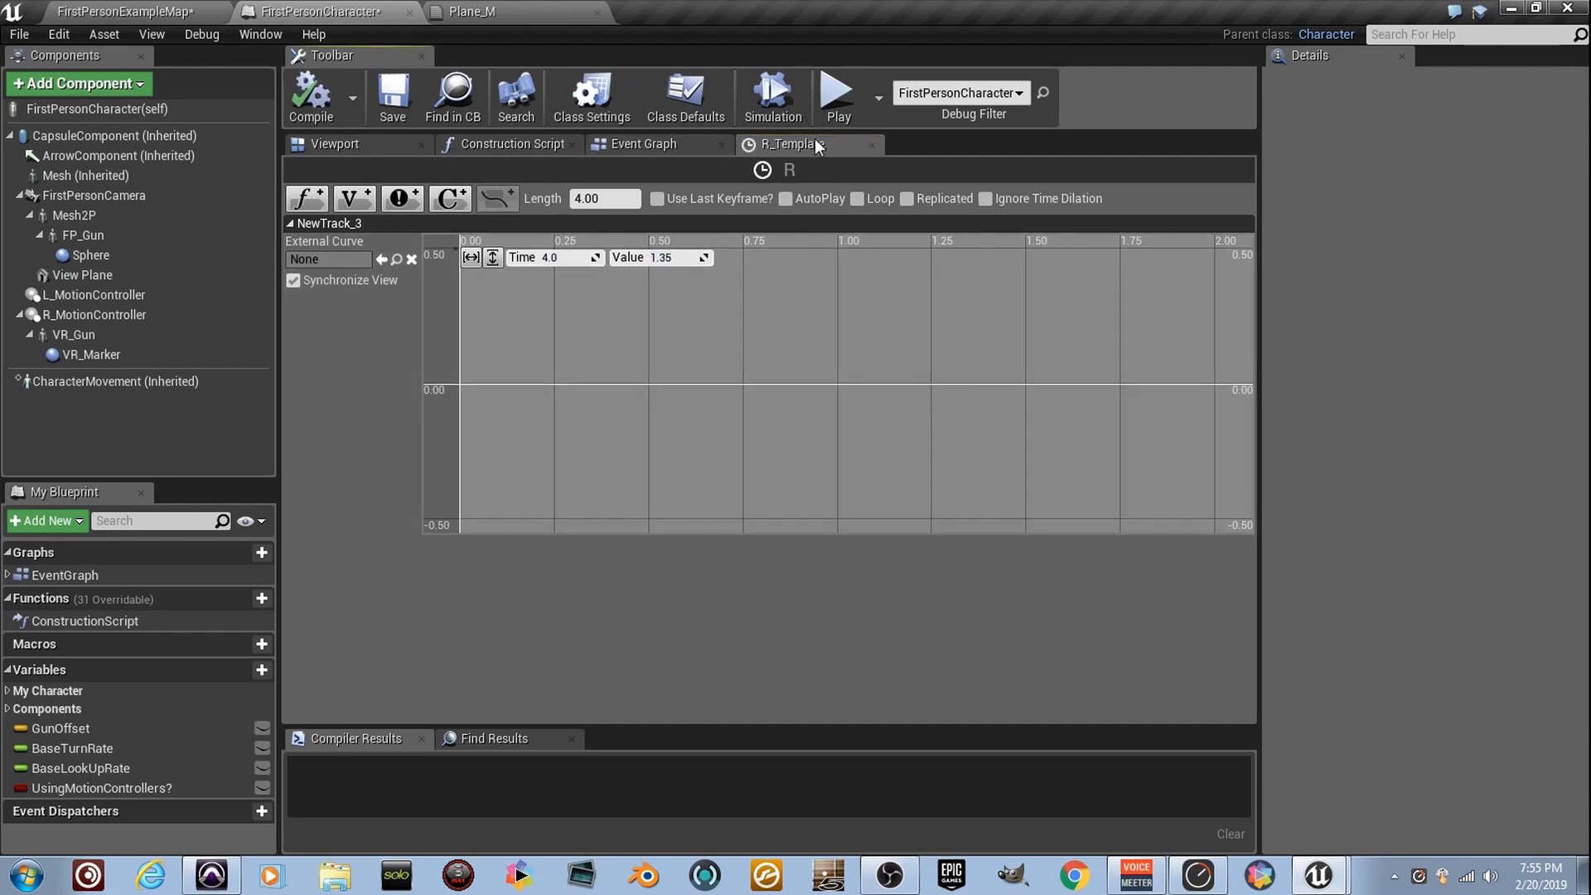
pyautogui.click(642, 143)
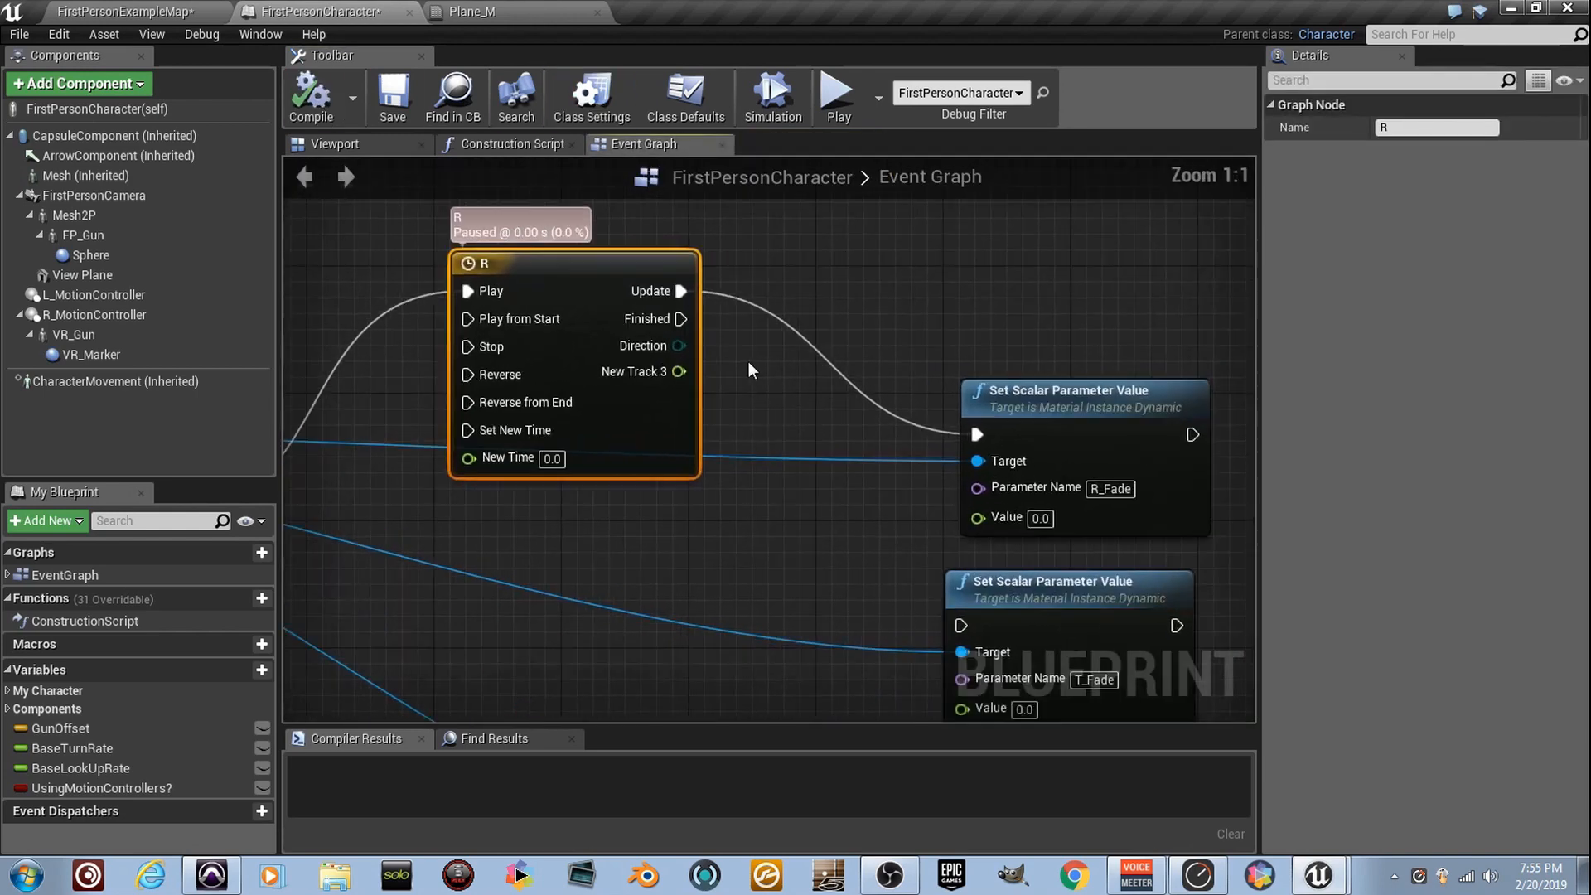
pyautogui.moveTo(679, 371); pyautogui.dragTo(973, 516)
pyautogui.write('timelin')
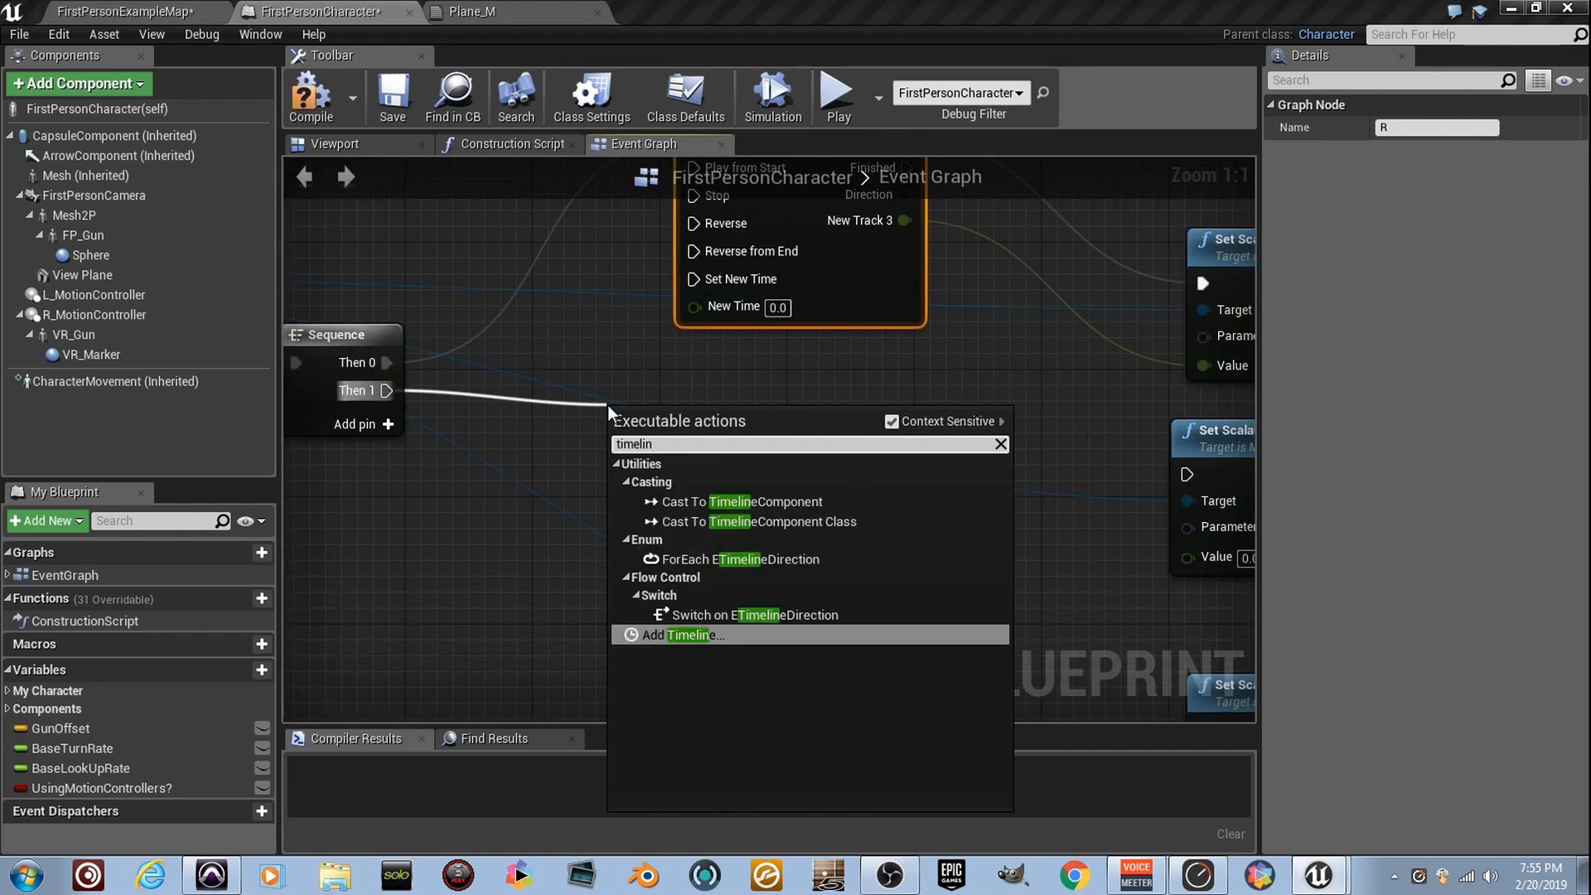
# Step: Add timeline T after the Sequence, length 2.00, with keys (0,0) and (2,1)
pyautogui.click(688, 634)
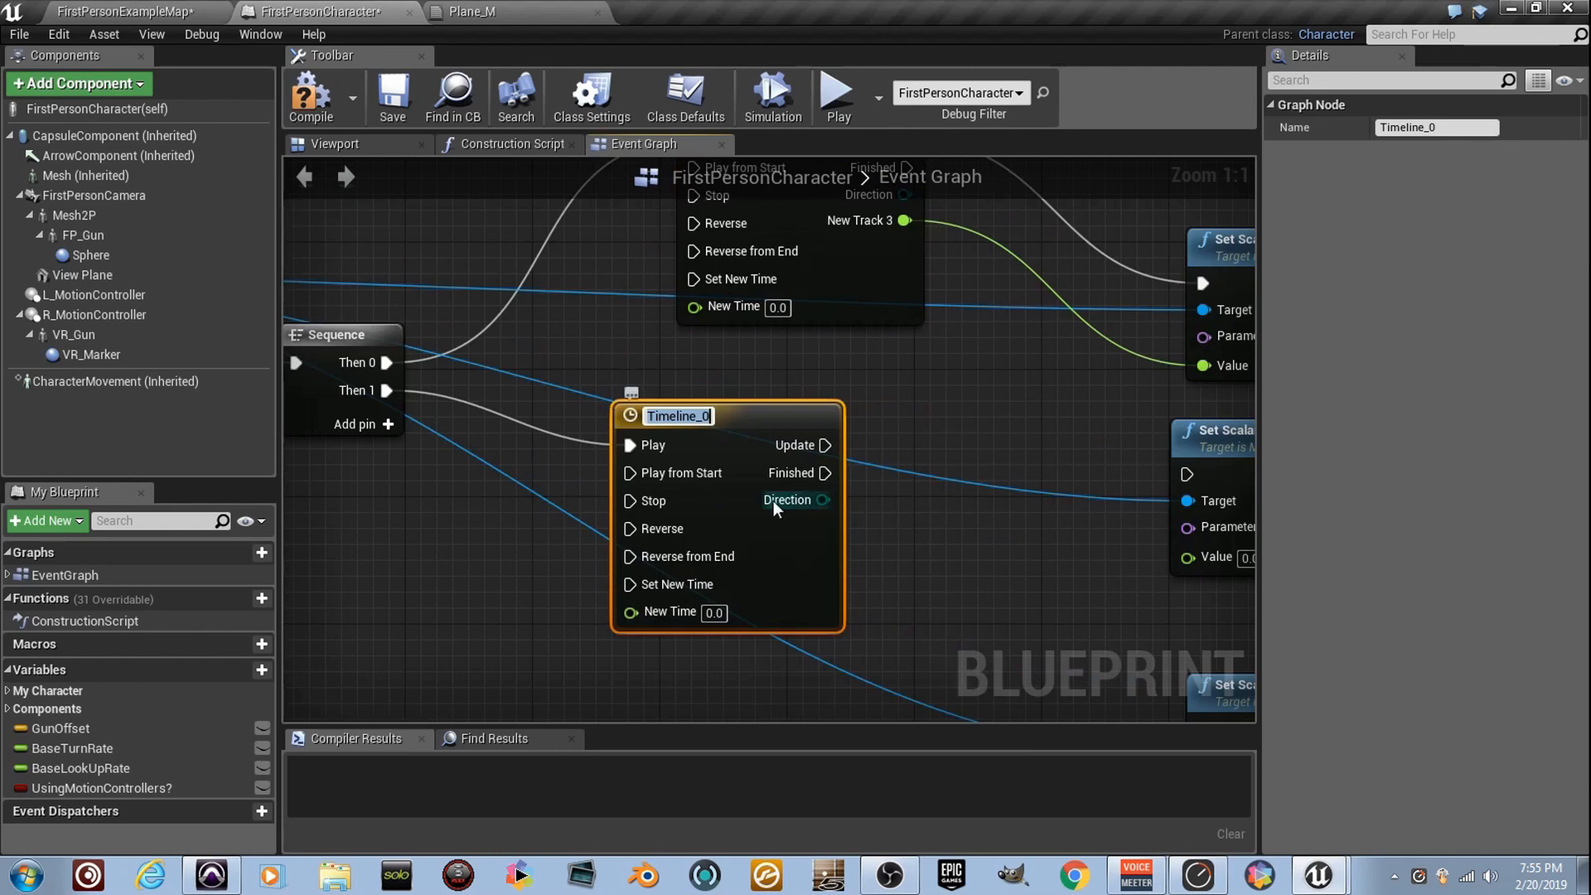
pyautogui.write('T')
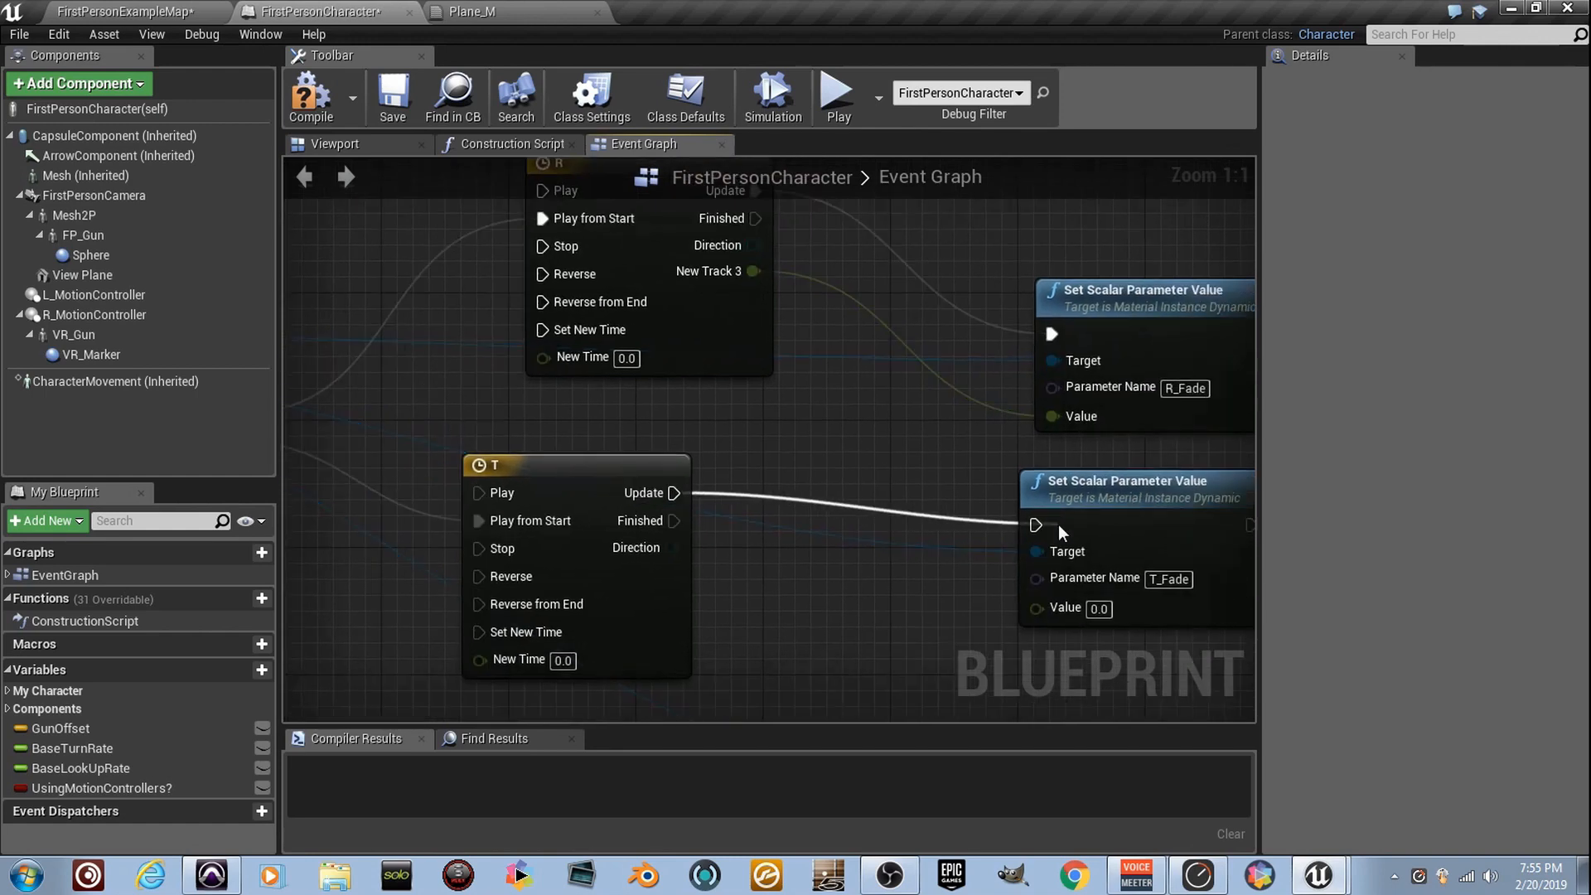
pyautogui.doubleClick(494, 464)
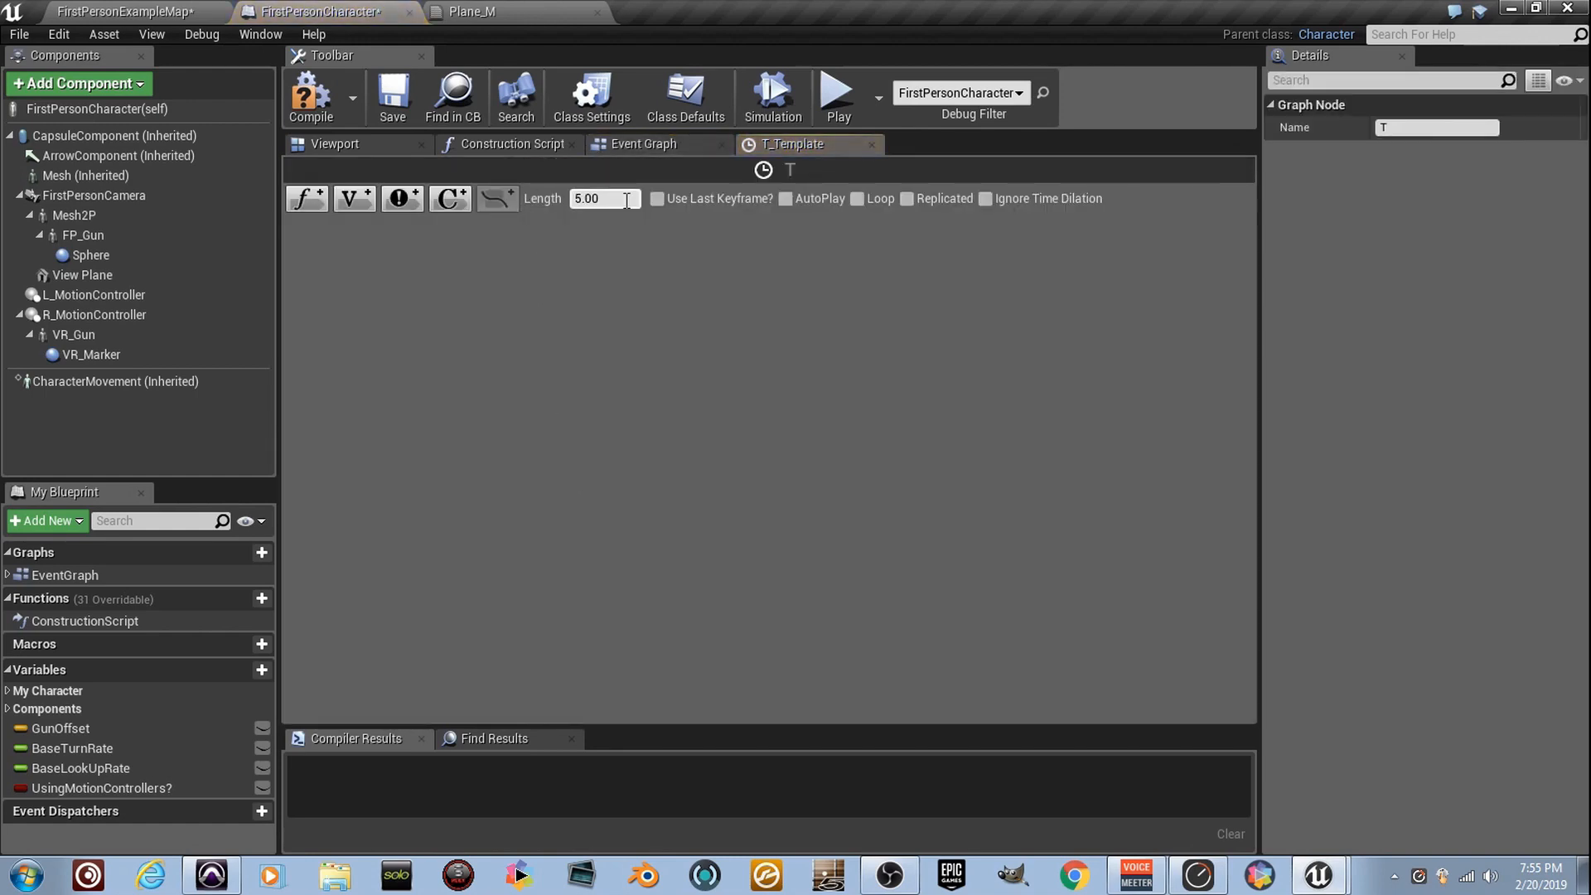
pyautogui.write('2.00')
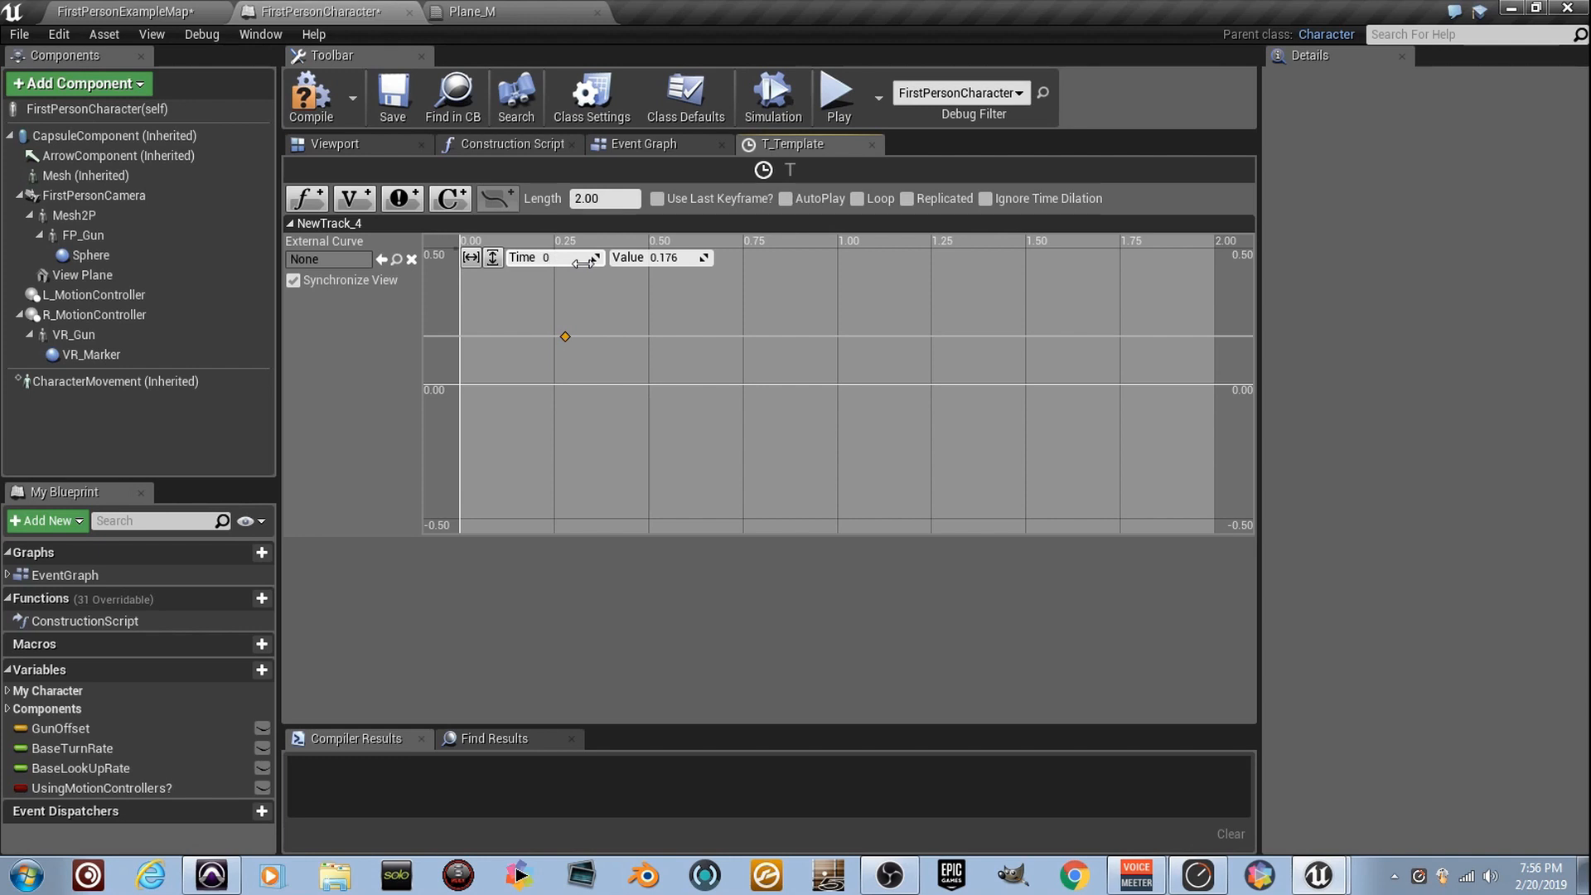
pyautogui.moveTo(566, 335); pyautogui.dragTo(460, 386)
pyautogui.write('1')
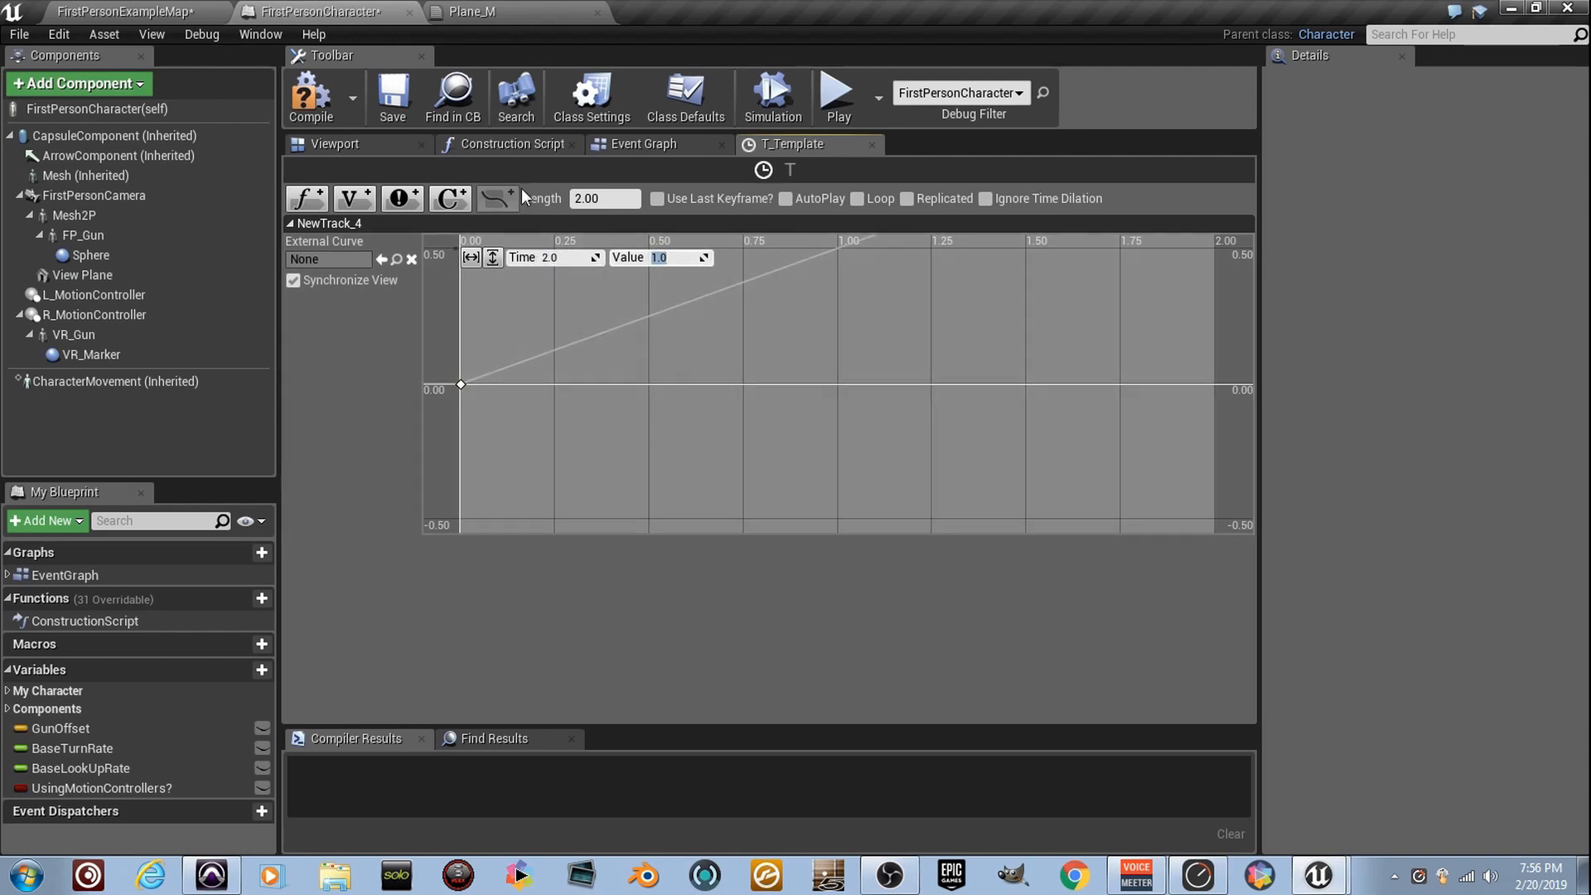
pyautogui.click(642, 143)
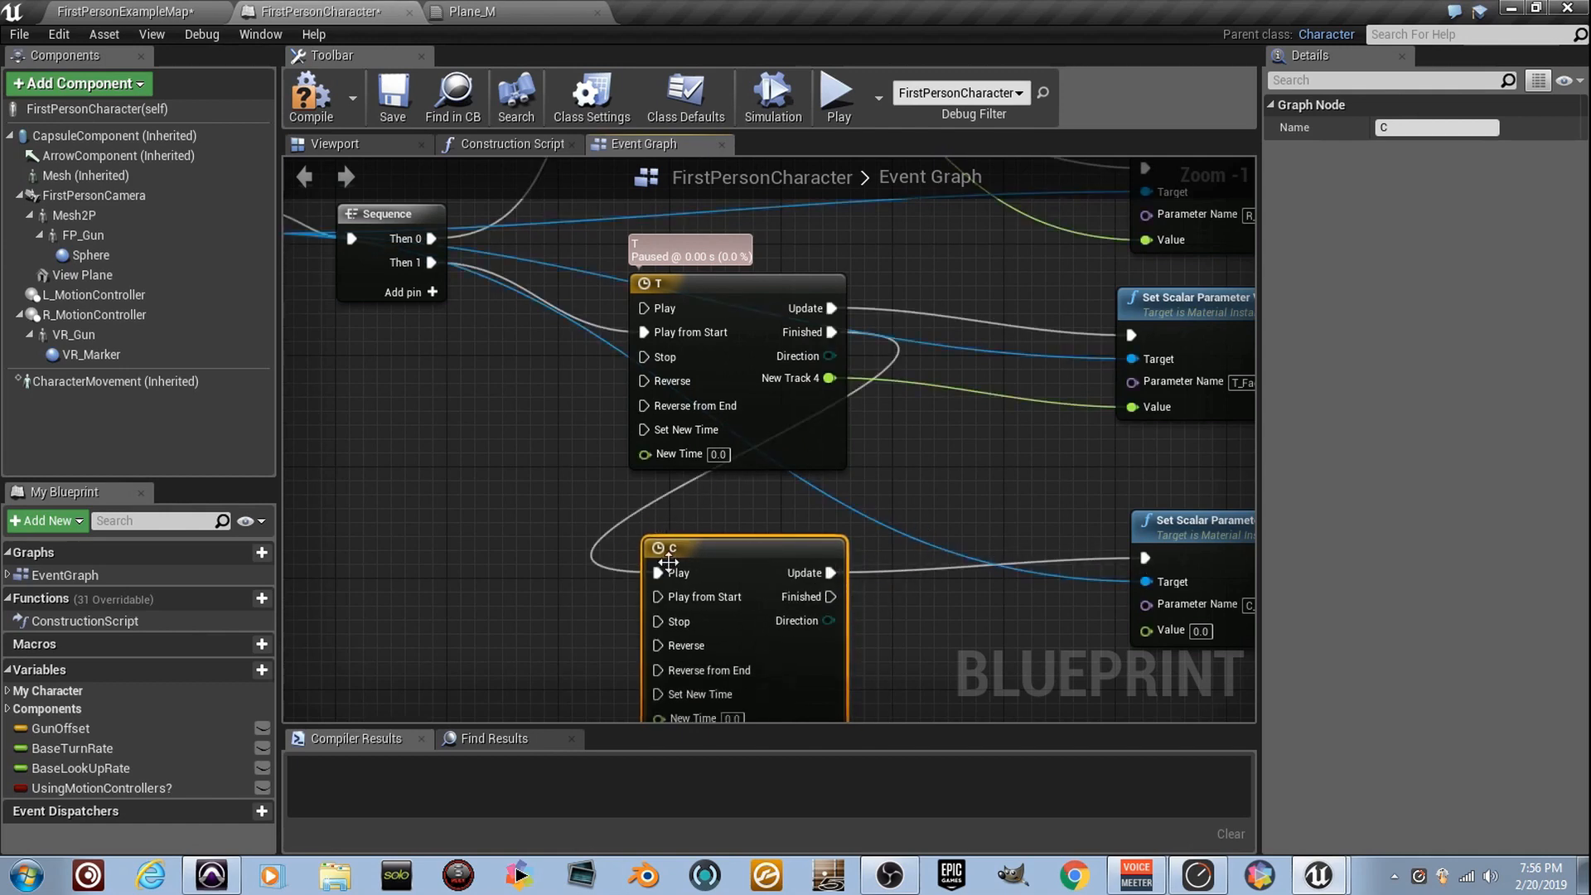
# Step: Set timeline C's length to 2.00 and add its float track
pyautogui.doubleClick(669, 547)
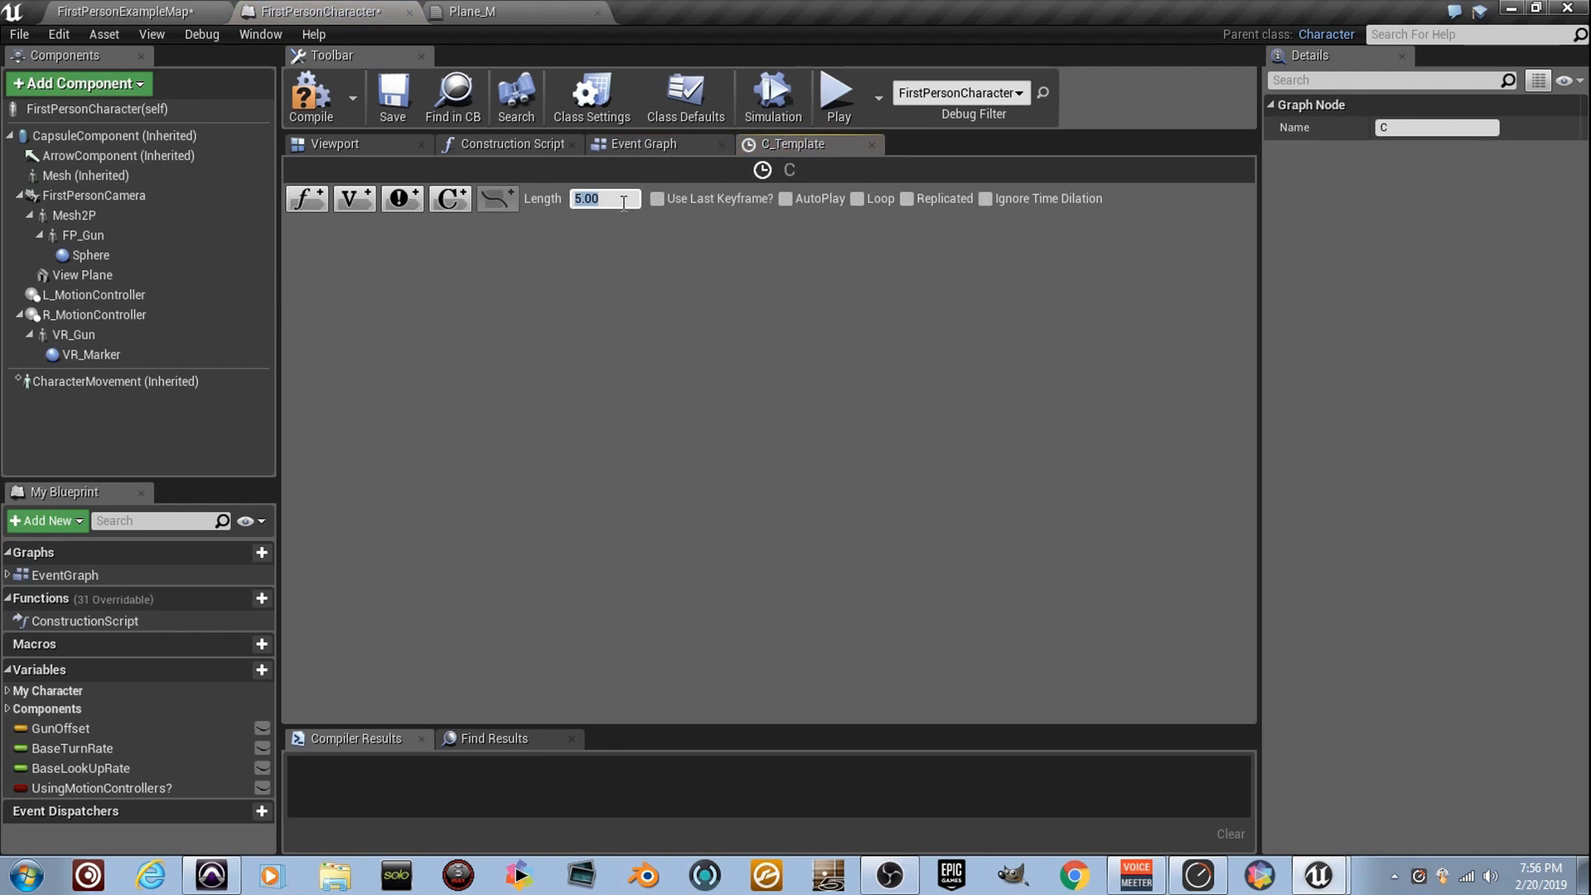
pyautogui.write('2.00')
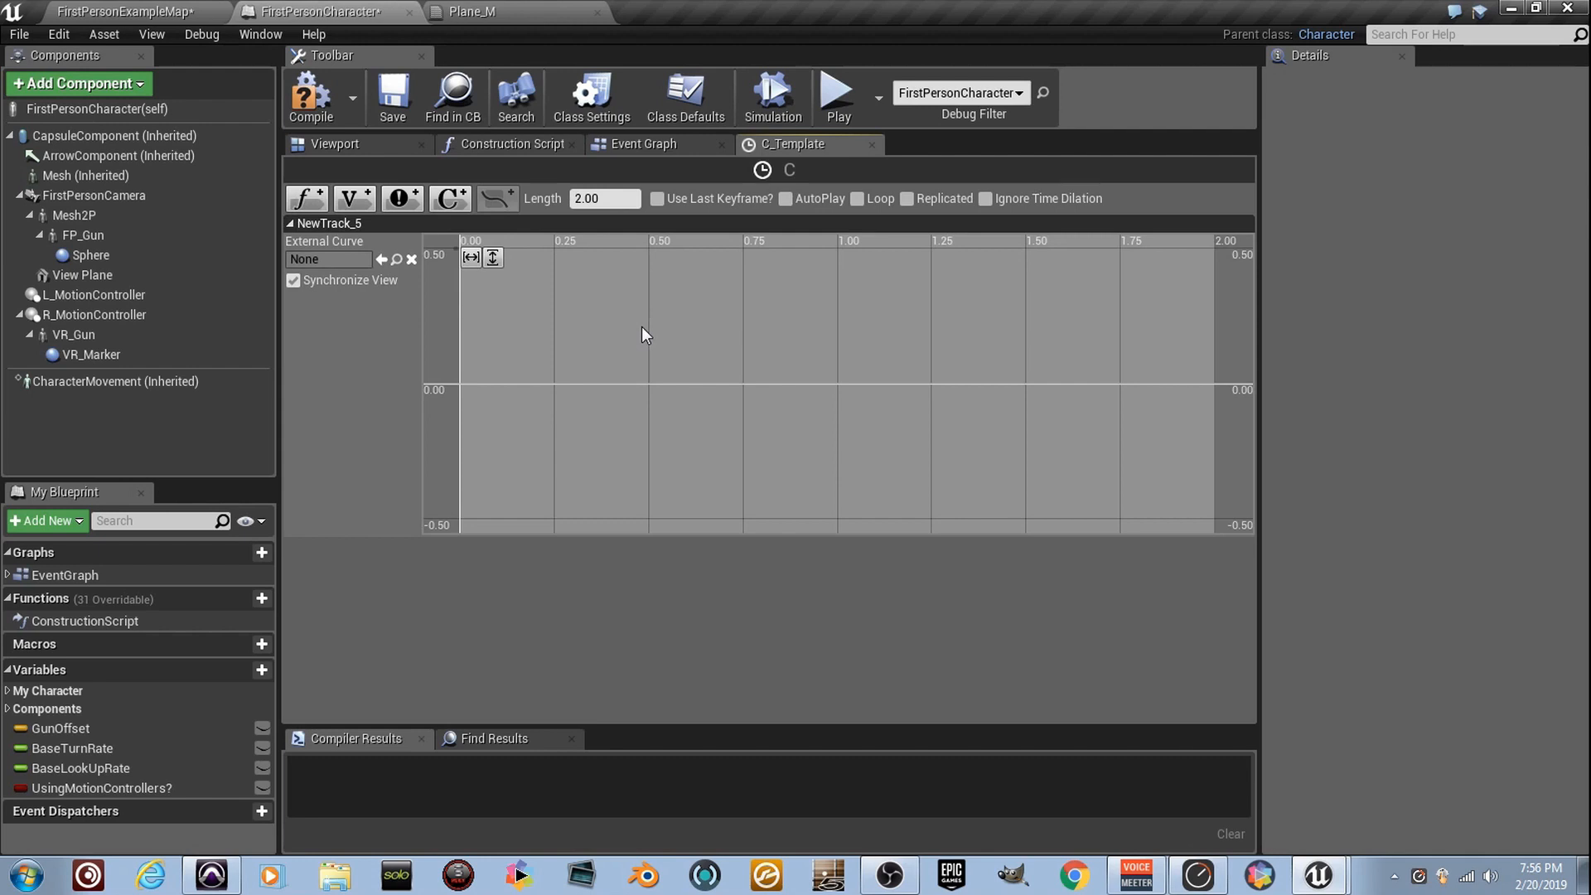
pyautogui.click(641, 343)
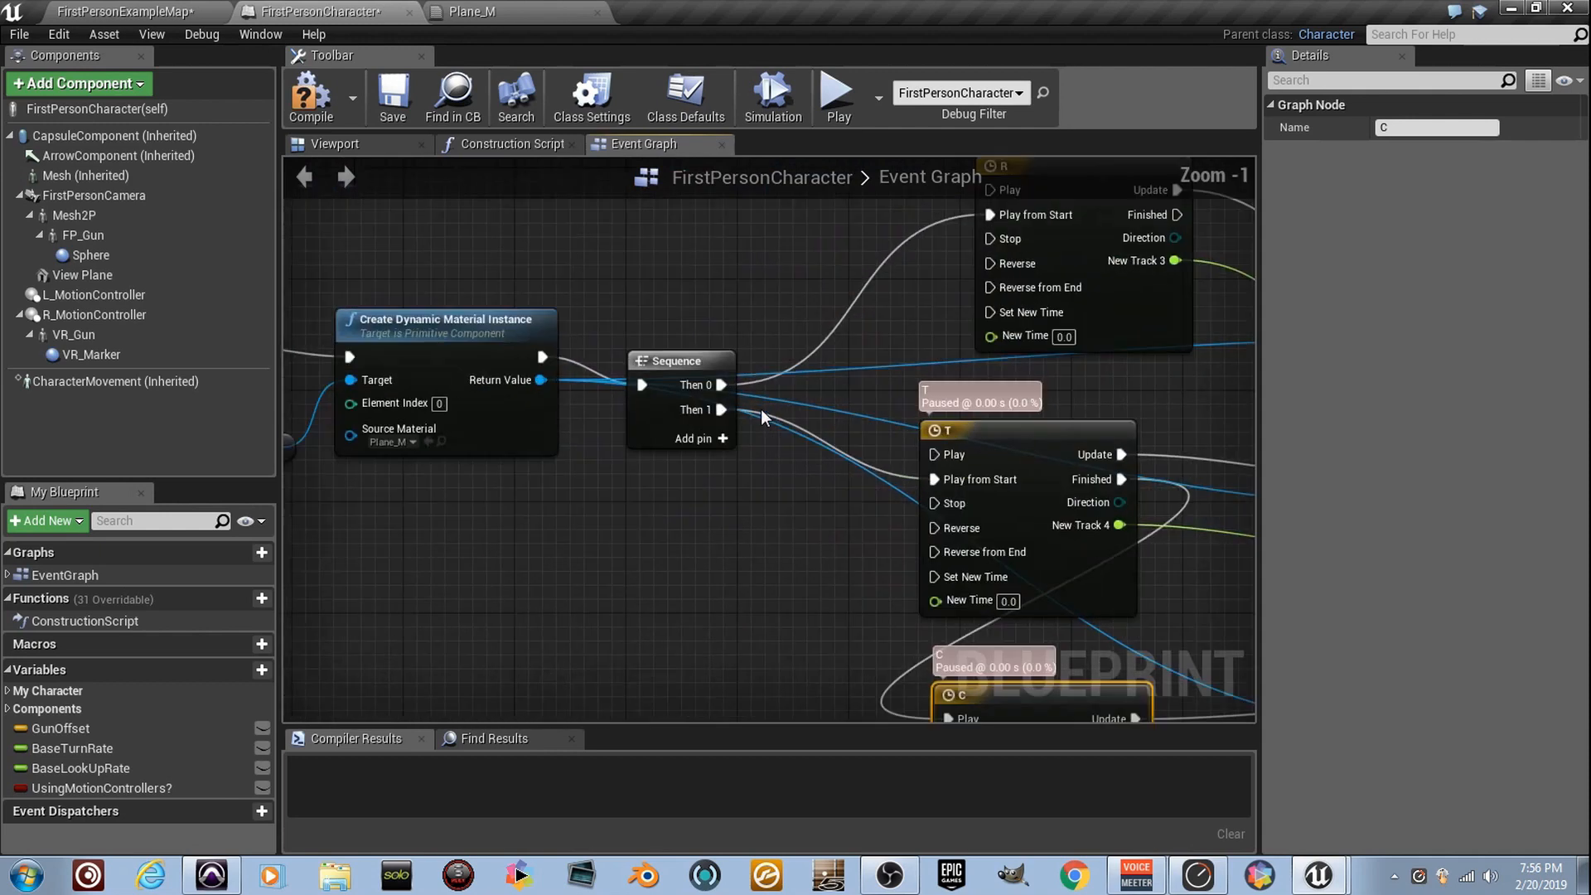
pyautogui.scroll(-3)
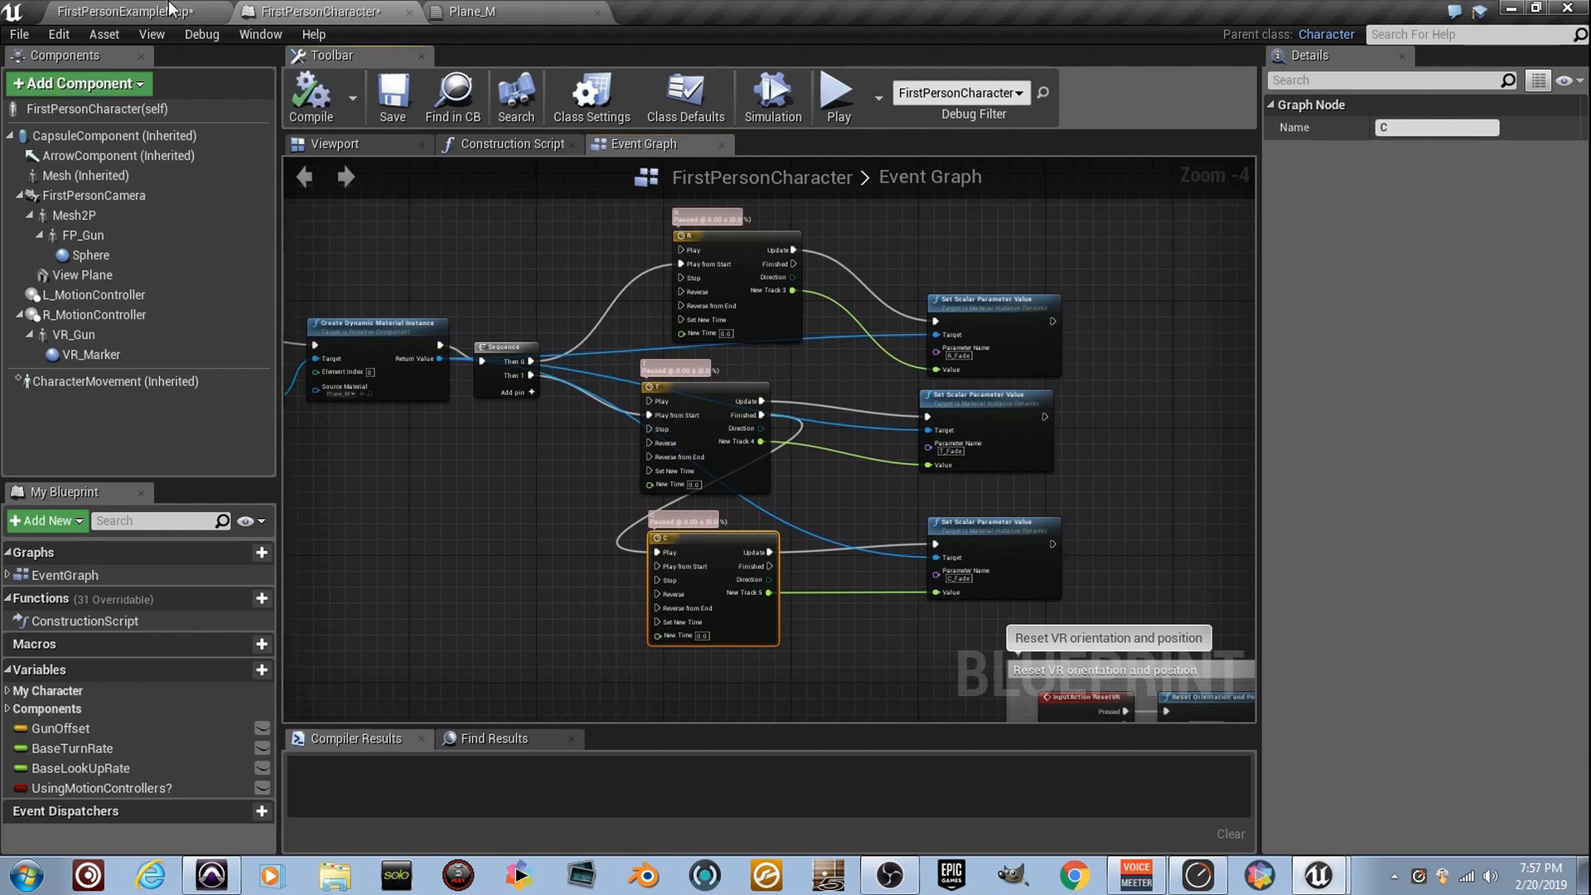
# Step: Play FirstPersonExampleMap in the editor, which shows a nearly black view
pyautogui.click(122, 11)
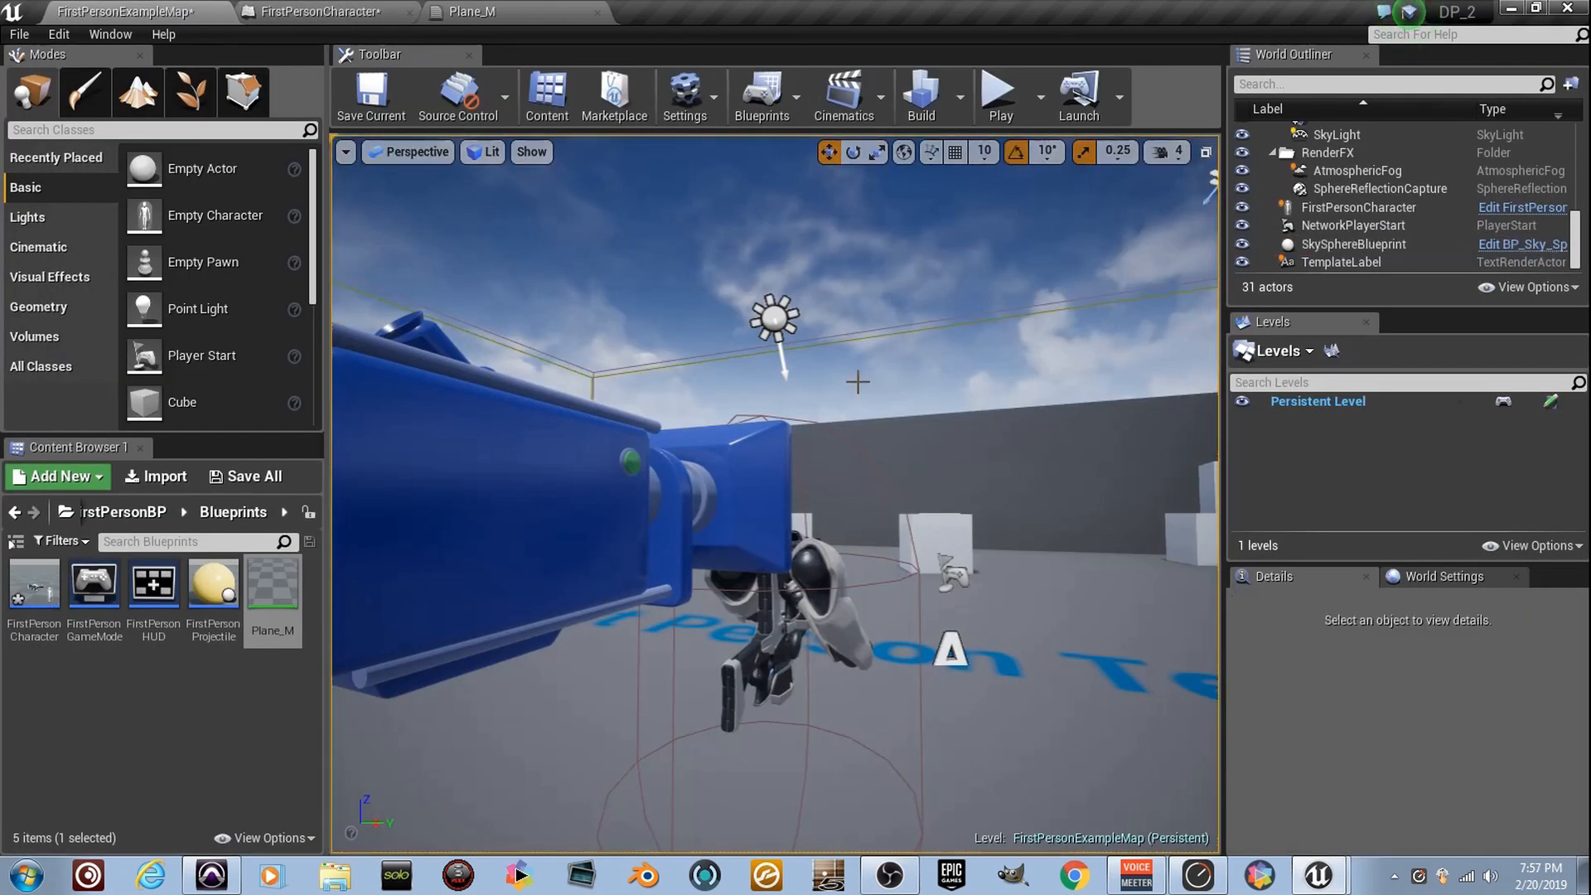
pyautogui.press('F11')
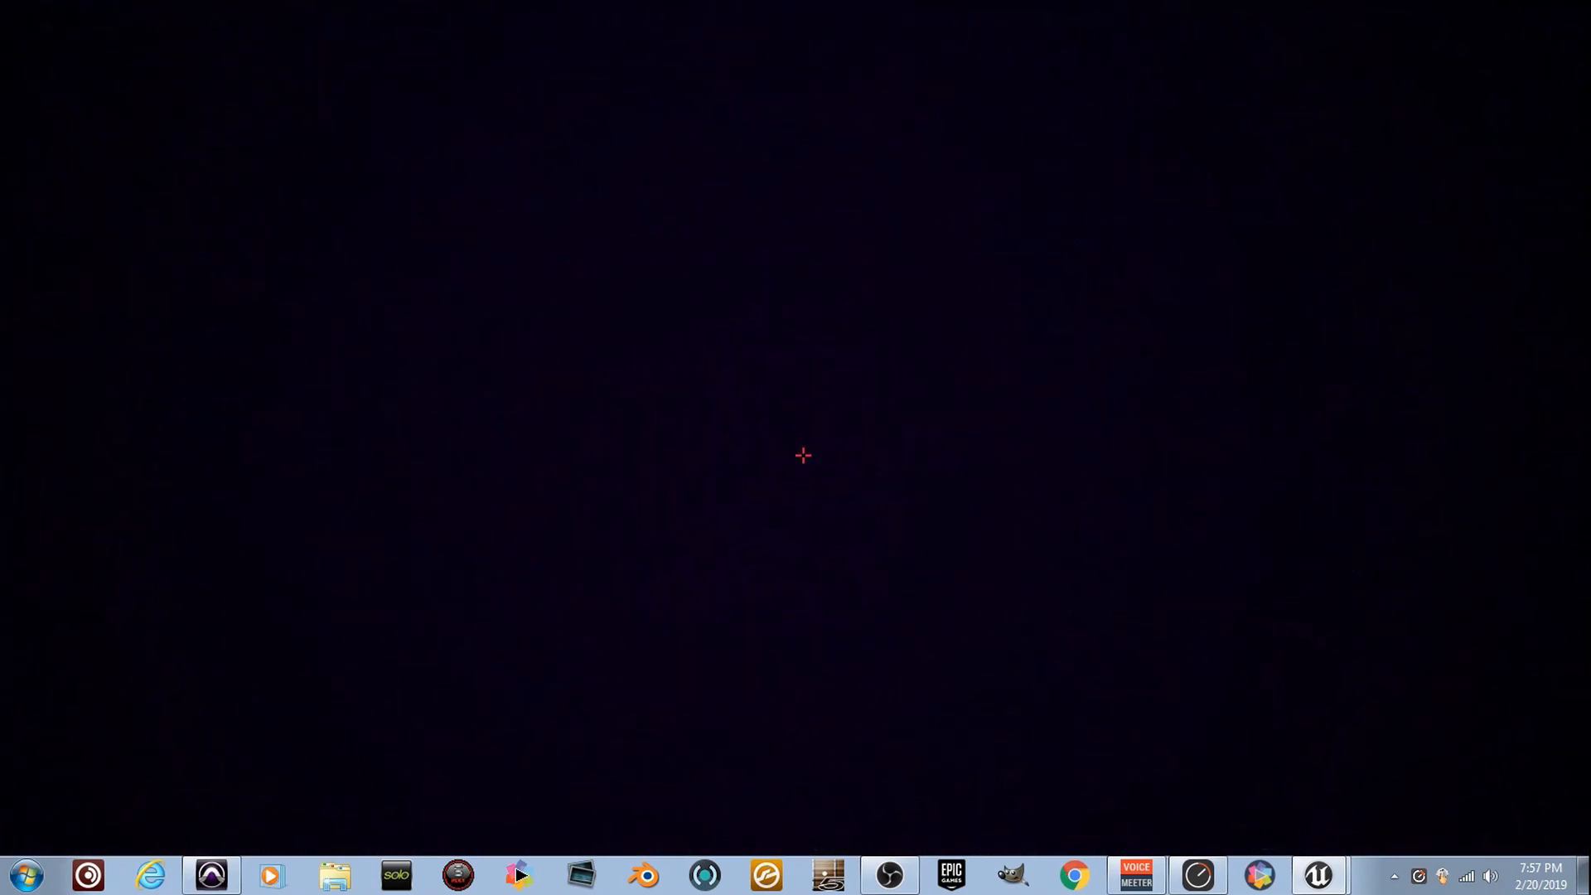
pyautogui.click(1316, 875)
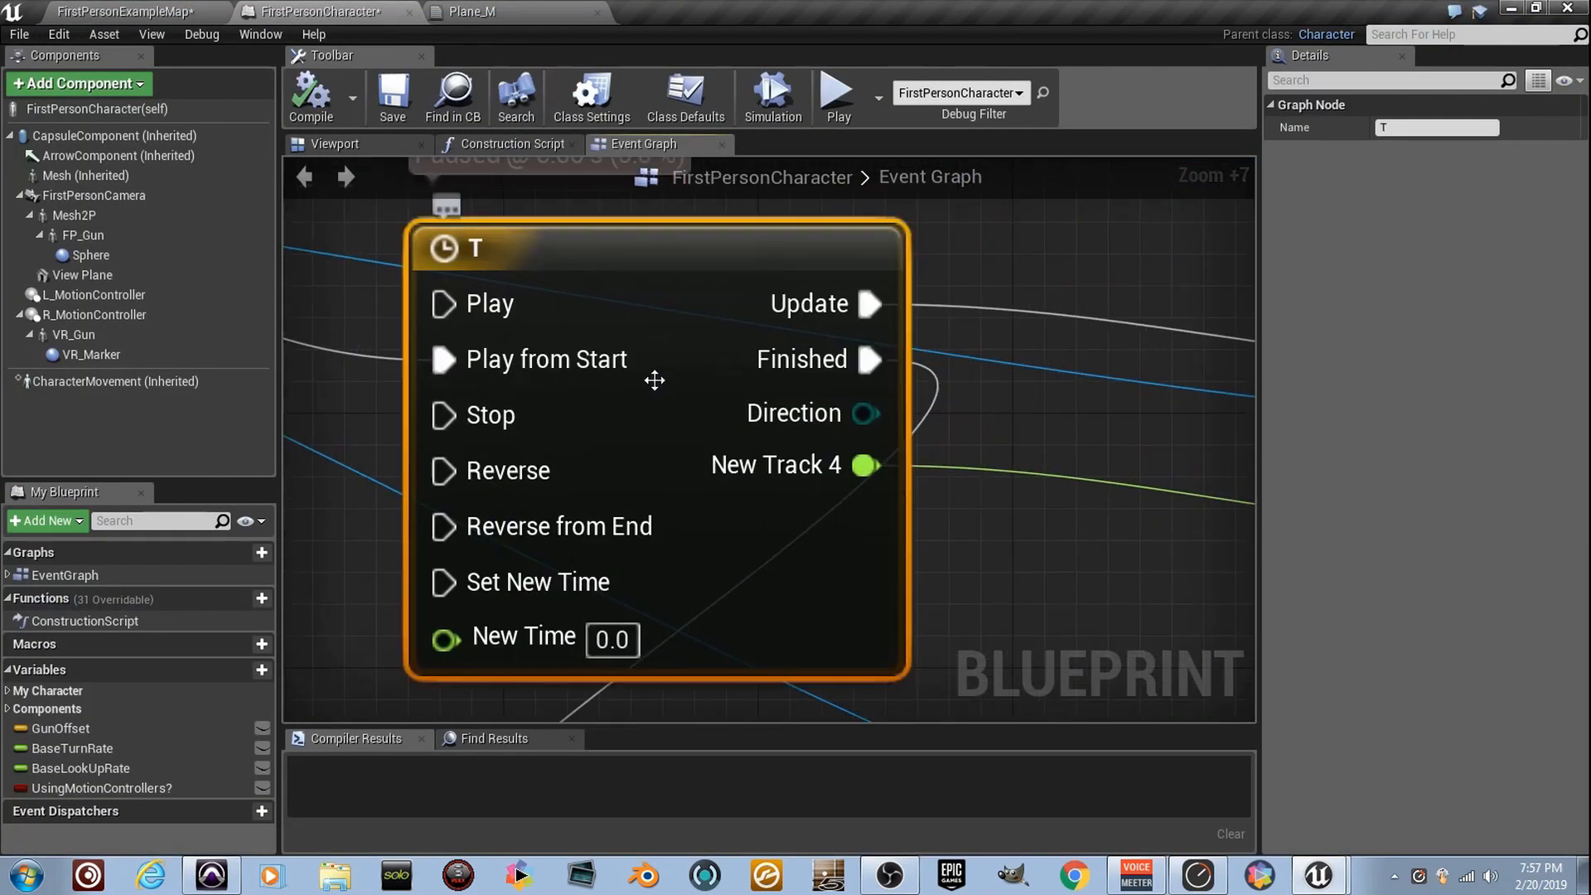
# Step: Change timeline T's 2-second keyframe value to 0.7 and replay the level
pyautogui.doubleClick(474, 248)
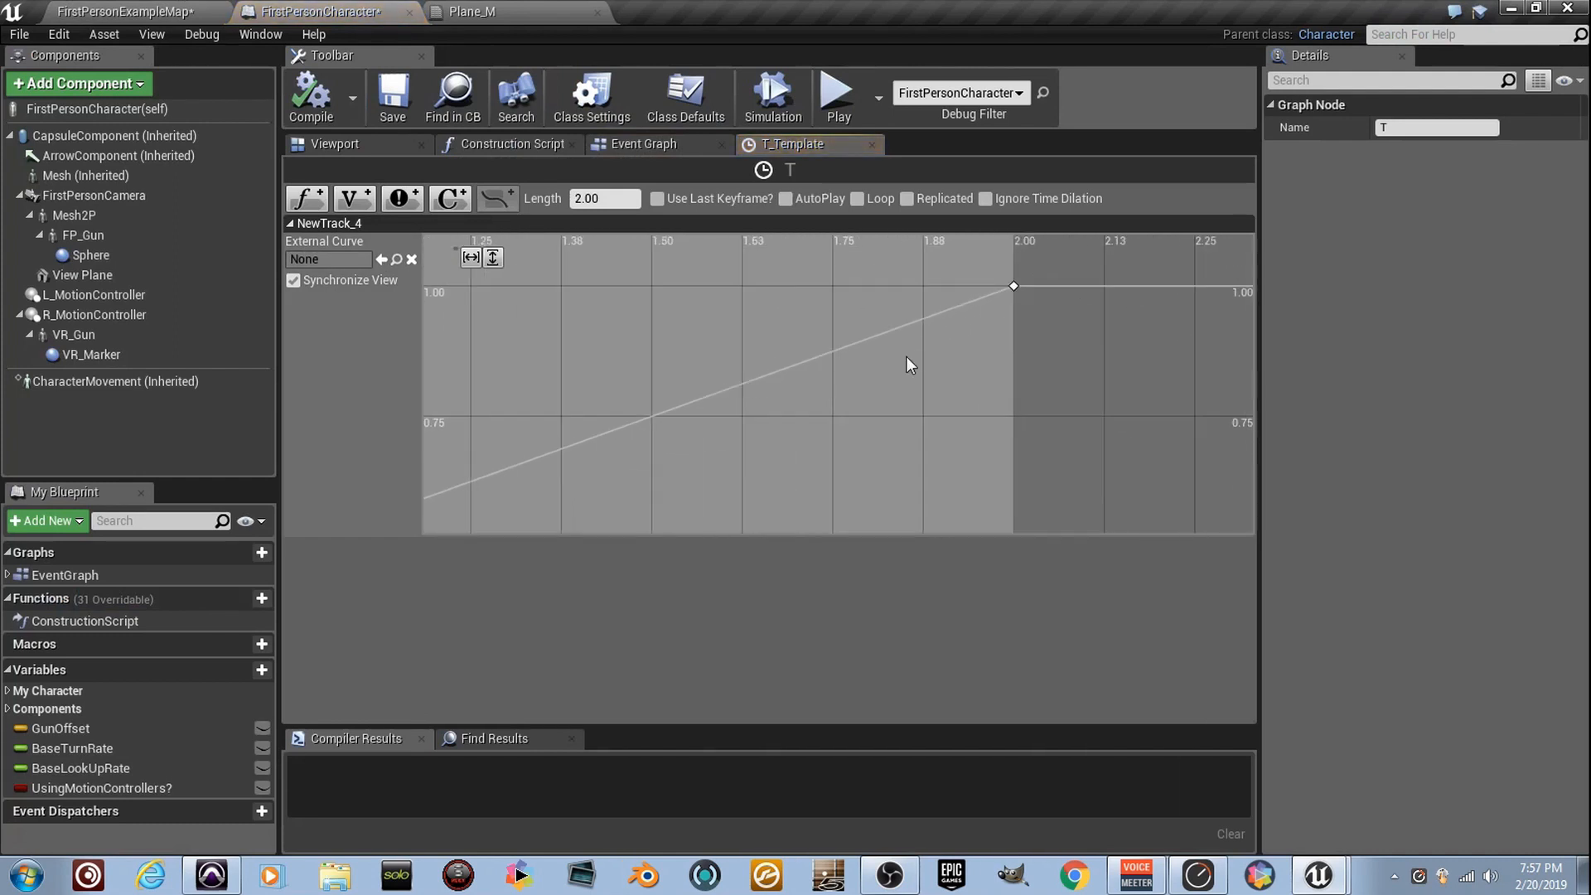
pyautogui.click(1012, 285)
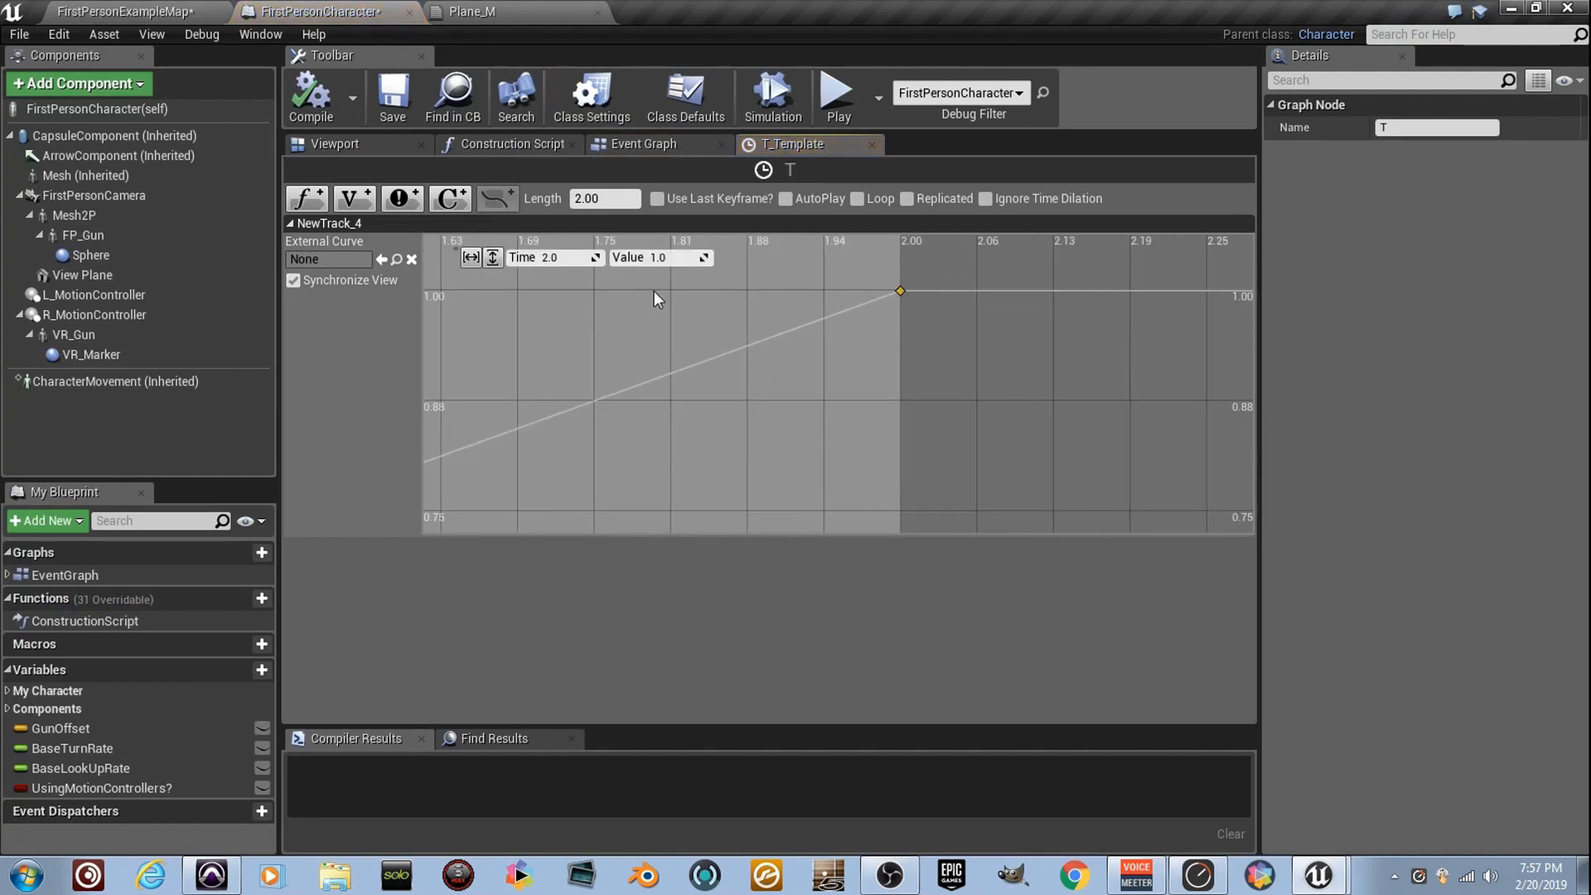
pyautogui.click(659, 257)
pyautogui.write('0.7')
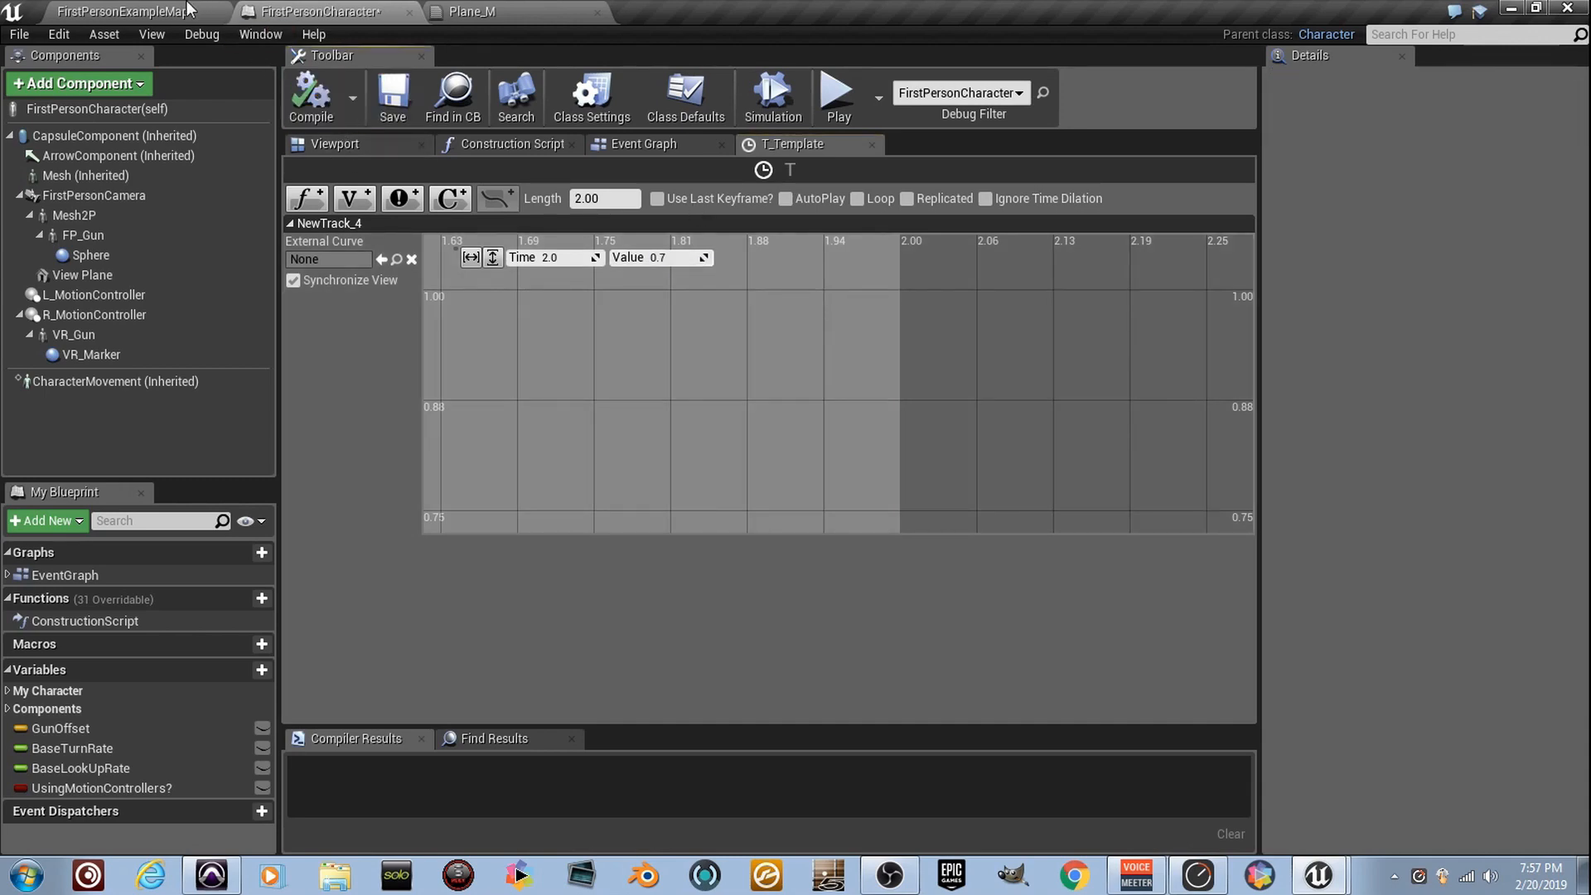
pyautogui.click(121, 11)
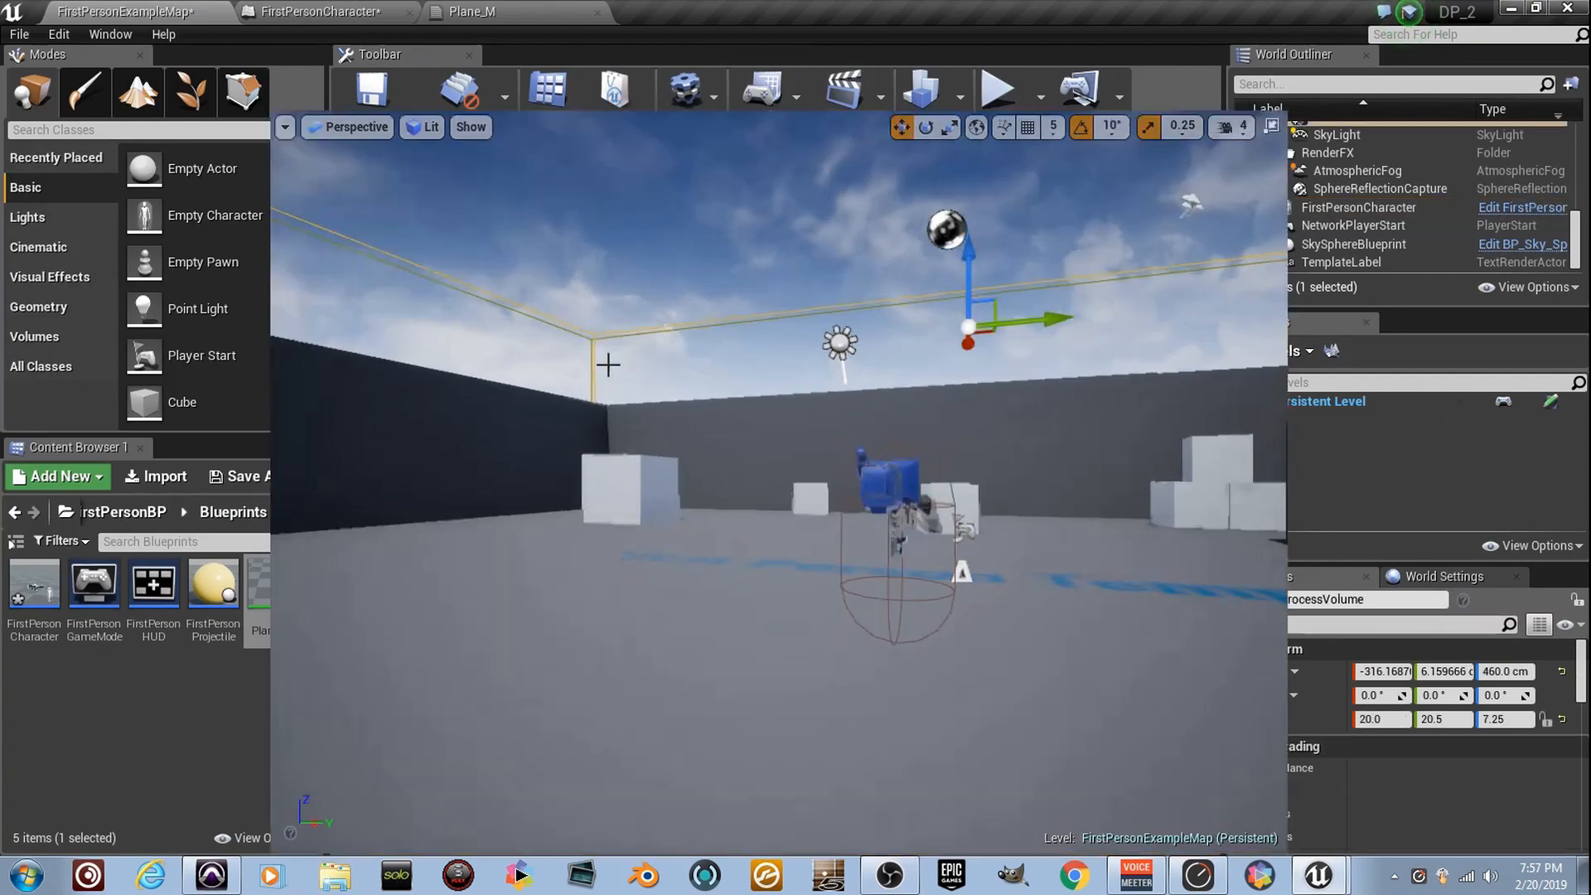
pyautogui.click(993, 89)
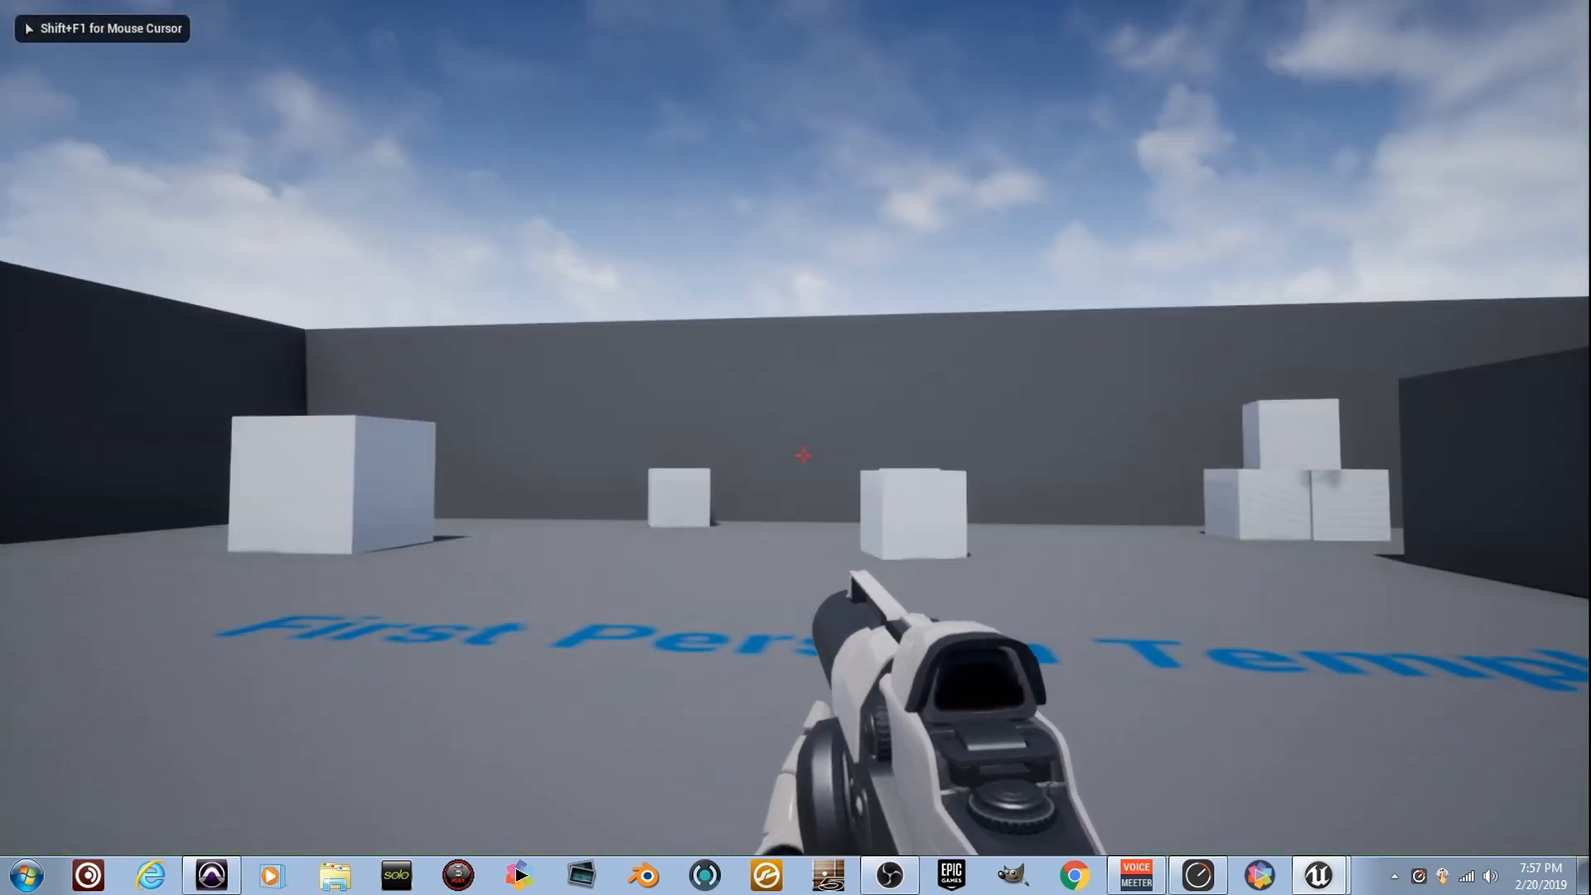